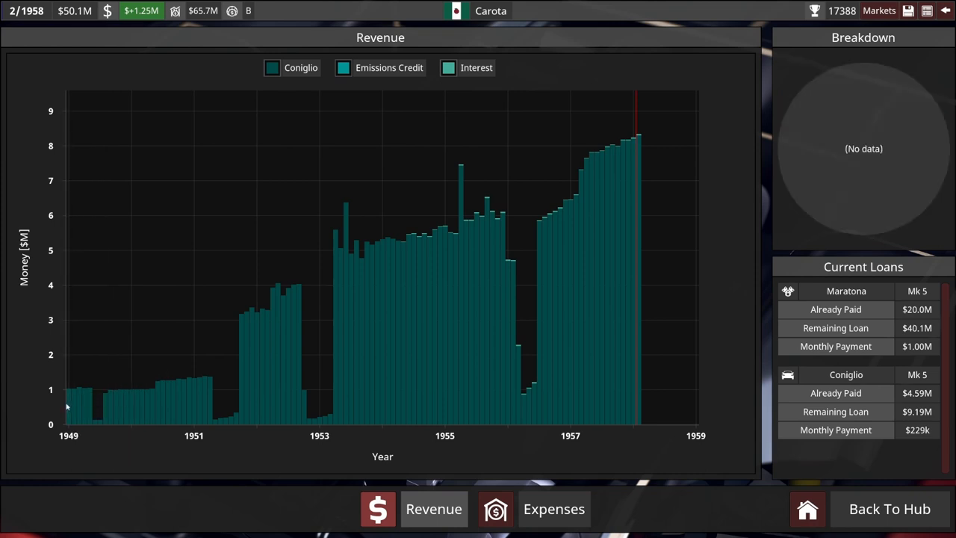
mouse_move(72, 396)
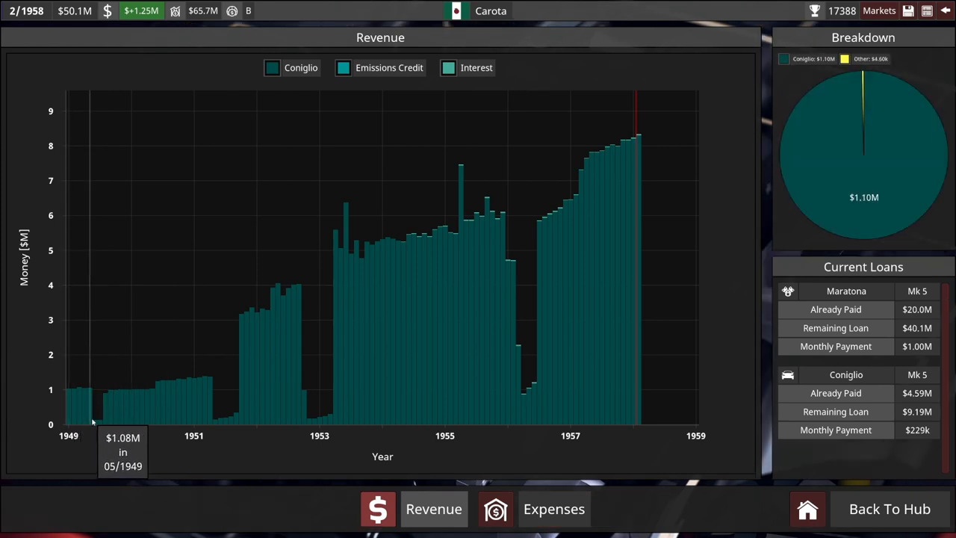
mouse_move(202, 413)
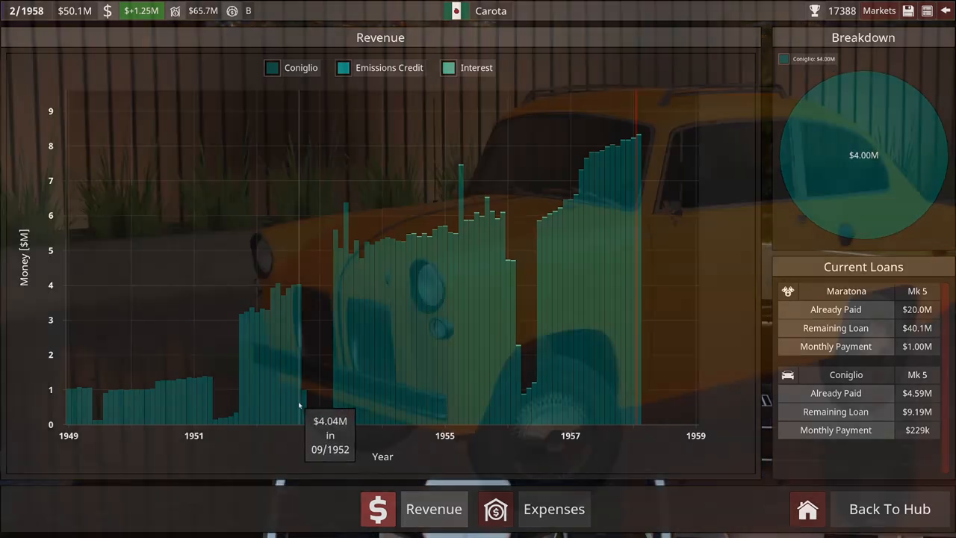
- Leave the revenue report and scroll through the new-factory plot size costs for Fruinia
left_click(889, 508)
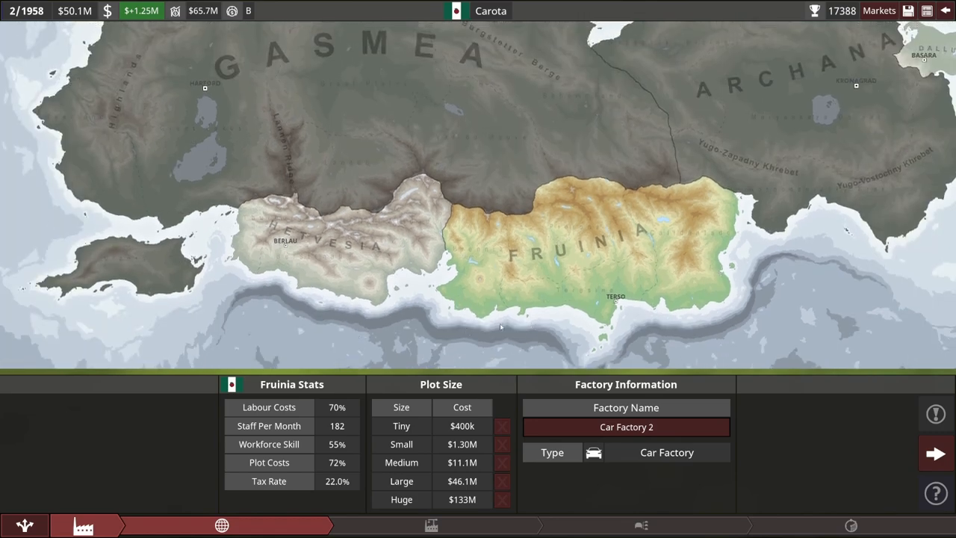
scroll("down", 3)
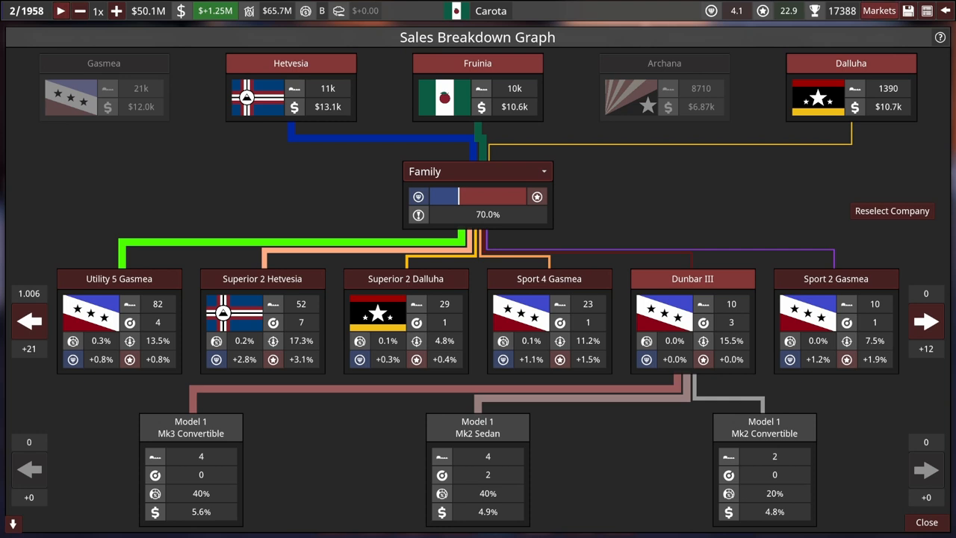
mouse_move(675, 290)
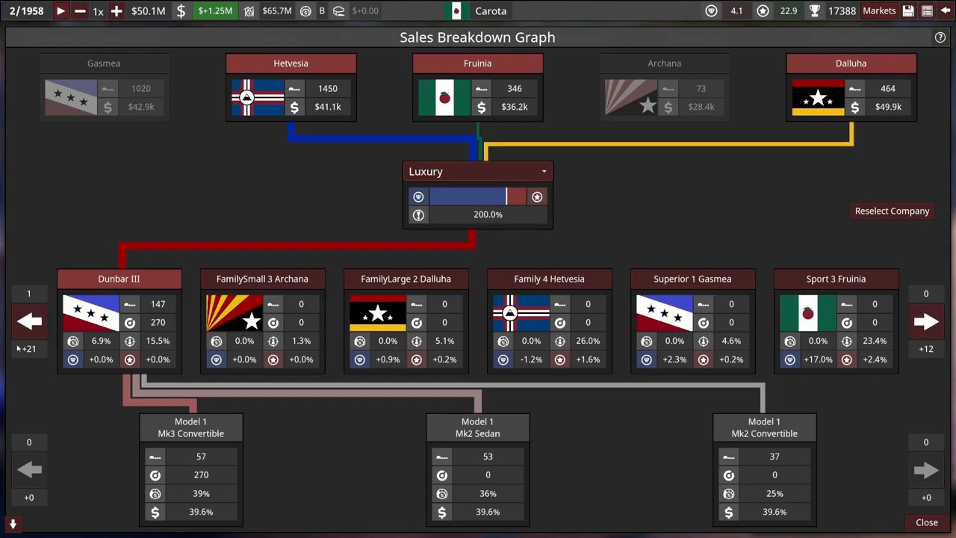
- Page through more competitor models in the Luxury sales breakdown
left_click(927, 322)
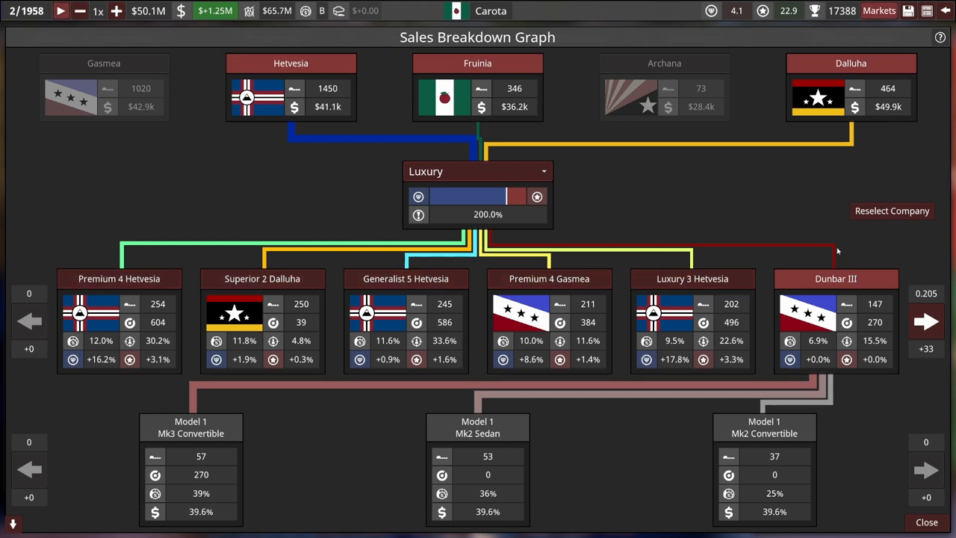
mouse_move(263, 78)
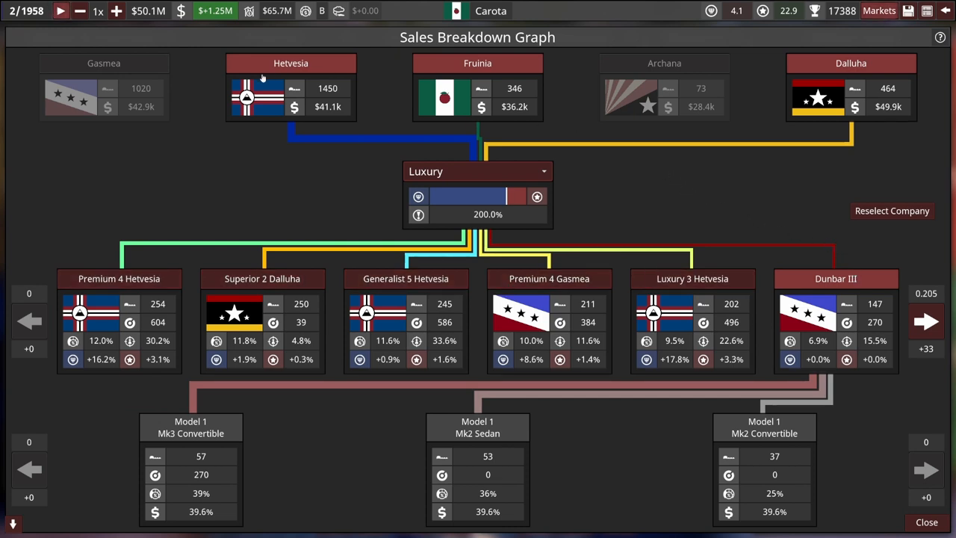
mouse_move(891, 77)
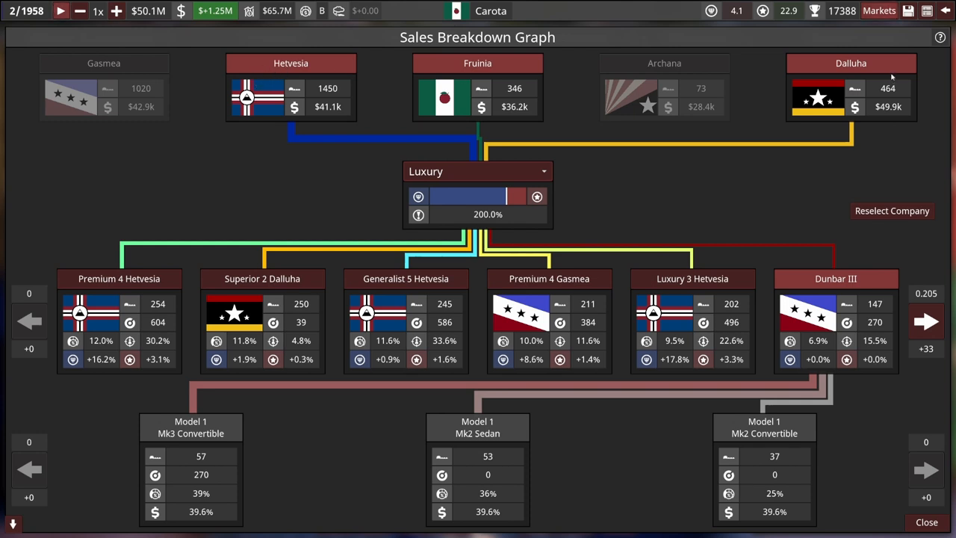
mouse_move(874, 69)
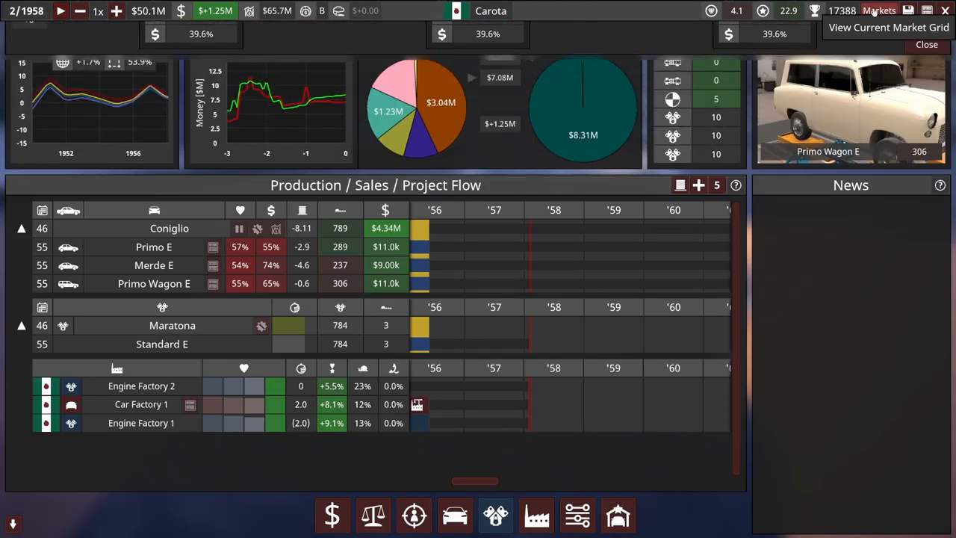
left_click(879, 9)
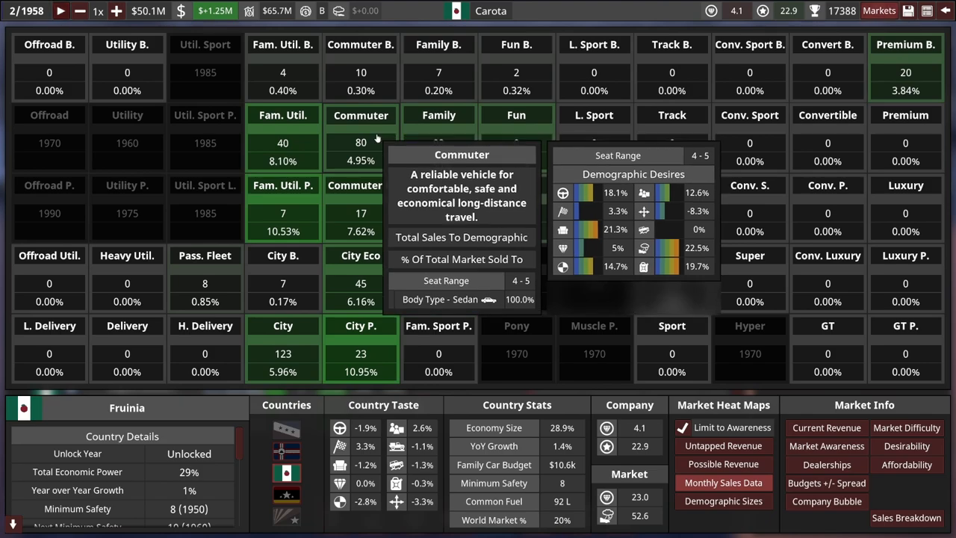
mouse_move(439, 115)
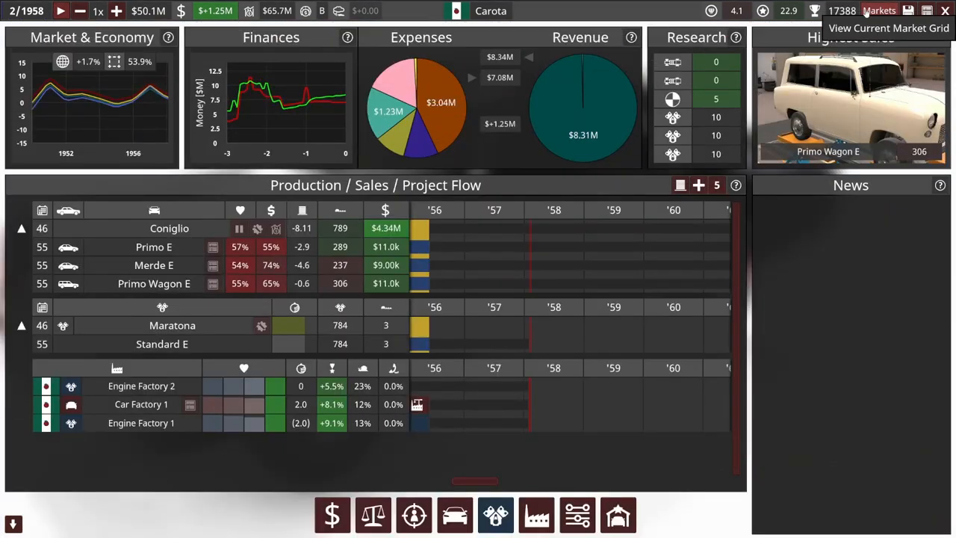
mouse_move(301, 227)
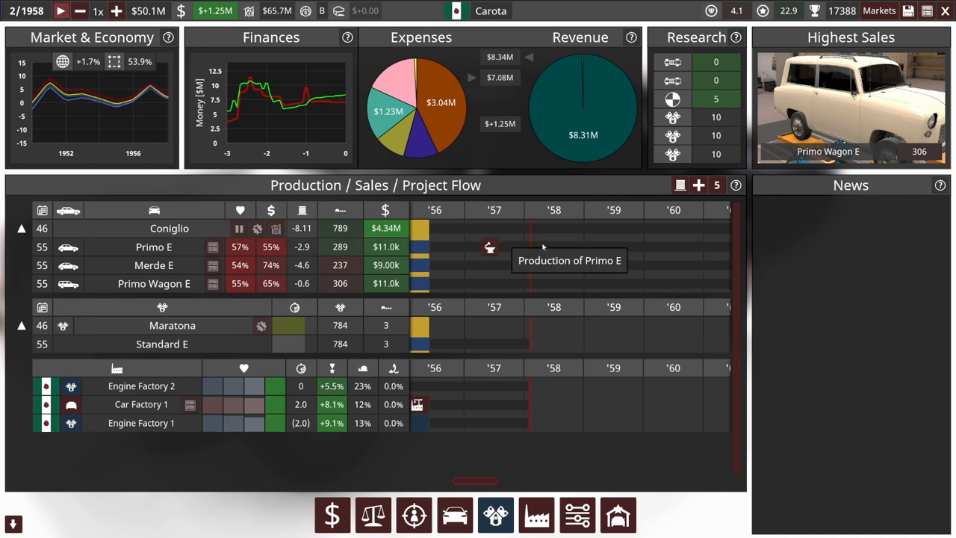
mouse_move(809, 260)
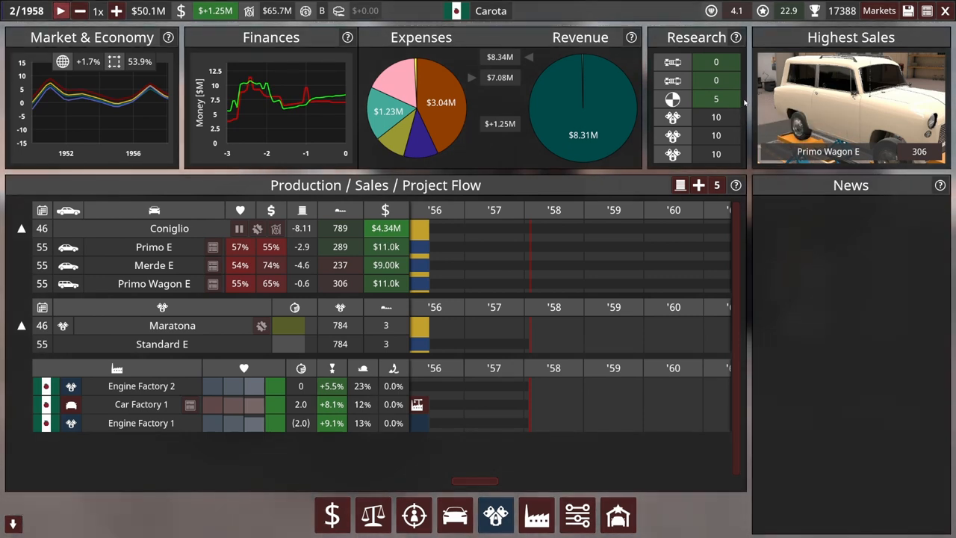
mouse_move(275, 227)
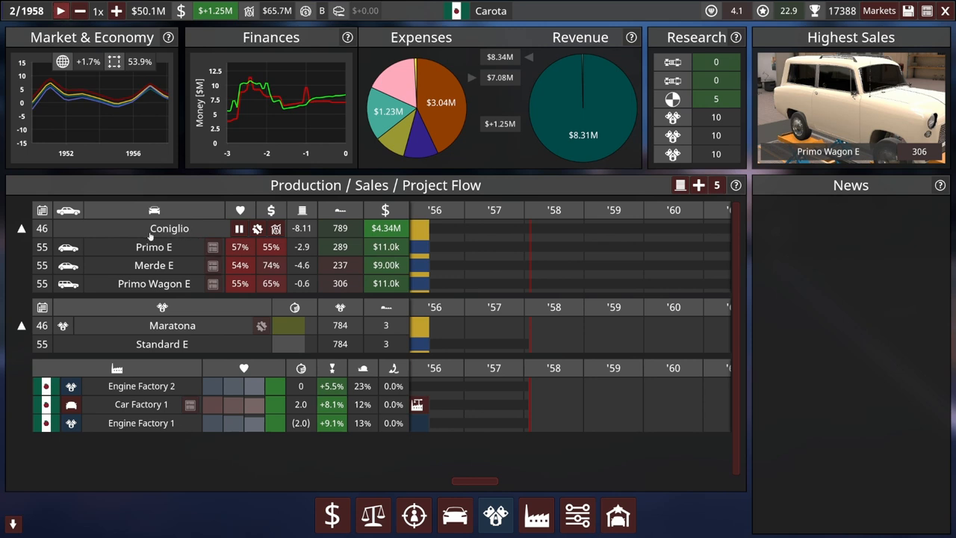
mouse_move(187, 230)
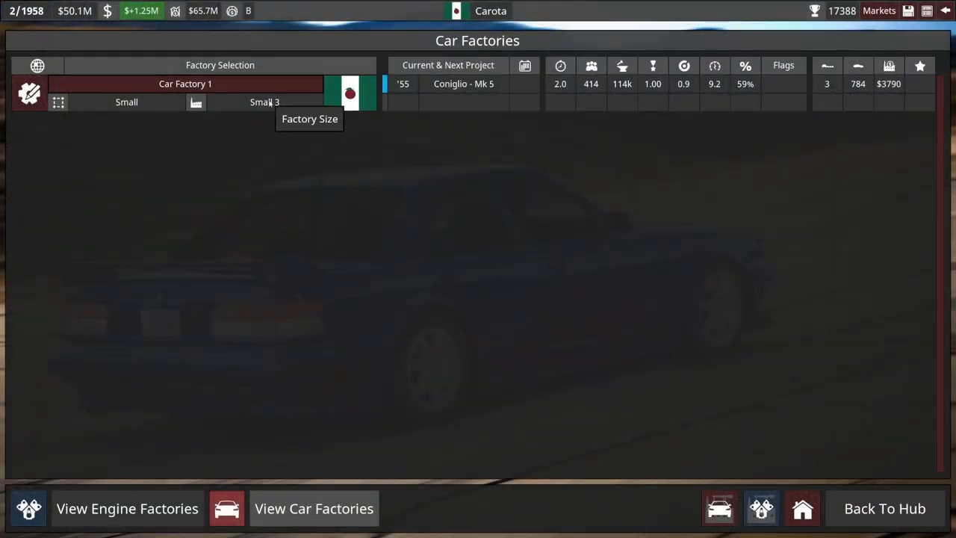
mouse_move(262, 143)
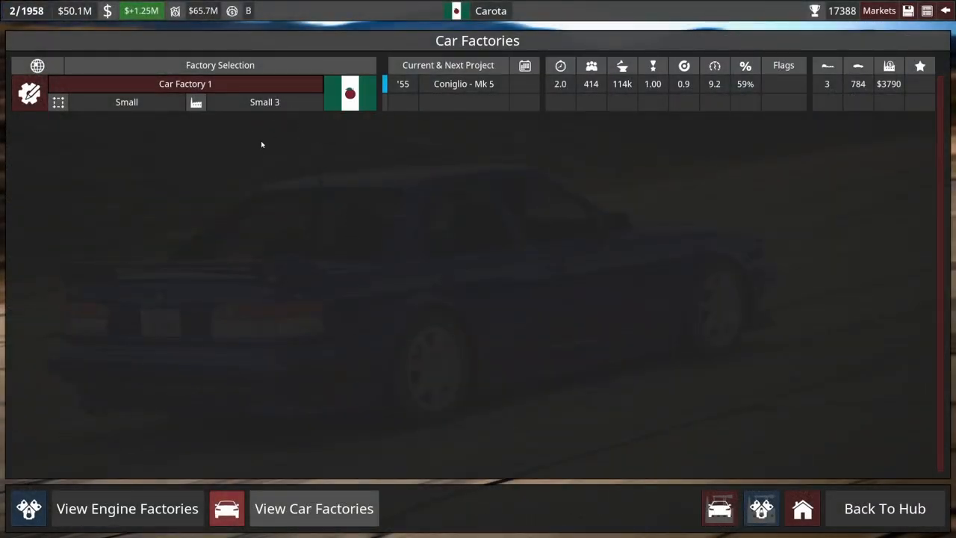
mouse_move(30, 93)
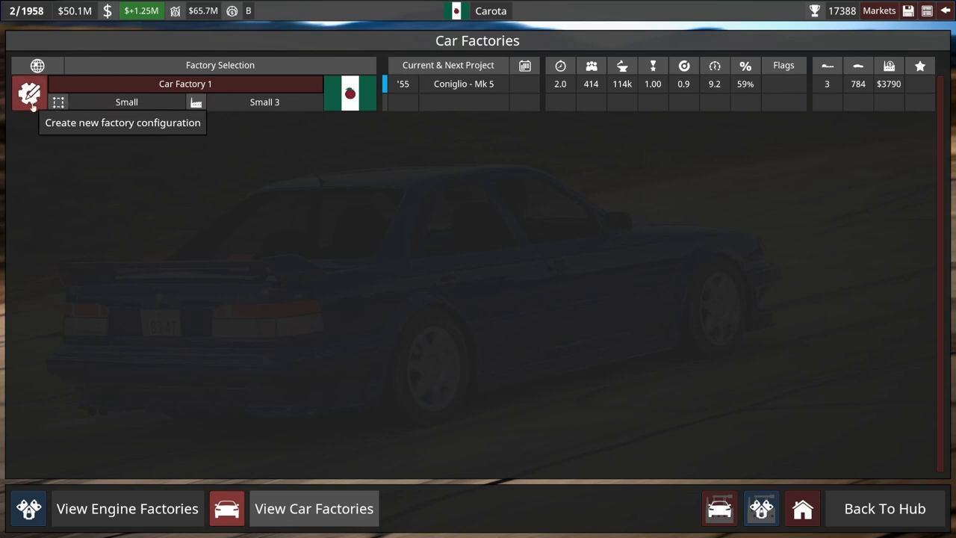
mouse_move(138, 107)
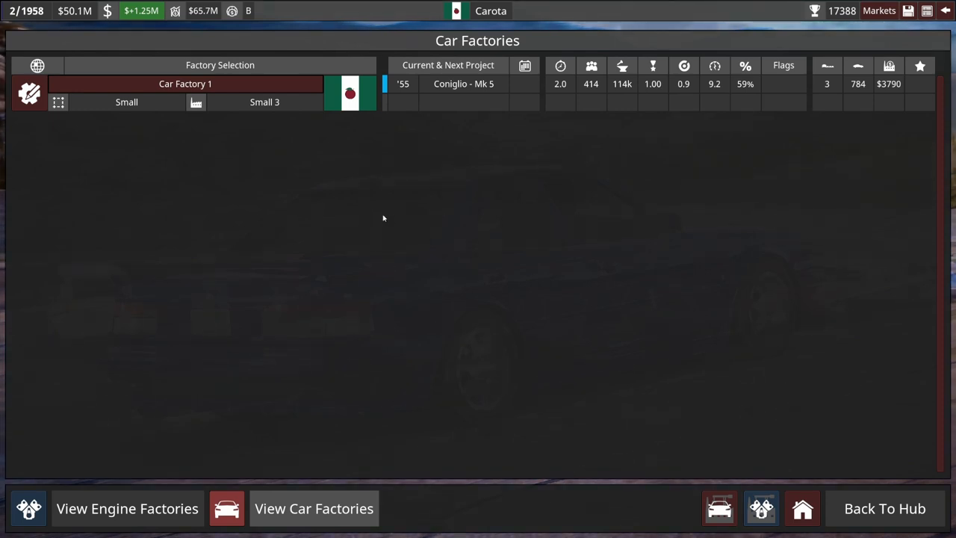
mouse_move(884, 508)
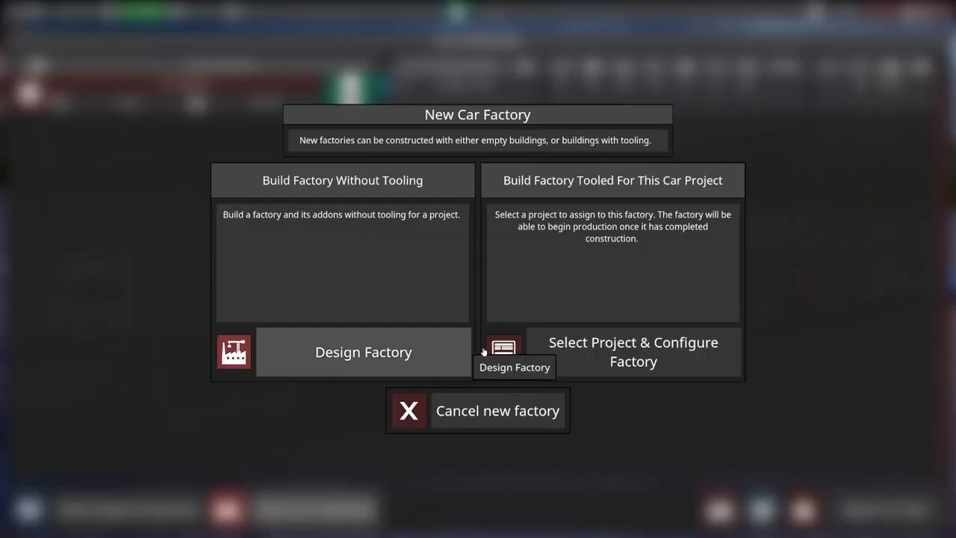
left_click(363, 353)
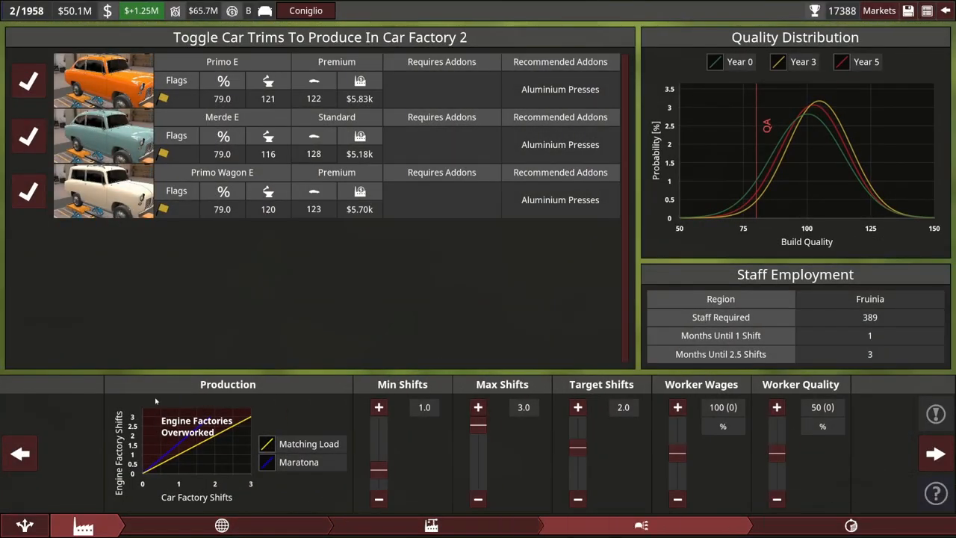
mouse_move(481, 230)
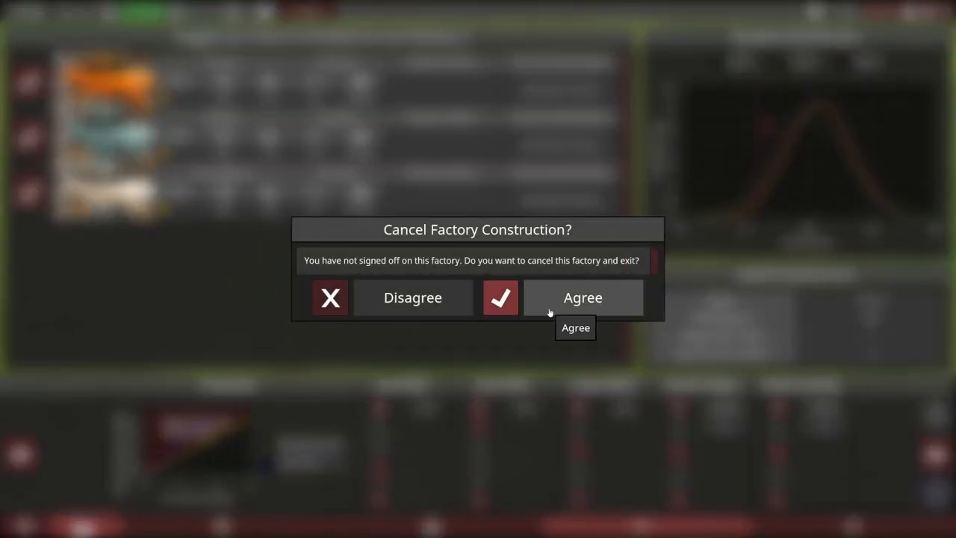
left_click(583, 297)
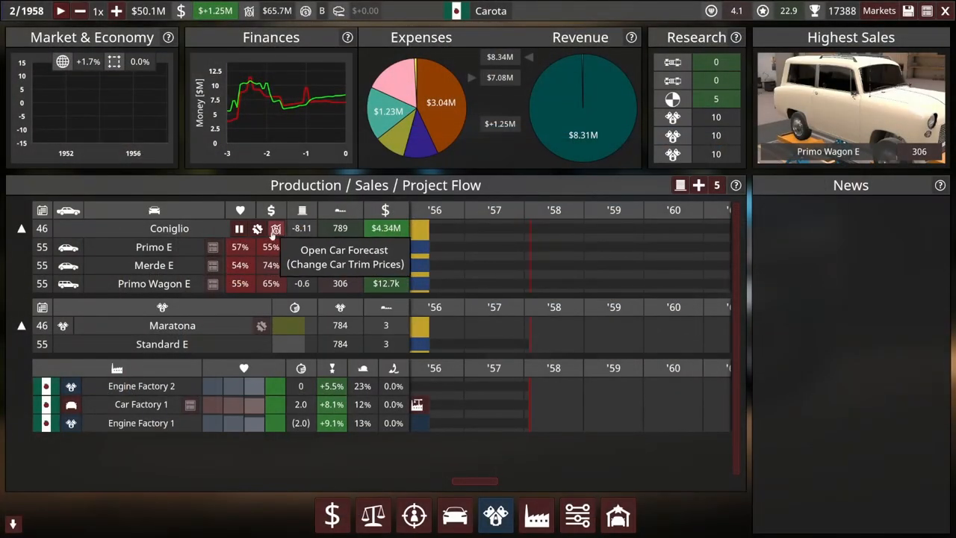
- Recalculate the Coniglio forecast with Primo E and Wagon E at $14.0k, Merde E at $12.0k, dismissing the Lua error
left_click(275, 228)
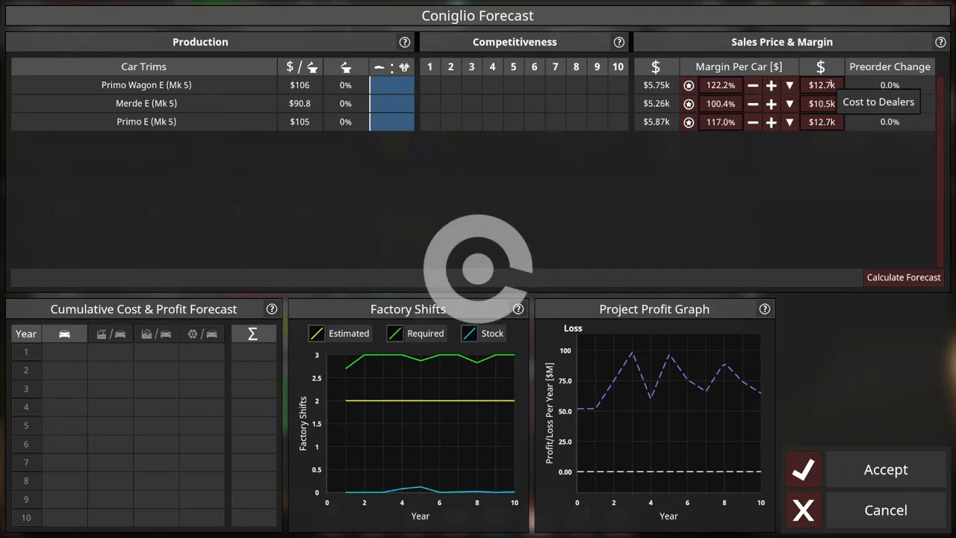
left_click(903, 276)
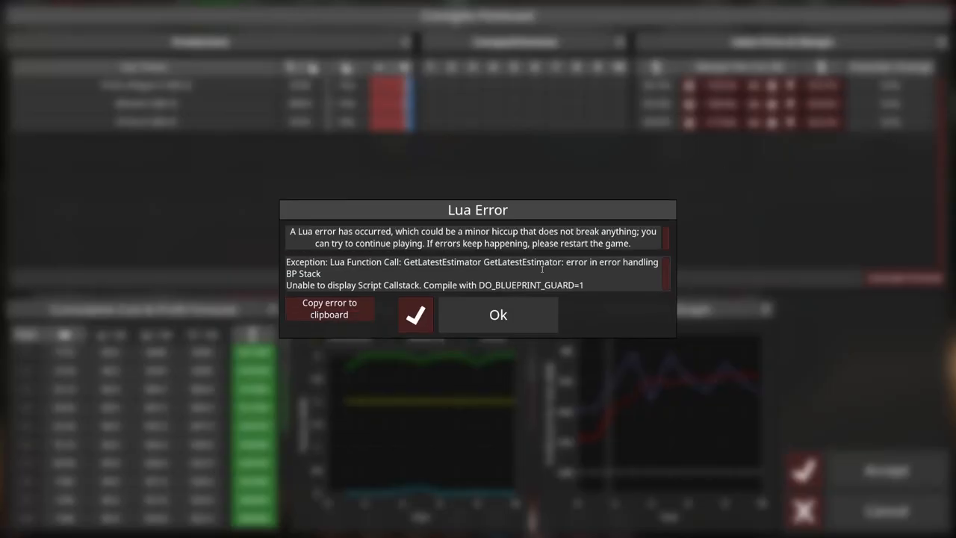
left_click(498, 314)
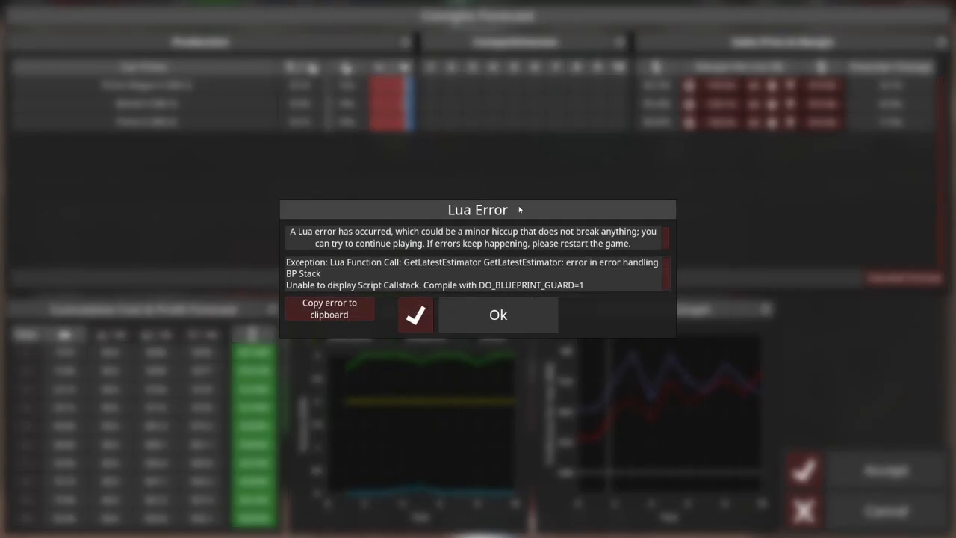
left_click(498, 314)
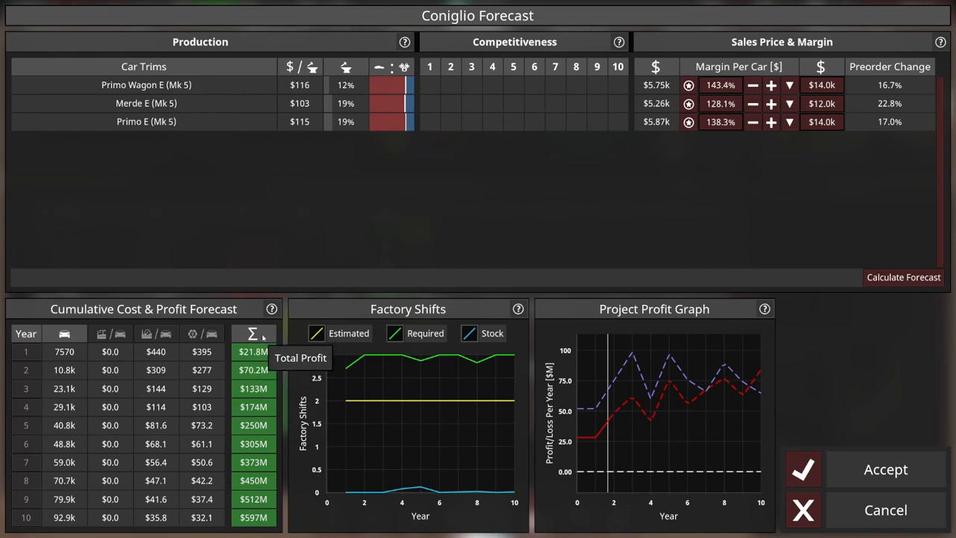
mouse_move(751, 165)
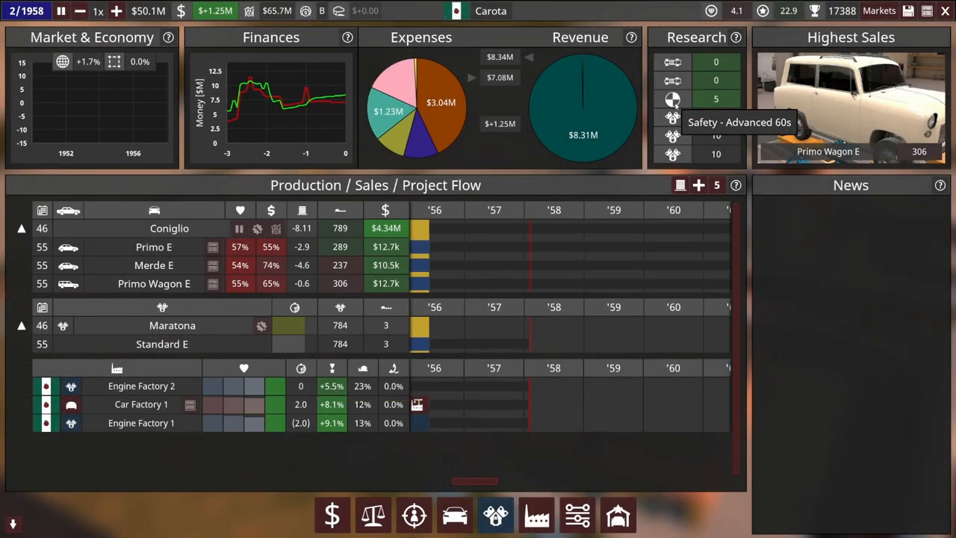
- Run the game forward to September 1958, return to 1x speed and view the car projects overview
left_click(116, 10)
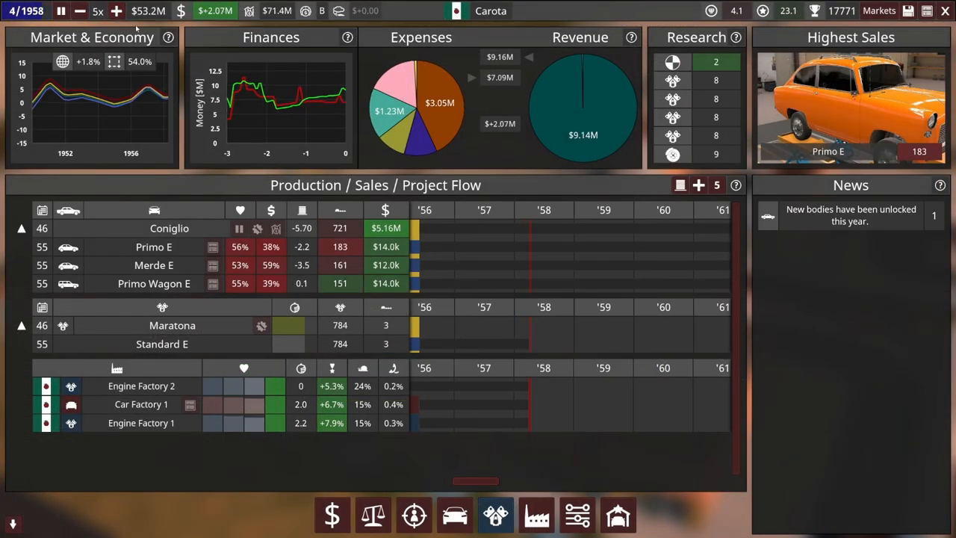
mouse_move(81, 10)
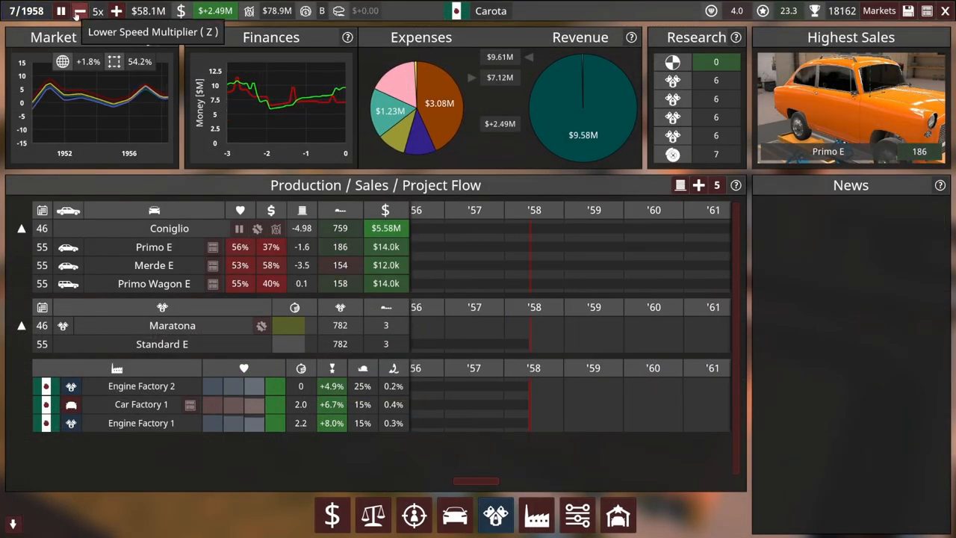
left_click(81, 10)
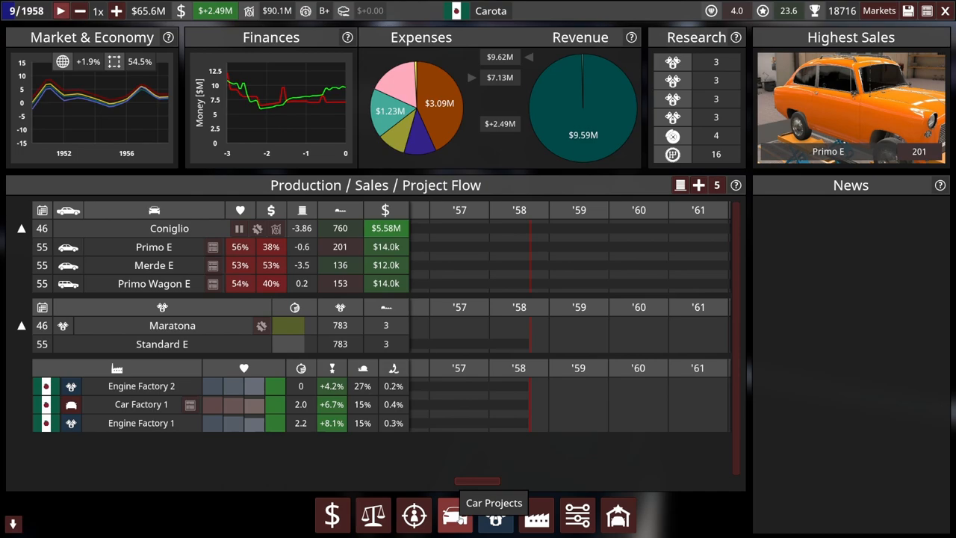
left_click(454, 516)
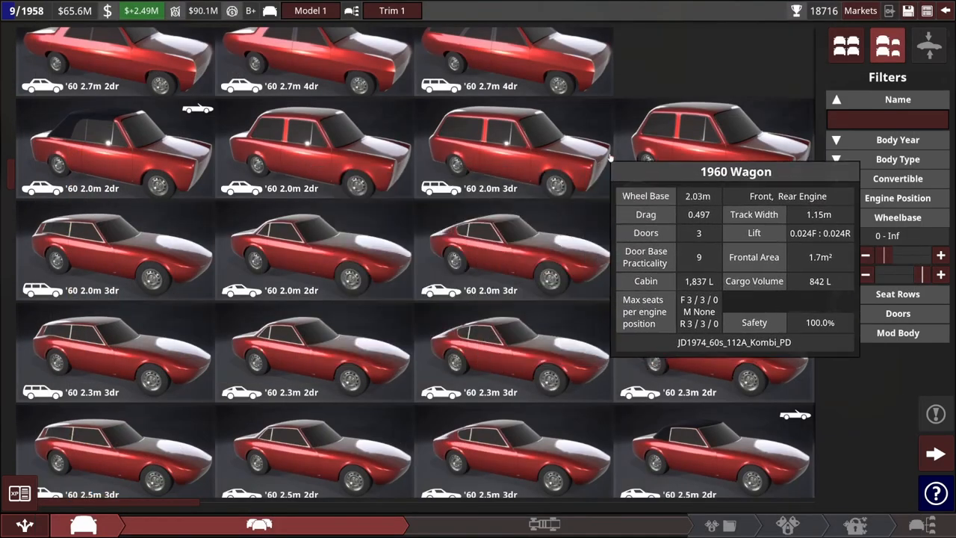
- Build the car on the '60 2.0m wagon body with steel ladder chassis, front longitudinal engine and front suspension
left_click(714, 149)
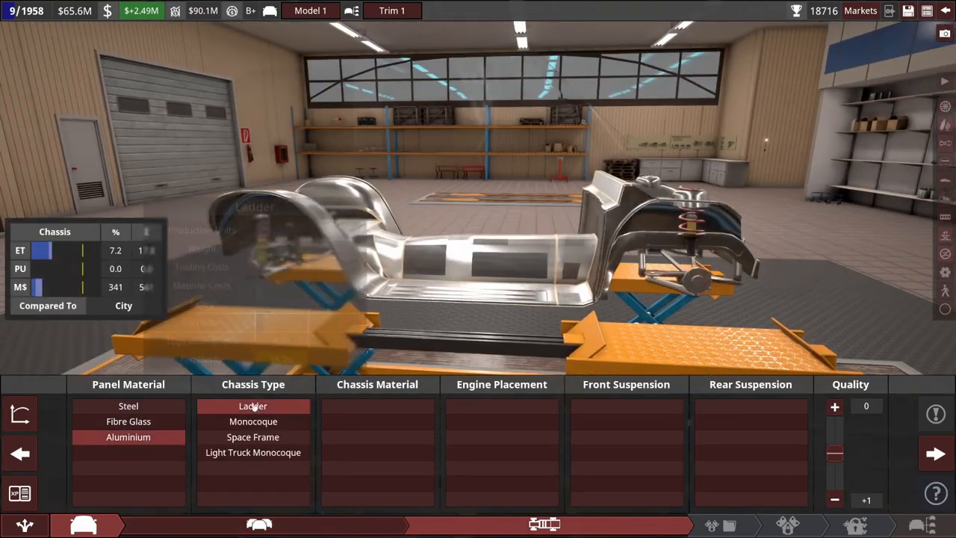
left_click(252, 406)
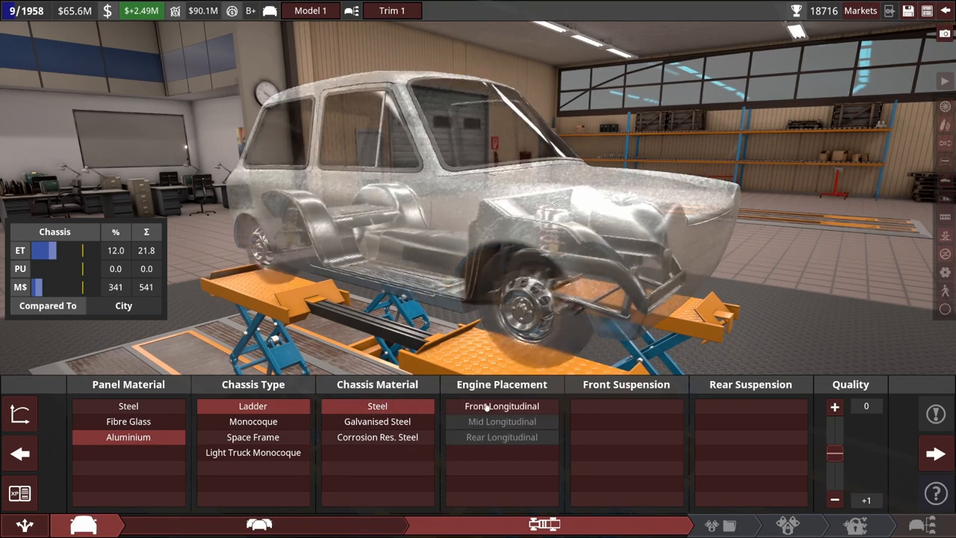
left_click(502, 406)
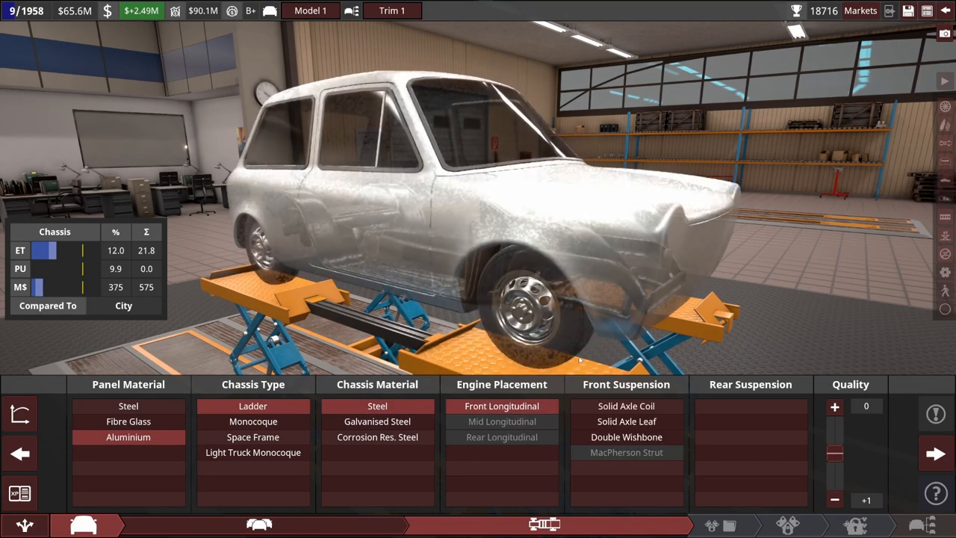
left_click(750, 451)
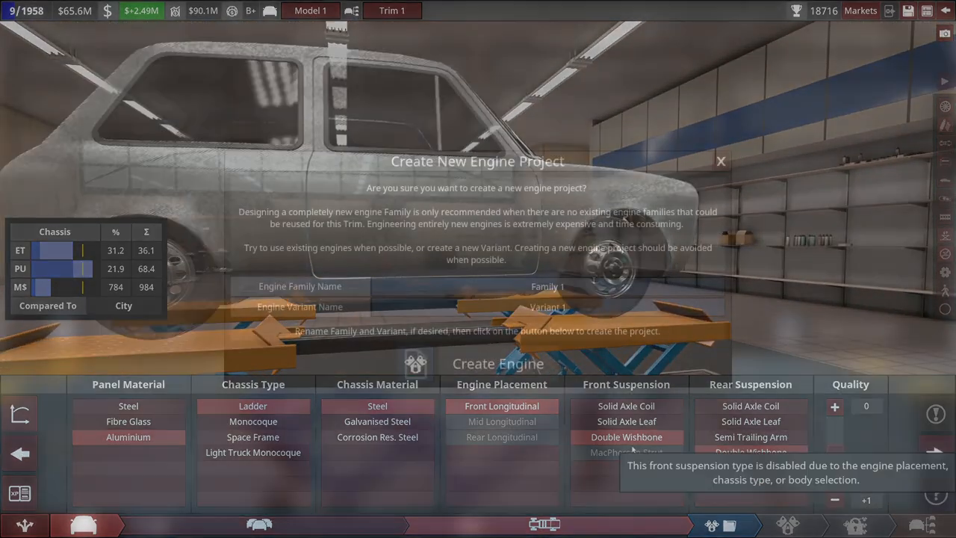
- Name the new engine family Lineeta and its variant Standard
left_click(546, 287)
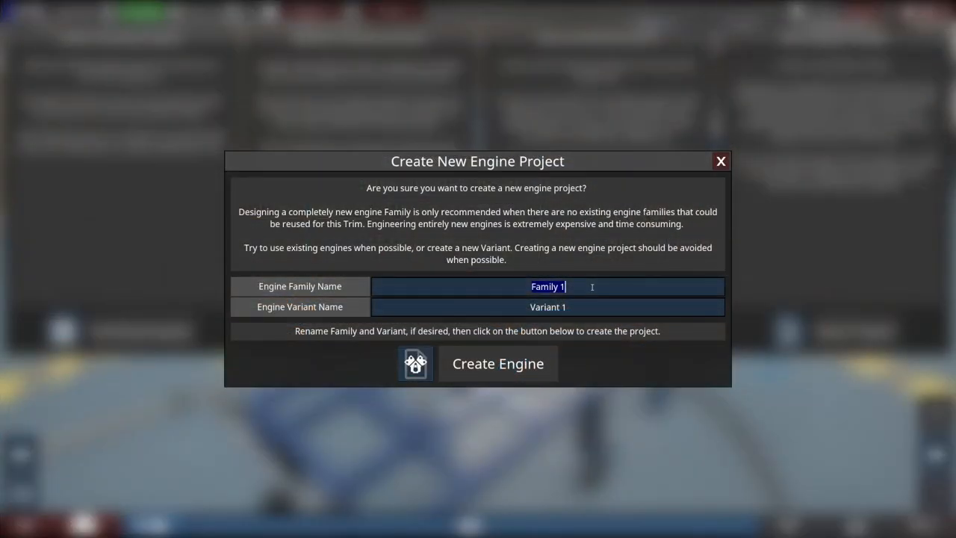
type("Li")
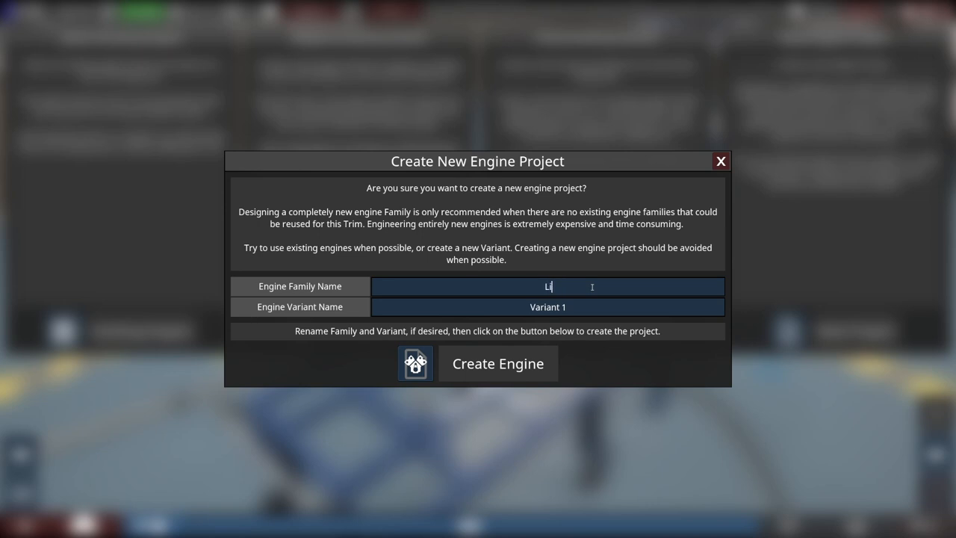
left_click(547, 308)
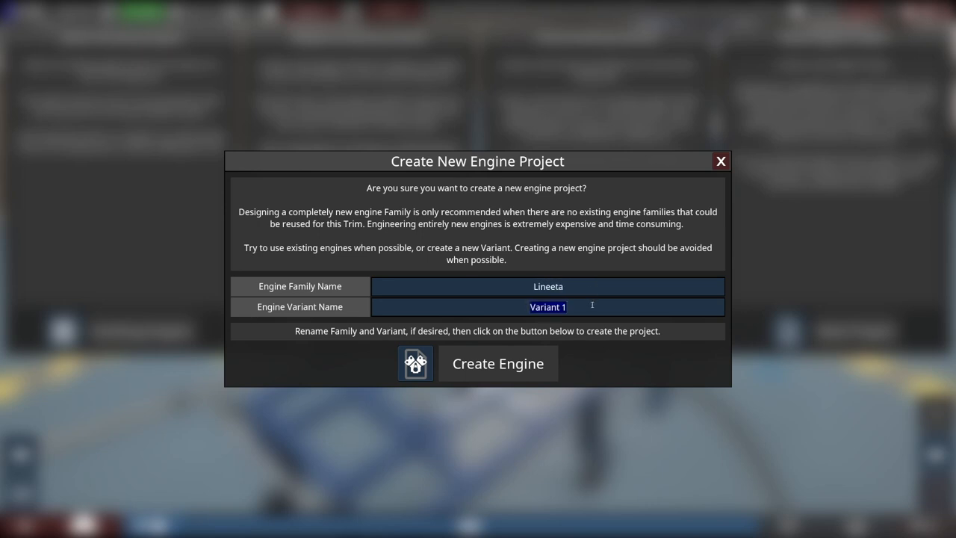
type("Stand")
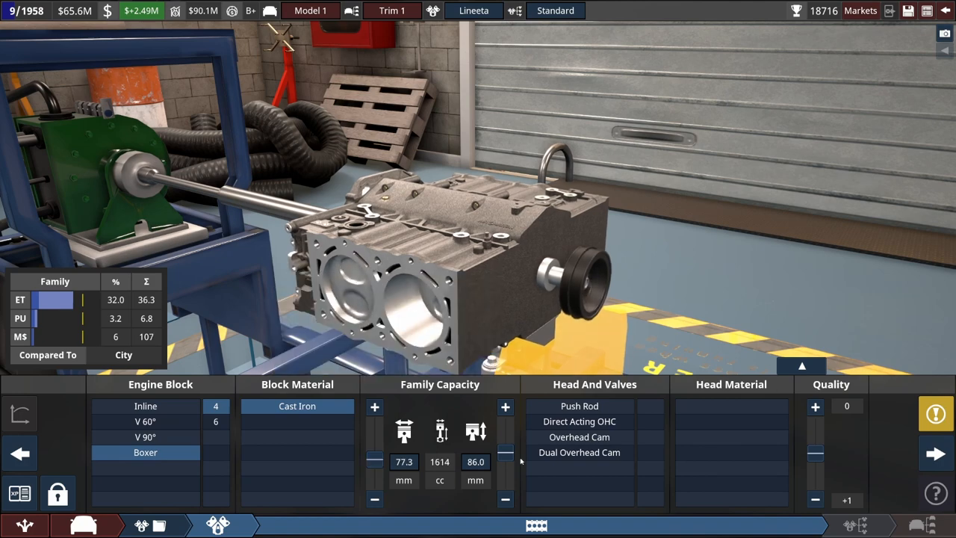
- Give Lineeta an 80/80 mm bore and stroke for 1608 cc with a direct-acting OHC cast-iron head
left_click(374, 406)
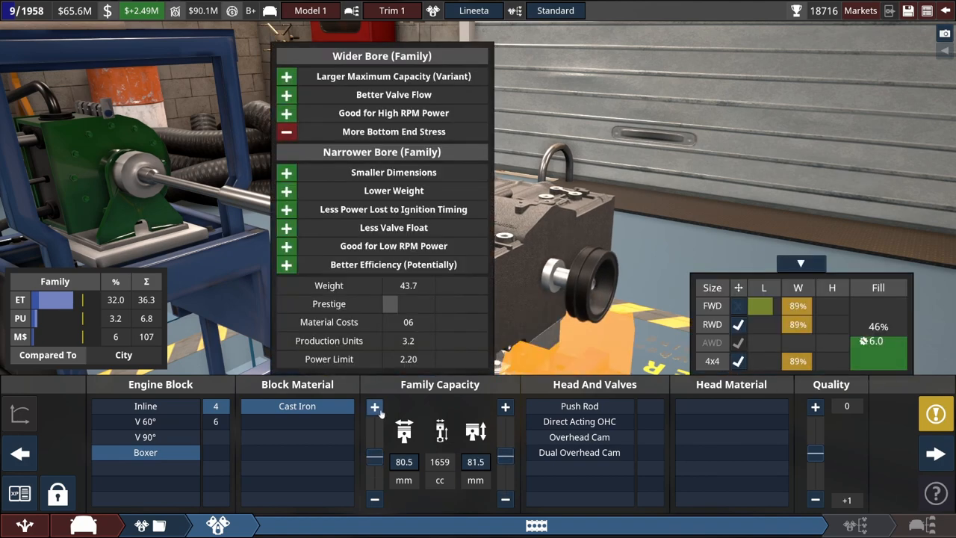
left_click(373, 406)
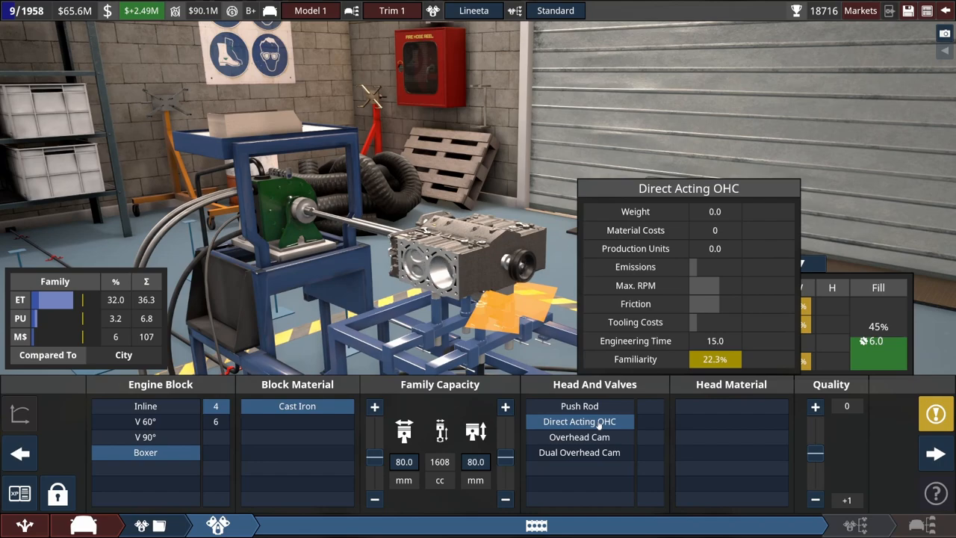
left_click(579, 422)
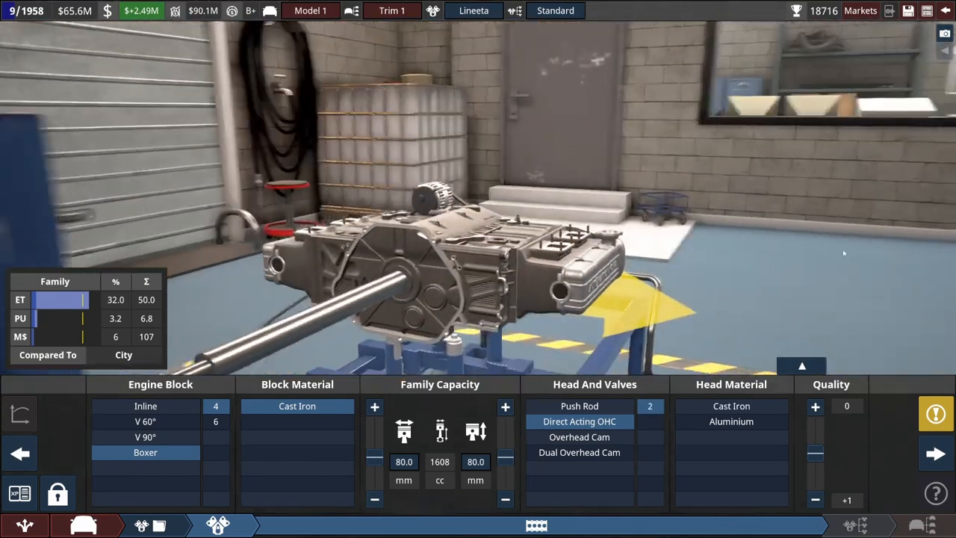
mouse_move(580, 451)
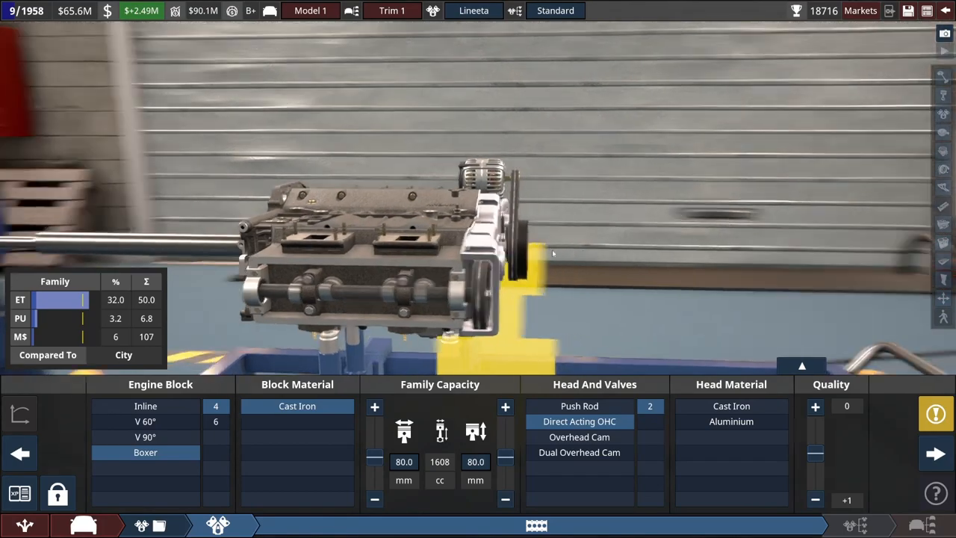
left_click(731, 407)
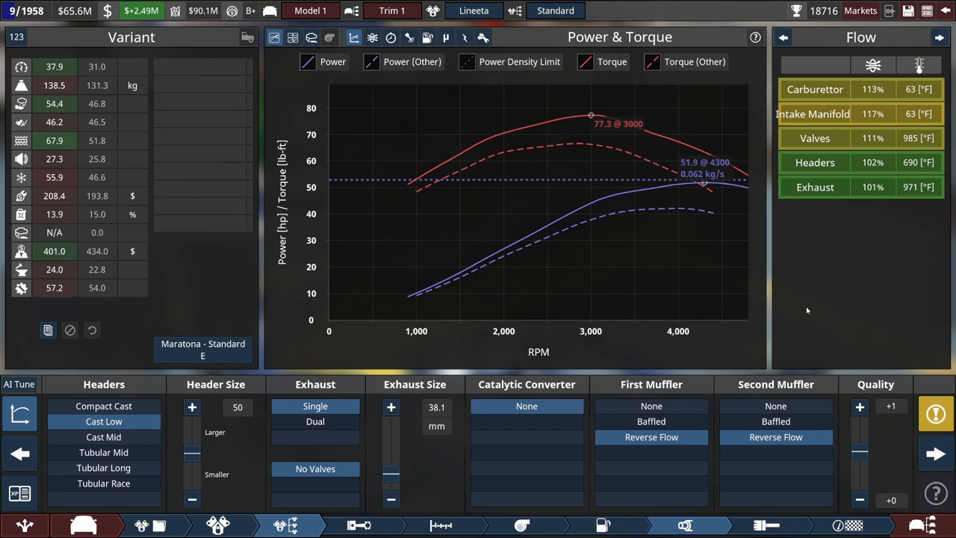
mouse_move(801, 302)
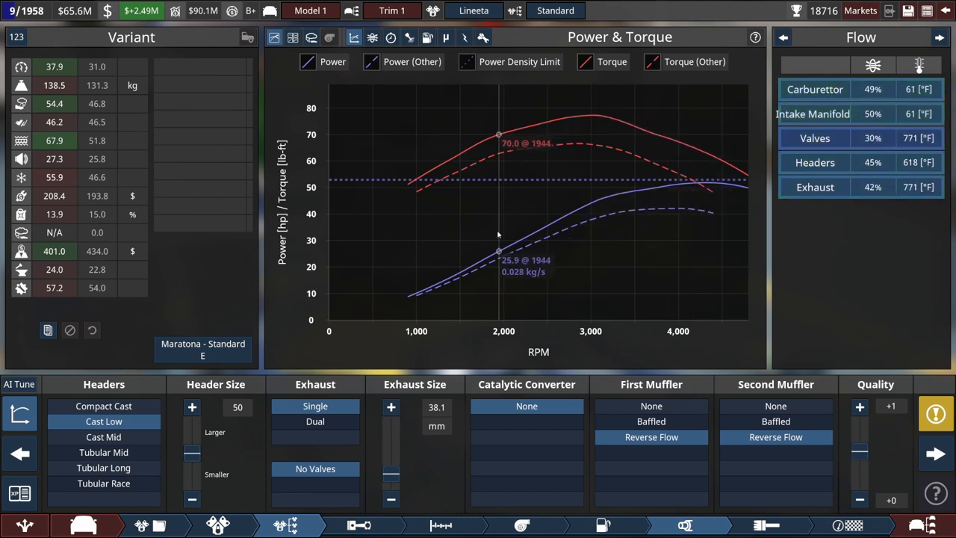
mouse_move(427, 236)
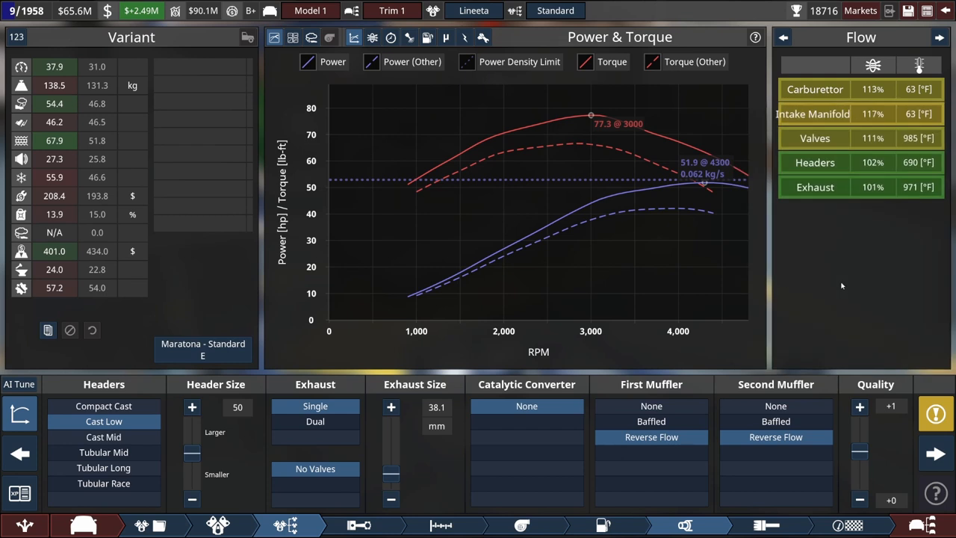
mouse_move(757, 293)
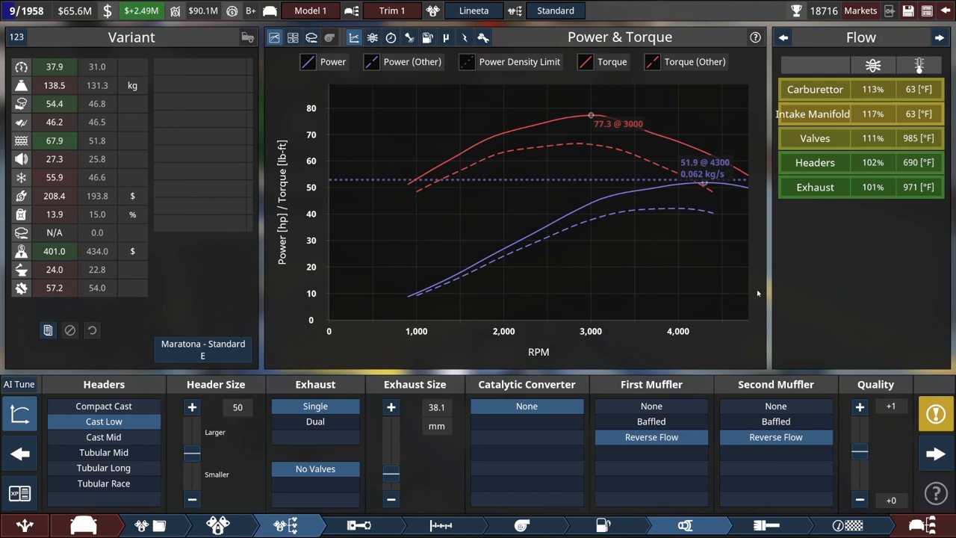
mouse_move(66, 108)
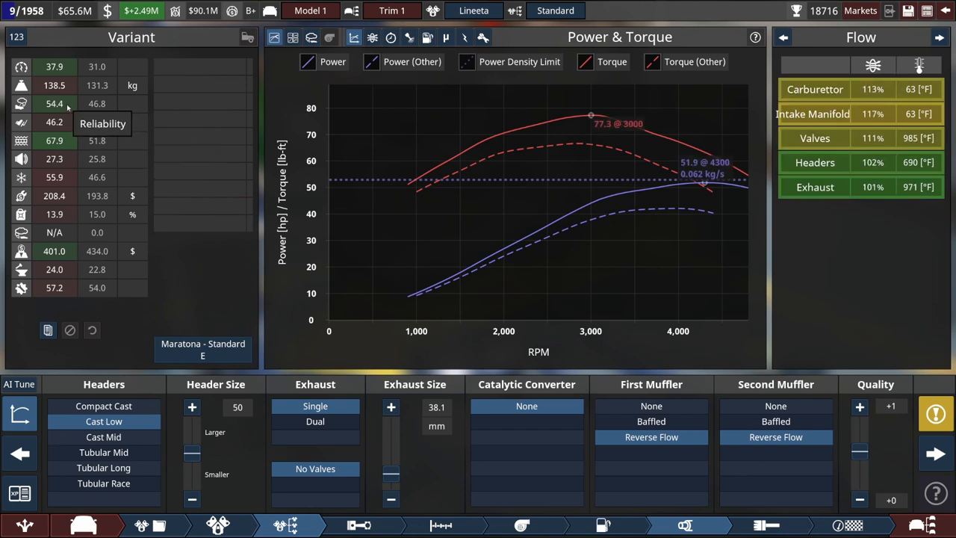
- Choose reverse-flow mufflers for Lineeta's single exhaust, yielding 51.9 hp at 4300 rpm
left_click(218, 526)
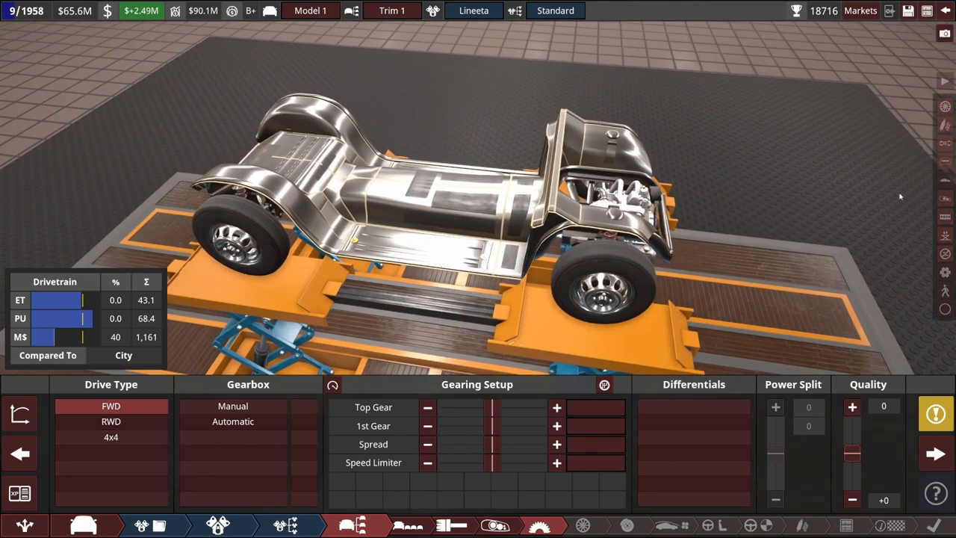
mouse_move(945, 144)
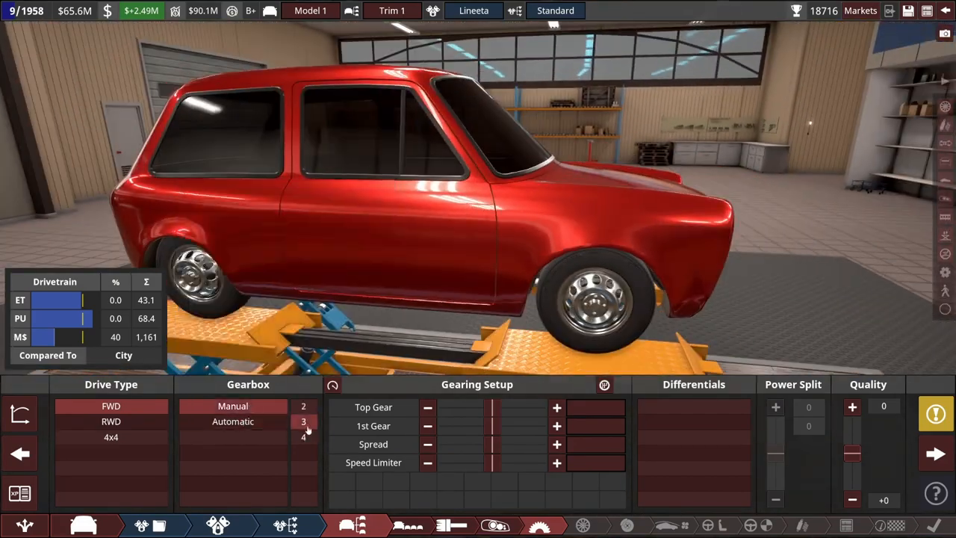
- Set the manual gear count and the front tyre diameter for the 14-inch steel rims
left_click(353, 526)
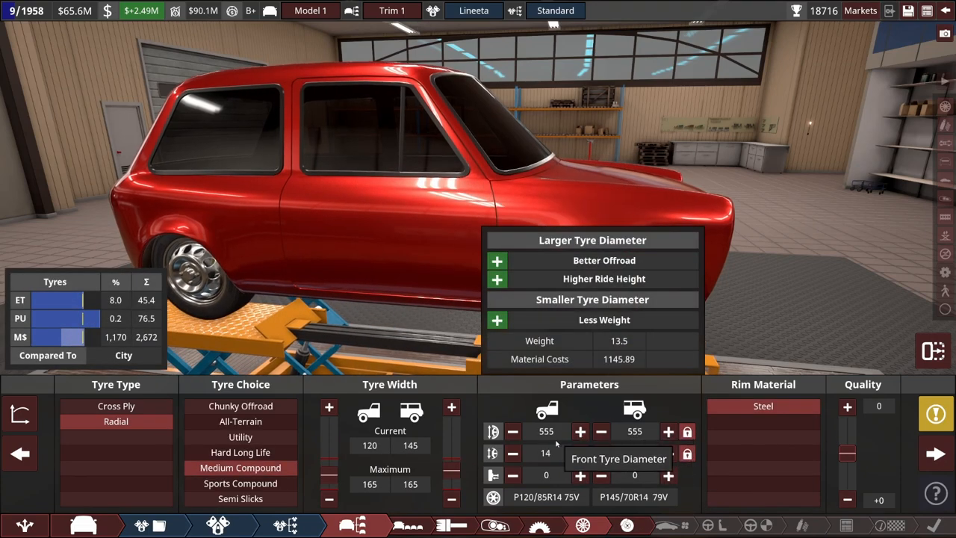
left_click(580, 454)
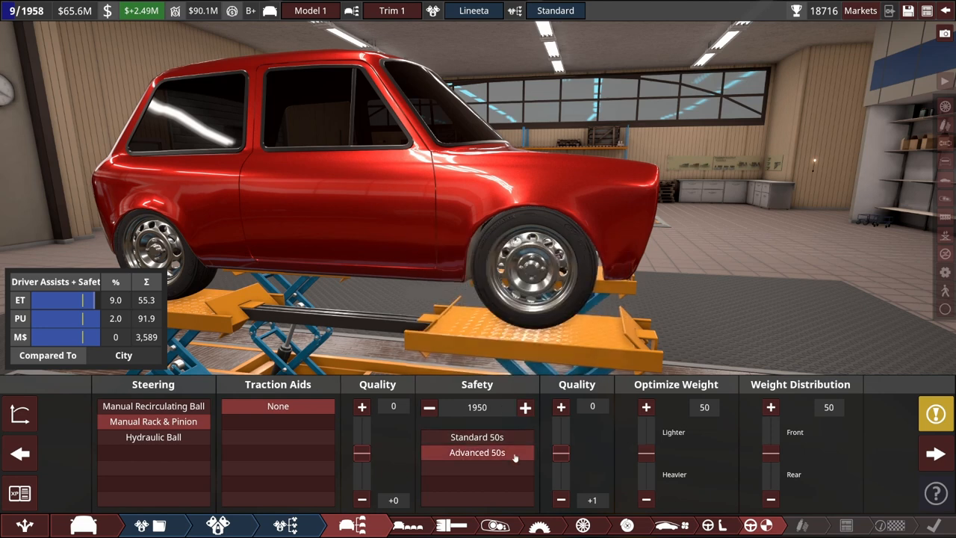
mouse_move(945, 10)
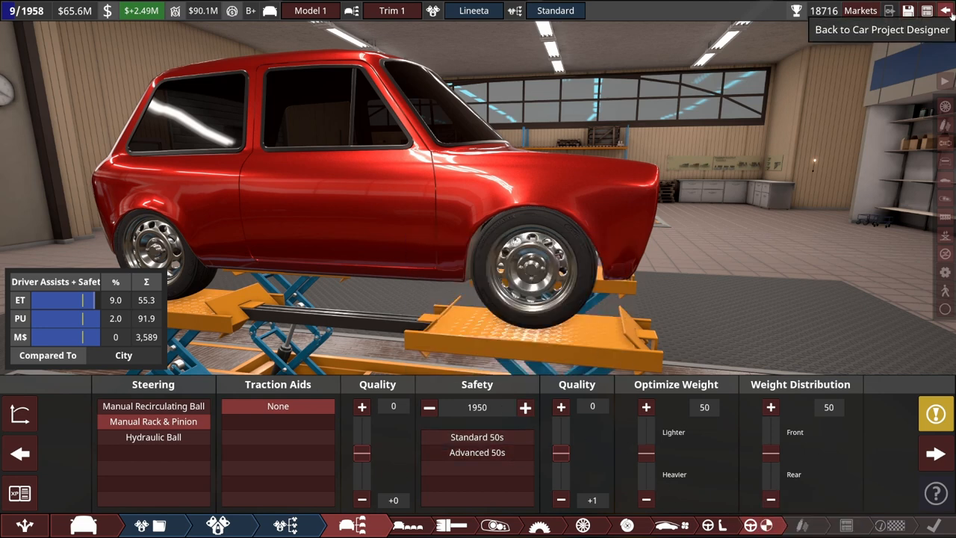
- Configure progressive springs, twin-tube dampers and passive sway bars, toggling the suspension testing graphs
left_click(882, 30)
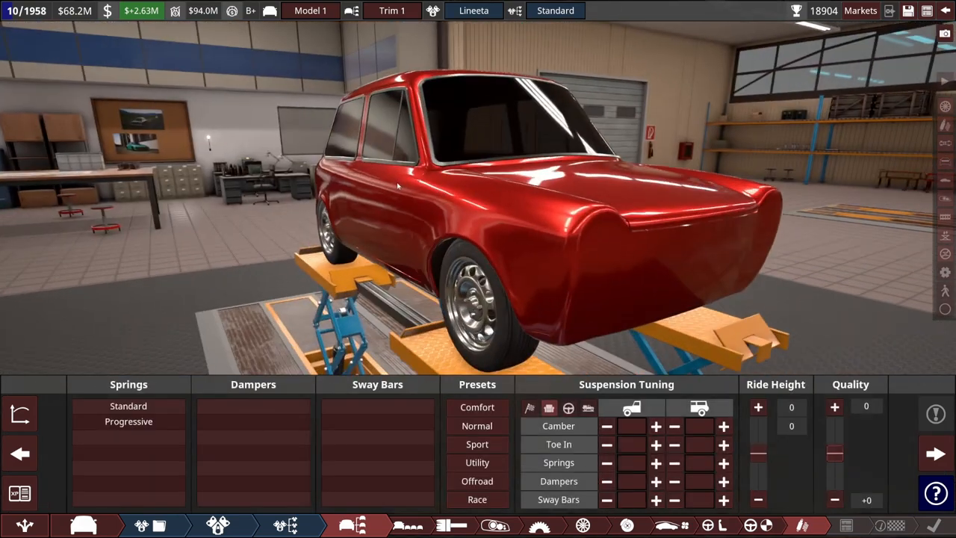
left_click(129, 421)
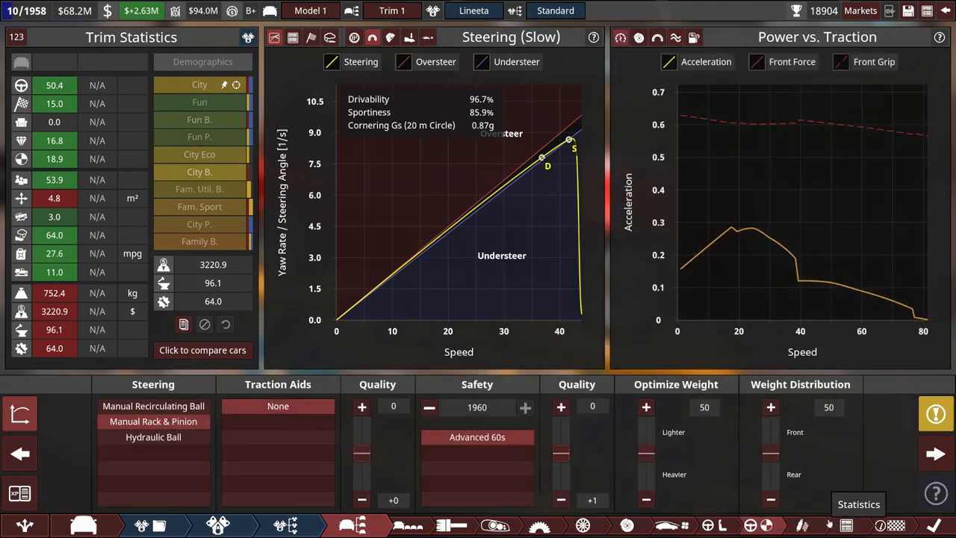
left_click(351, 526)
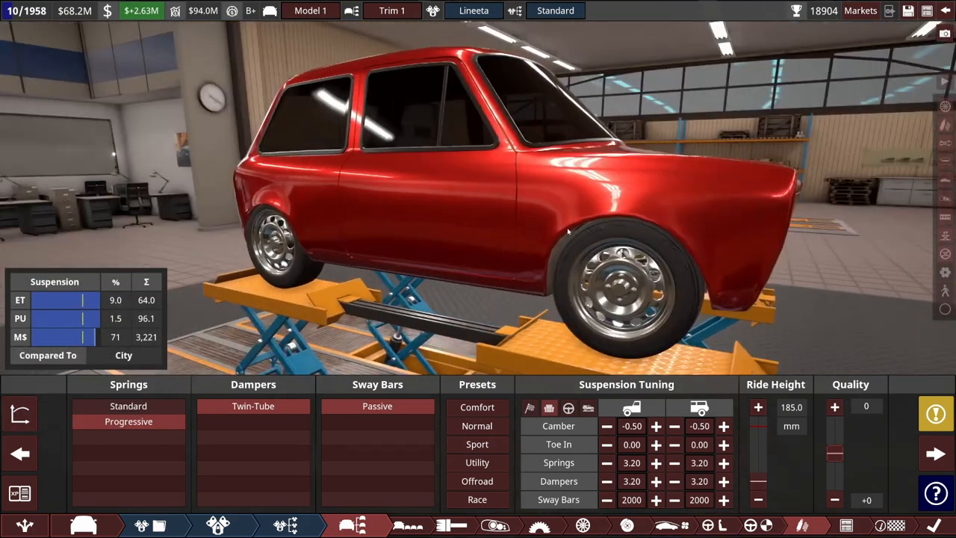
left_click(21, 412)
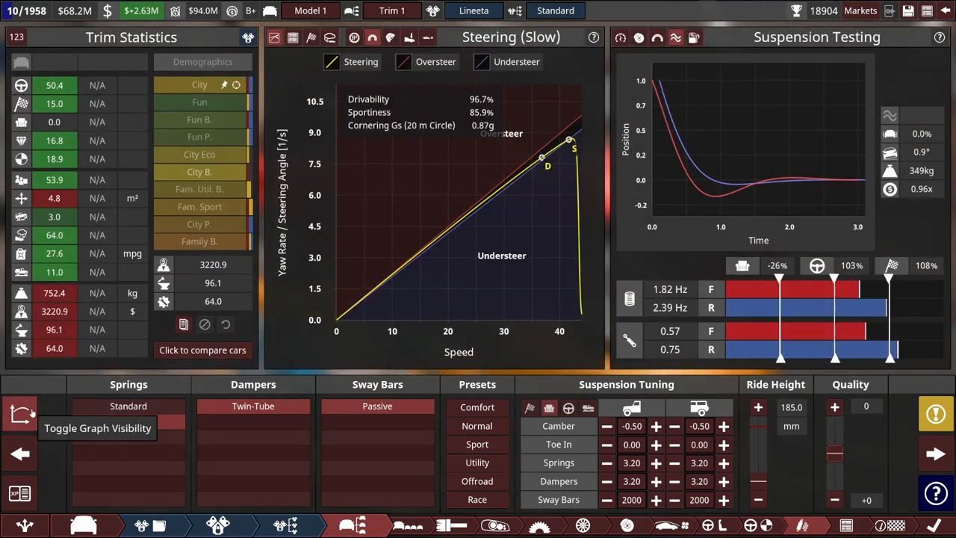
left_click(21, 414)
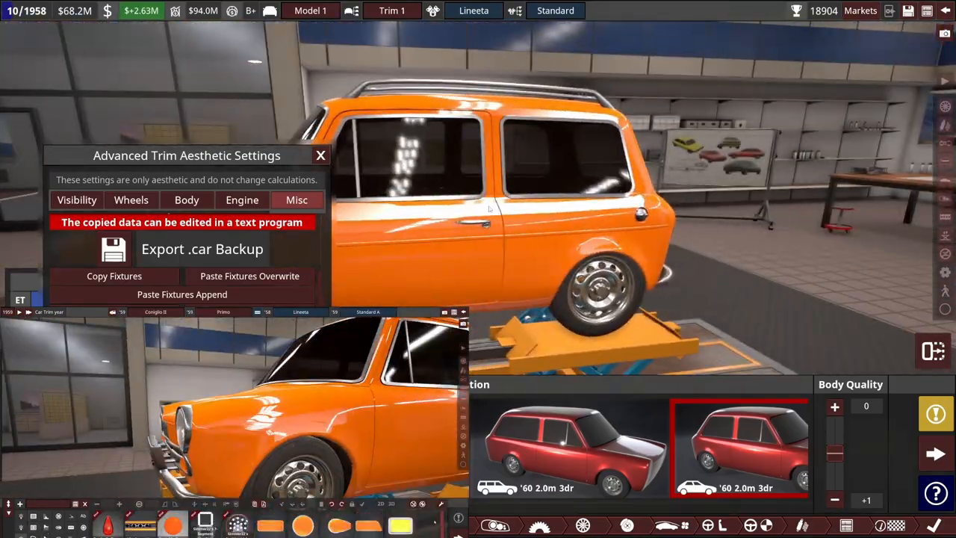
- Paste the copied fixtures onto the orange wagon — chrome bumpers, headlights, grille, CD05 MRO plate
left_click(76, 200)
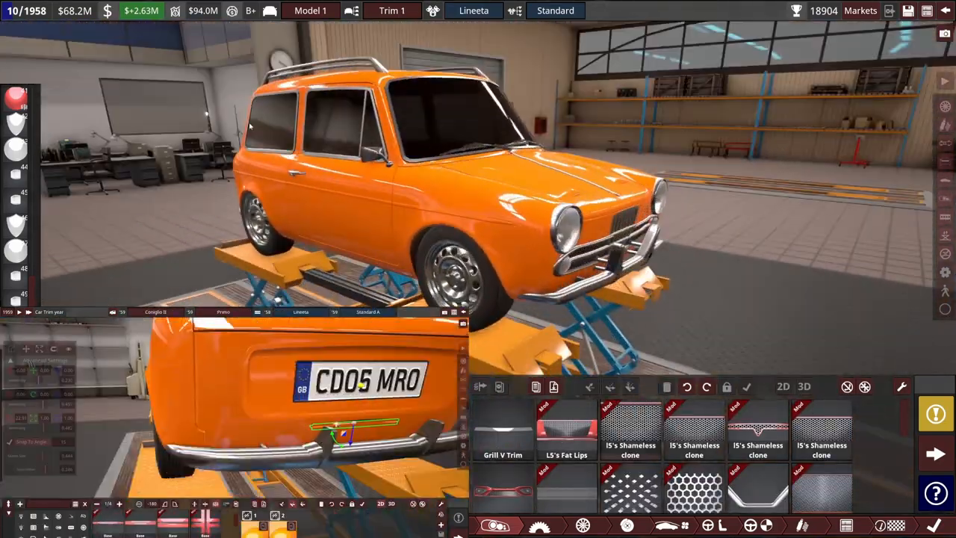
- Rename the car model from Model 1 to Coniglio (typed 'Coiglio')
left_click(310, 10)
type("COn")
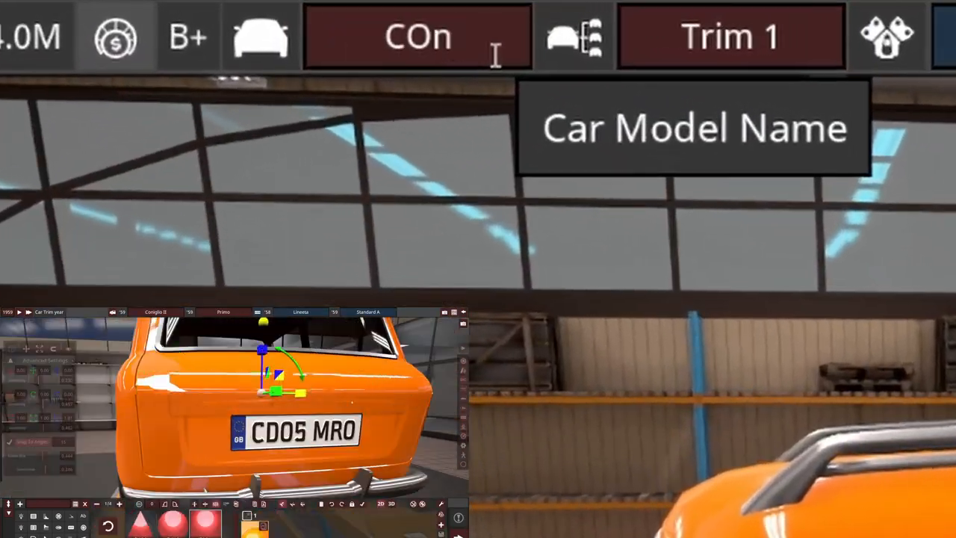
type("Coiglio II")
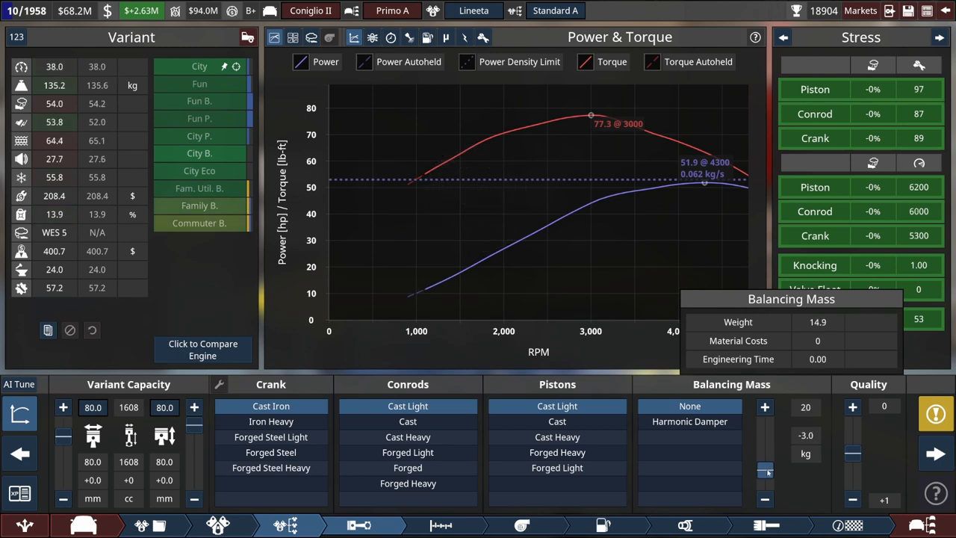
mouse_move(222, 278)
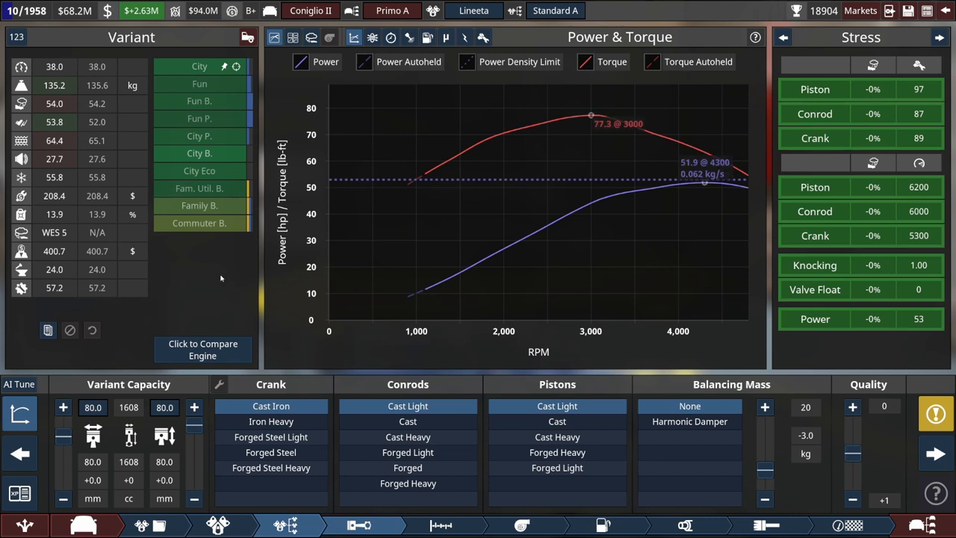
mouse_move(21, 123)
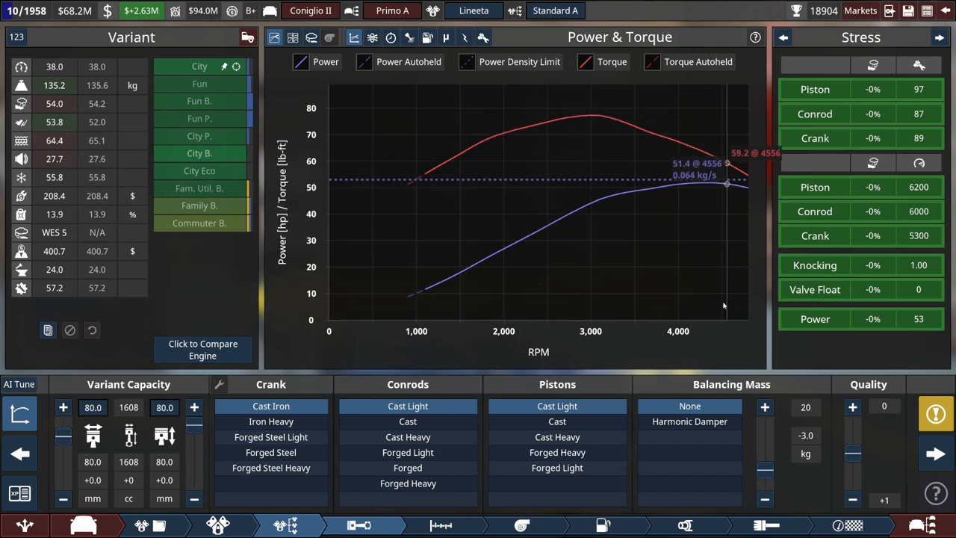
mouse_move(398, 260)
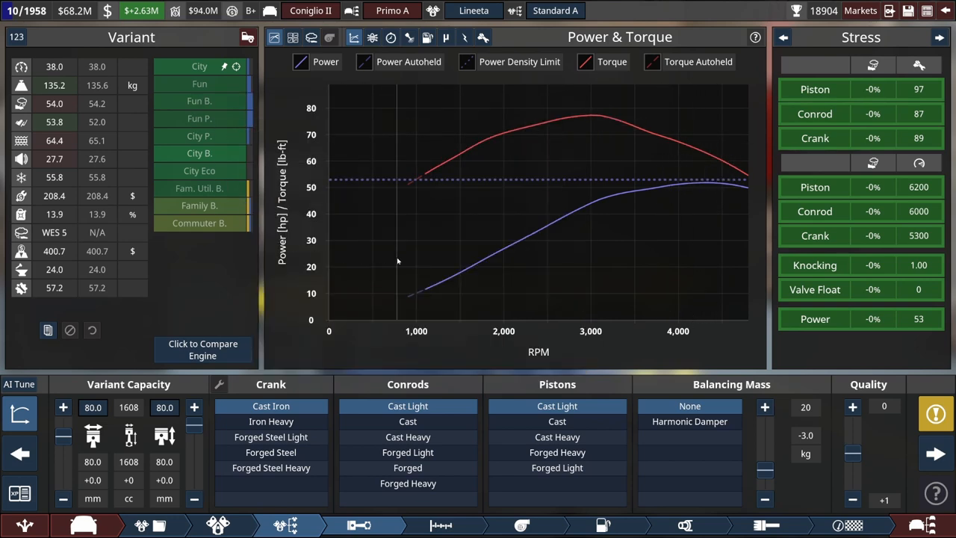
- Go to the engine's fuel system stage showing the Single Barrel Eco carburettor setup
left_click(440, 526)
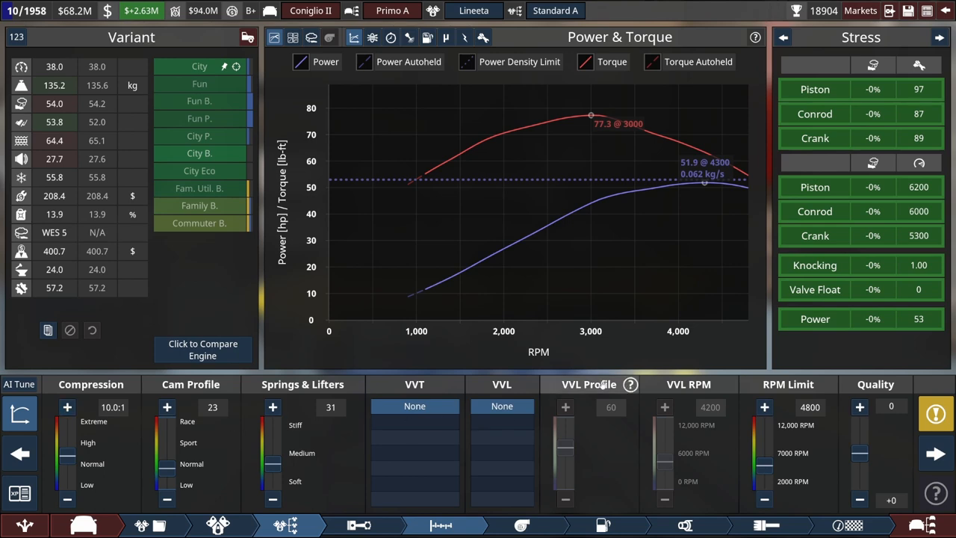
left_click(604, 526)
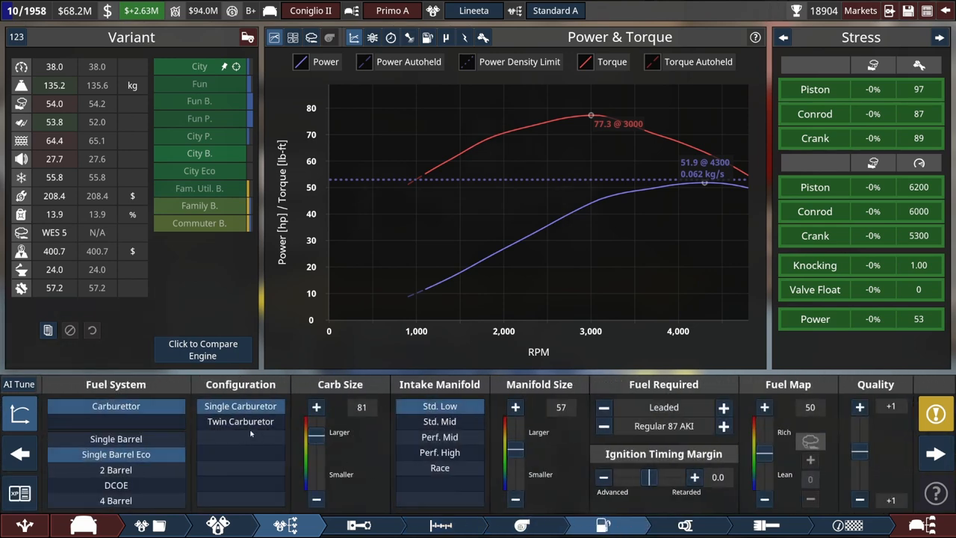
mouse_move(439, 407)
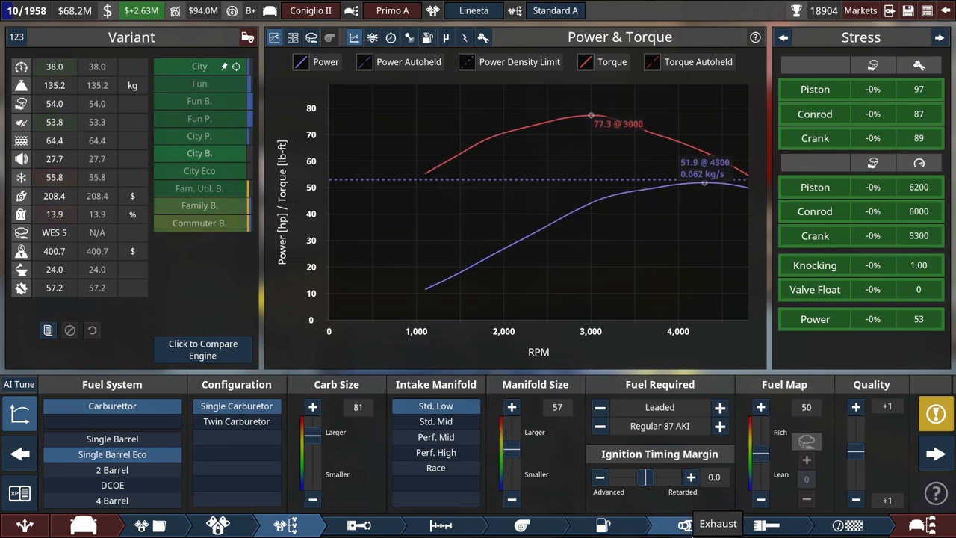
left_click(717, 523)
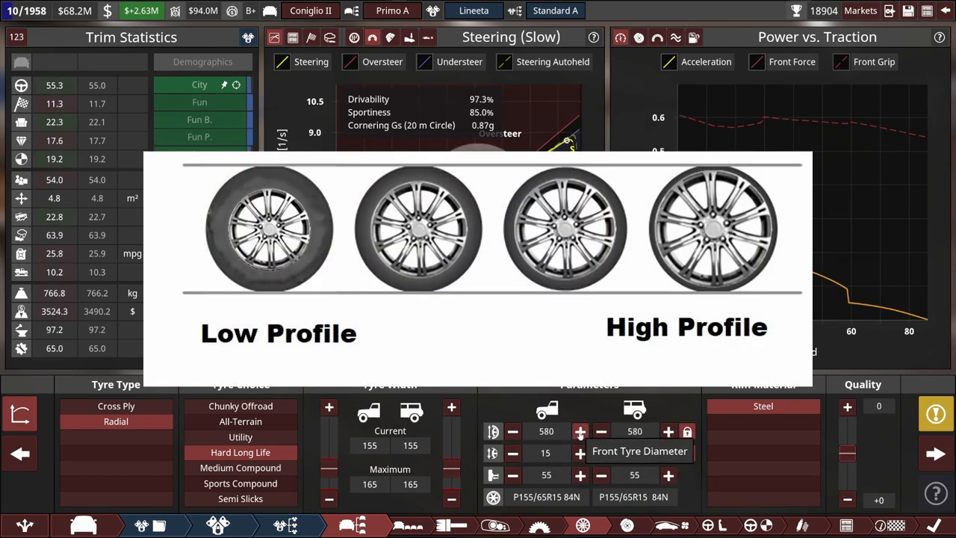
- Raise tyre diameter to 590 (P155/70R15), review gearing and aerodynamics, return to engine design
left_click(579, 430)
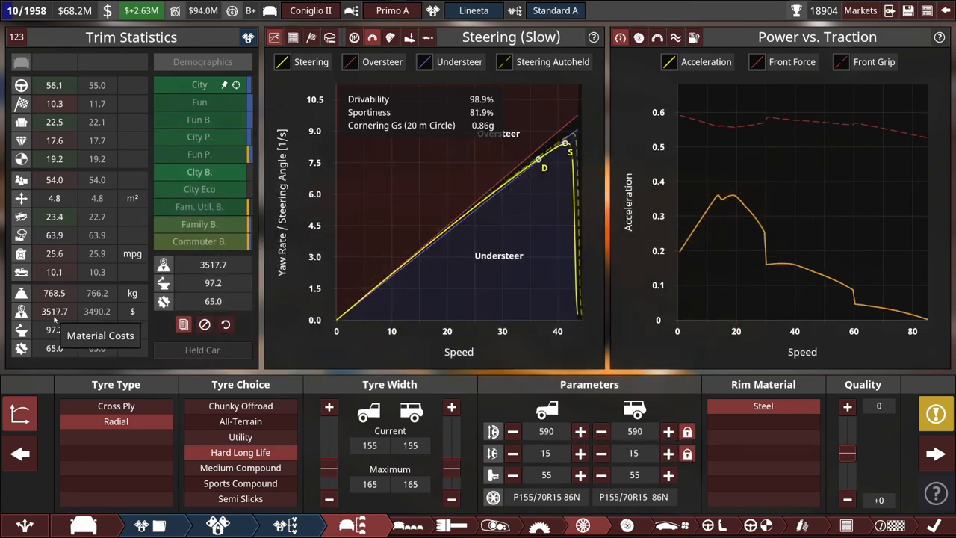
mouse_move(54, 312)
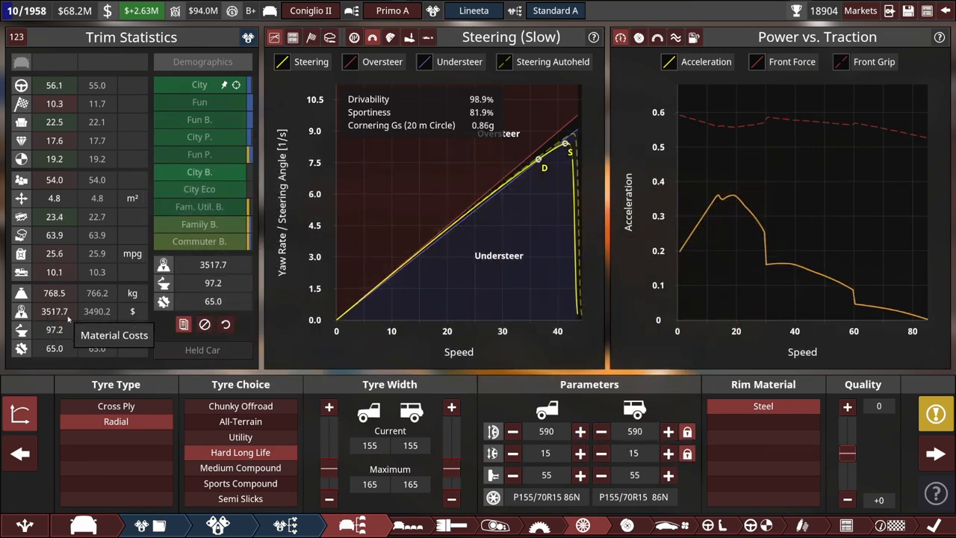
left_click(580, 430)
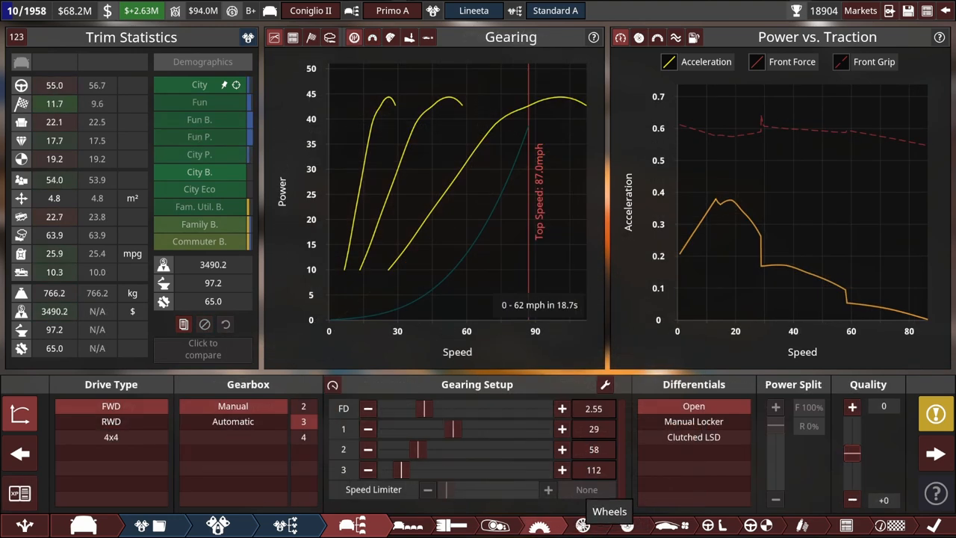
mouse_move(626, 526)
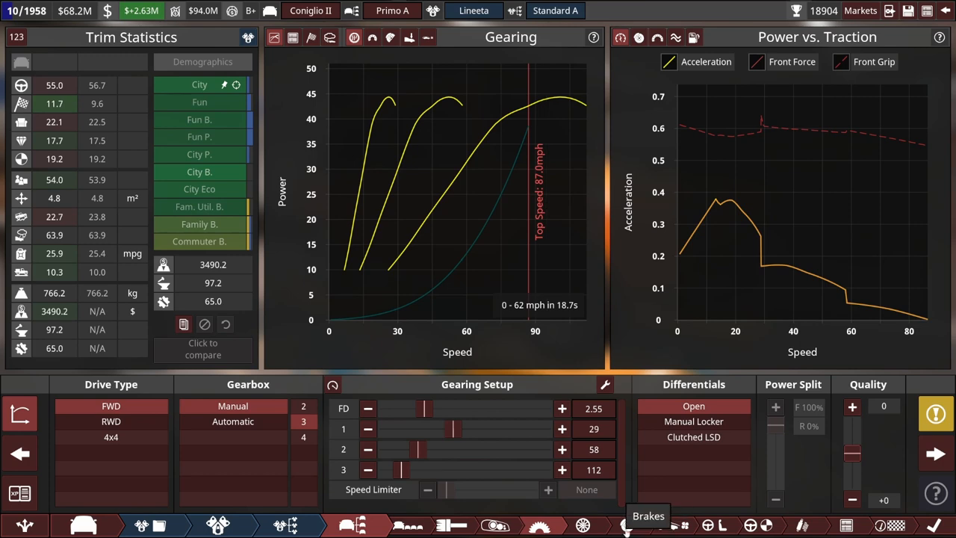
left_click(627, 525)
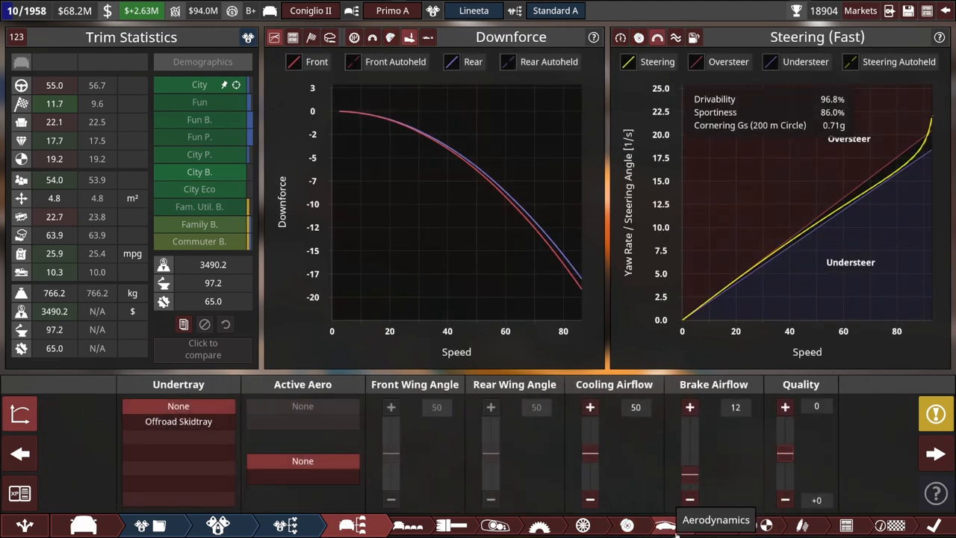
left_click(708, 526)
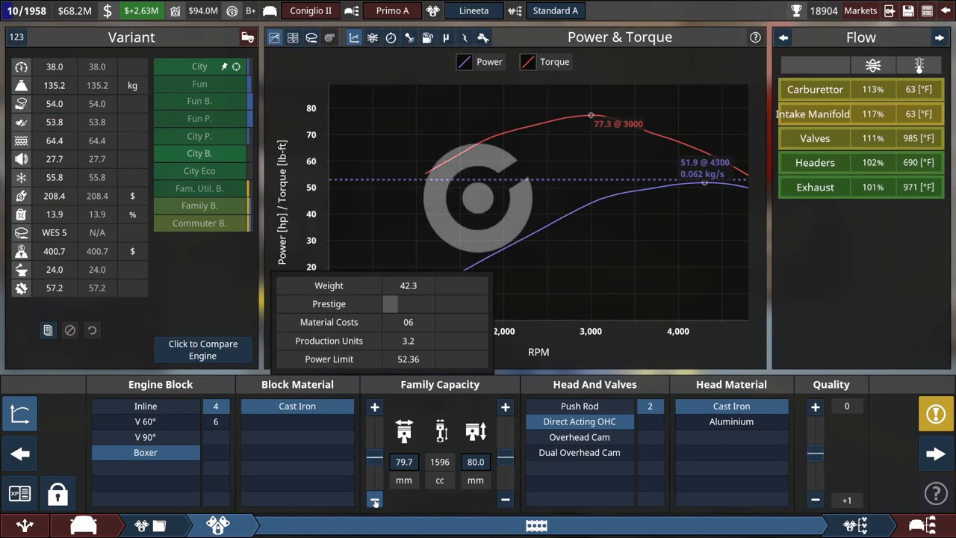
- Shrink bore and stroke to 79.0 mm (1549 cc) and view detailed drivability stats
left_click(505, 500)
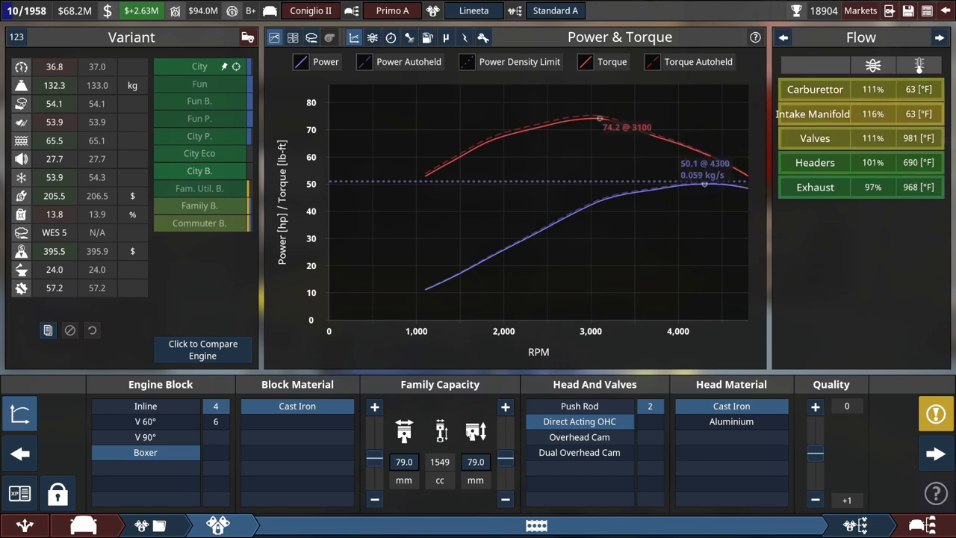
left_click(505, 407)
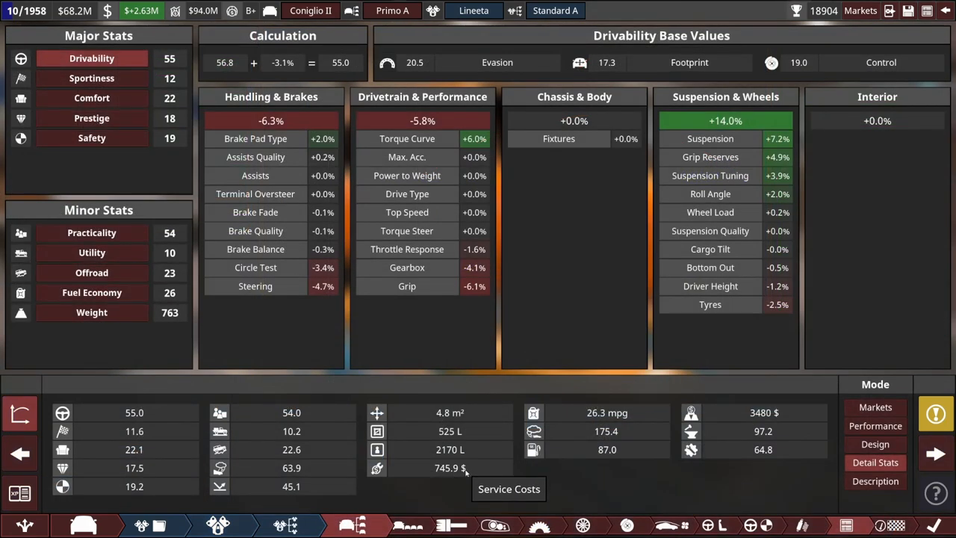
mouse_move(466, 471)
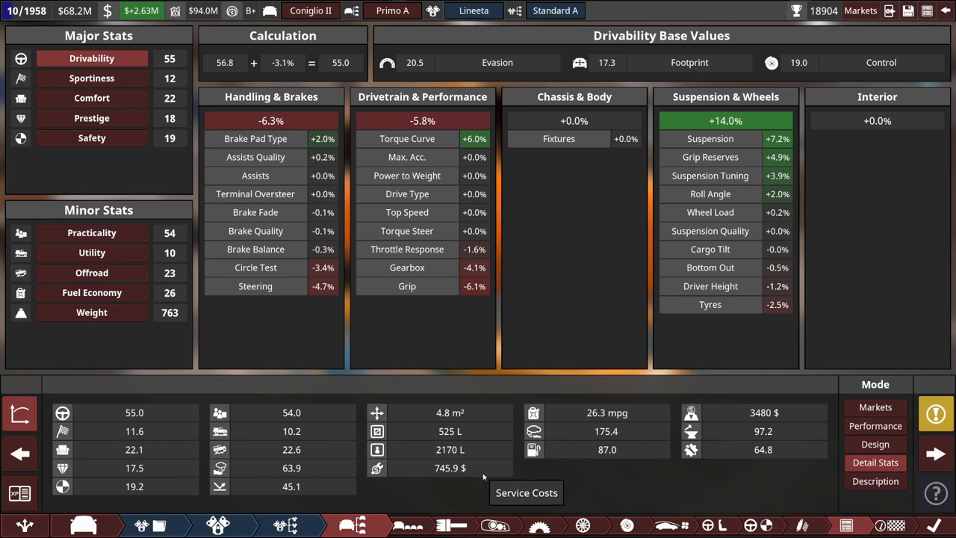
- Go to the Coniglio II Mk 1 trims overview listing Primo A and its clone
left_click(538, 526)
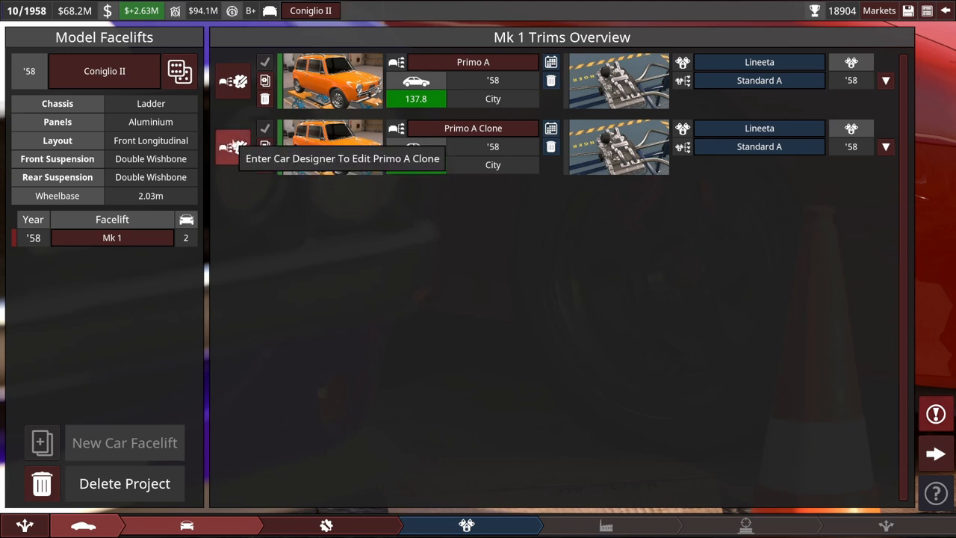
- Edit the Primo A Clone trim in the car designer, dismissing the Lua error
left_click(233, 146)
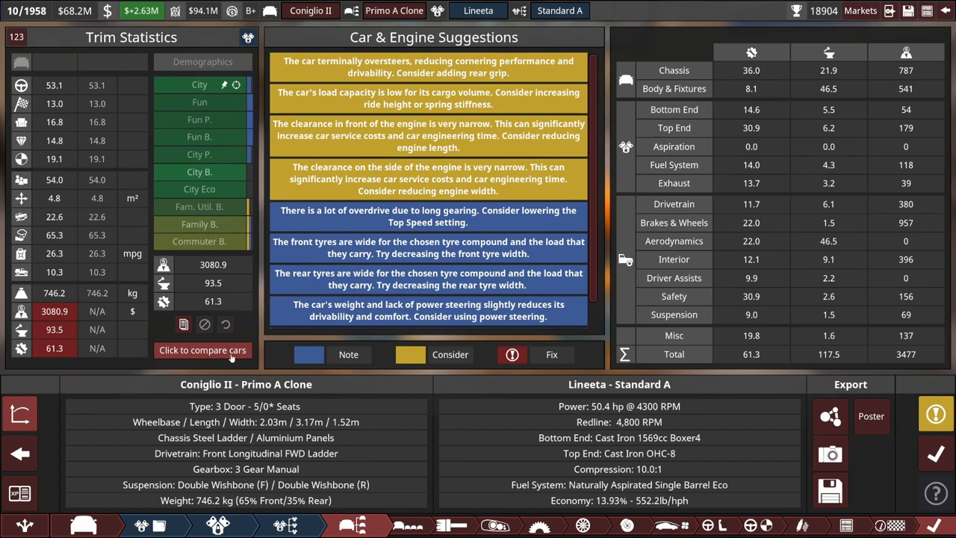
mouse_move(230, 357)
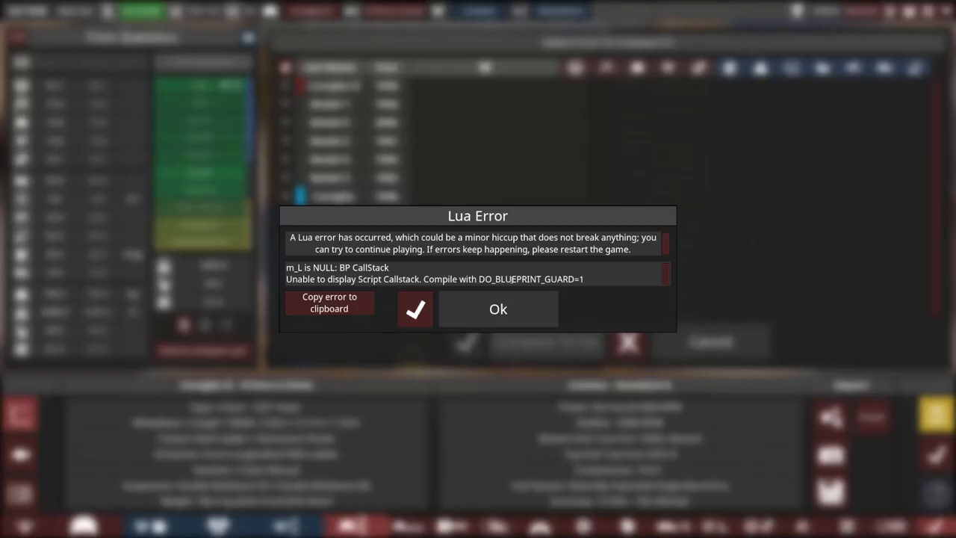
left_click(497, 308)
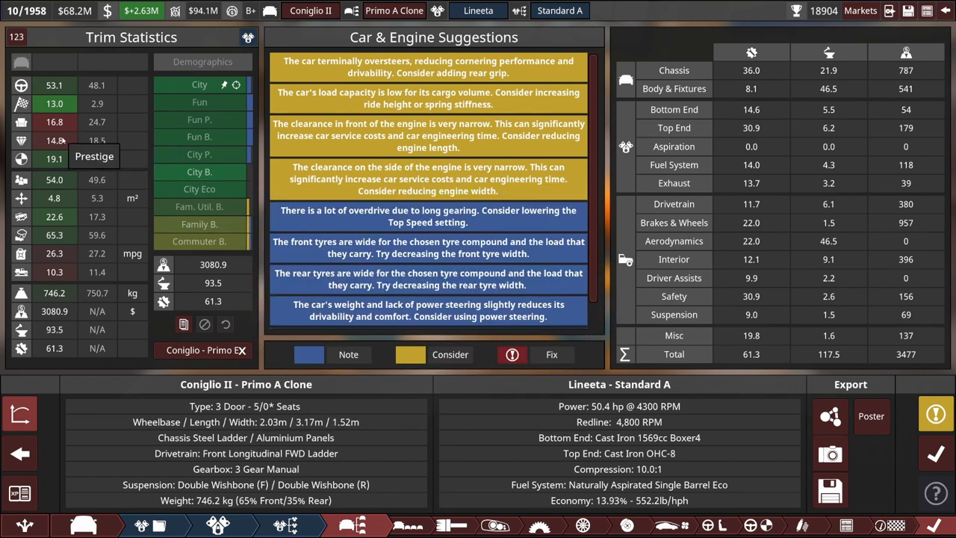
mouse_move(62, 157)
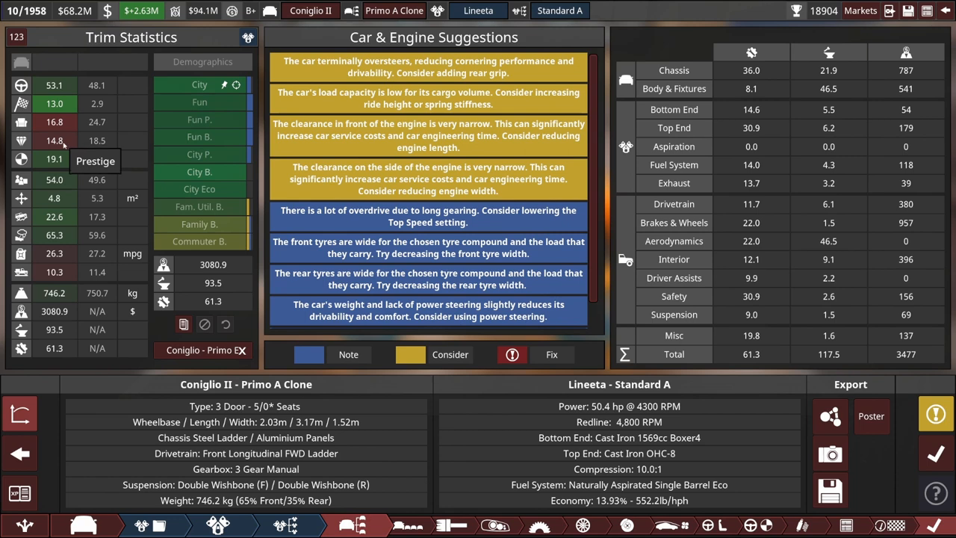
mouse_move(54, 122)
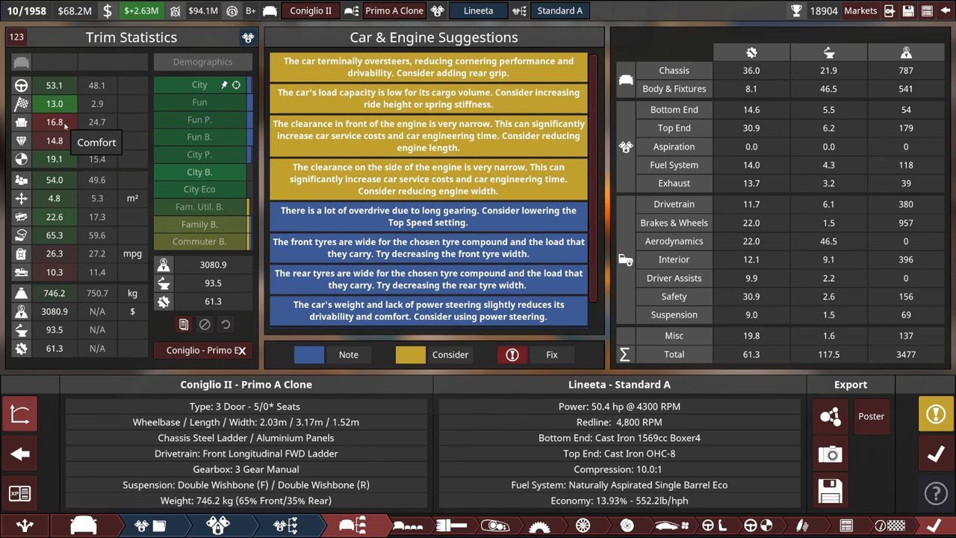
mouse_move(706, 523)
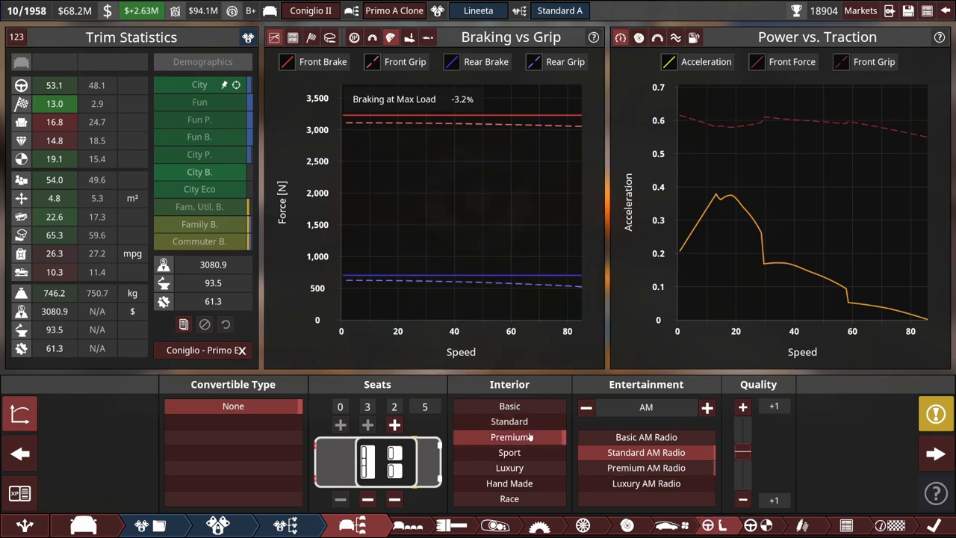
- Try Premium interior, then settle on Standard interior with Standard AM Radio
left_click(646, 467)
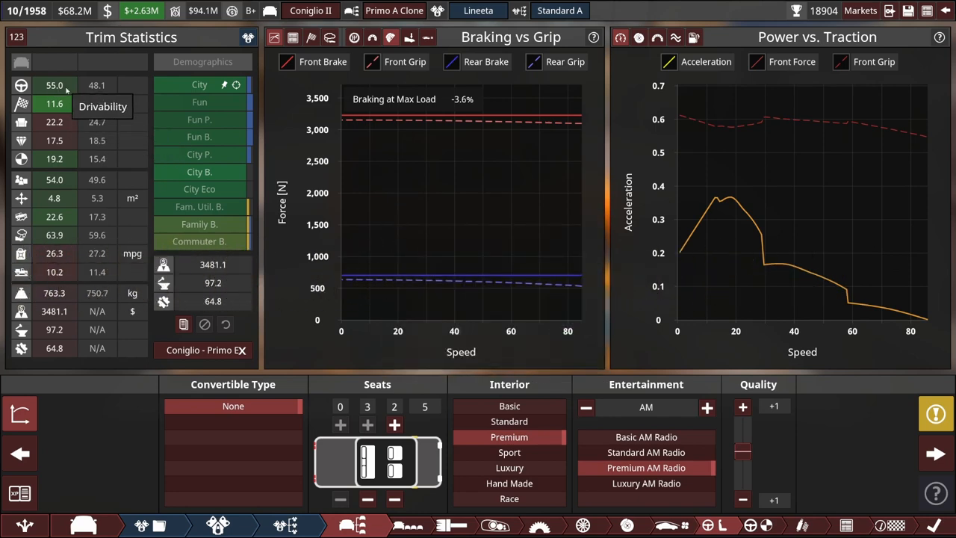
mouse_move(77, 122)
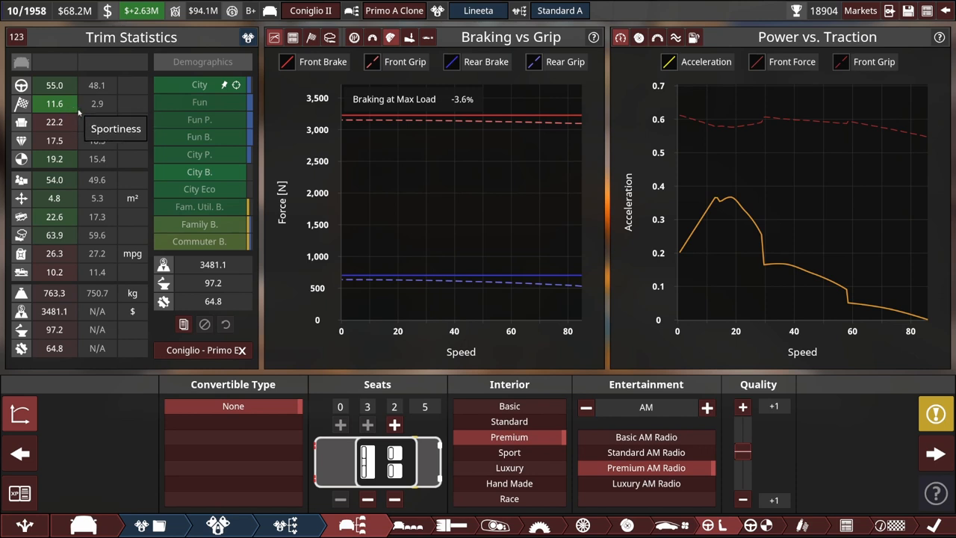
mouse_move(72, 103)
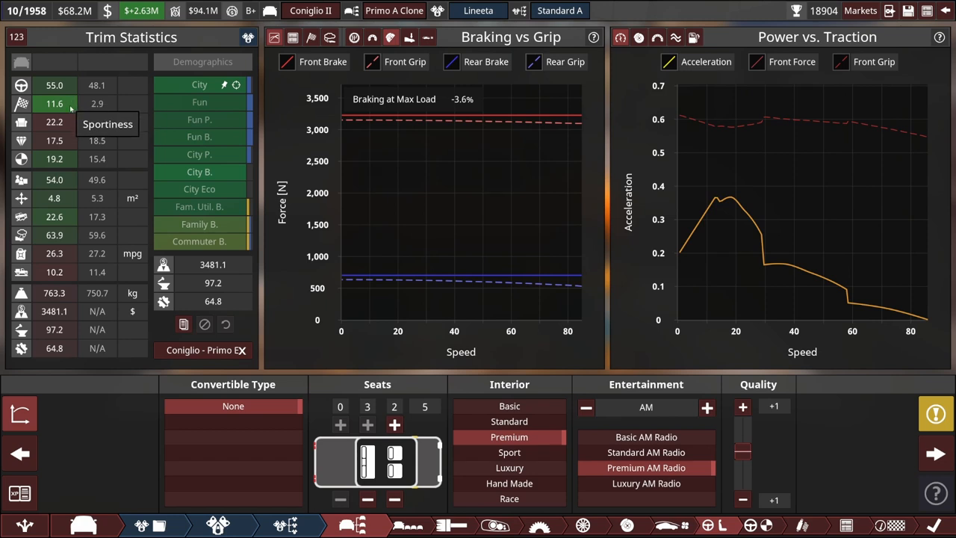
mouse_move(62, 182)
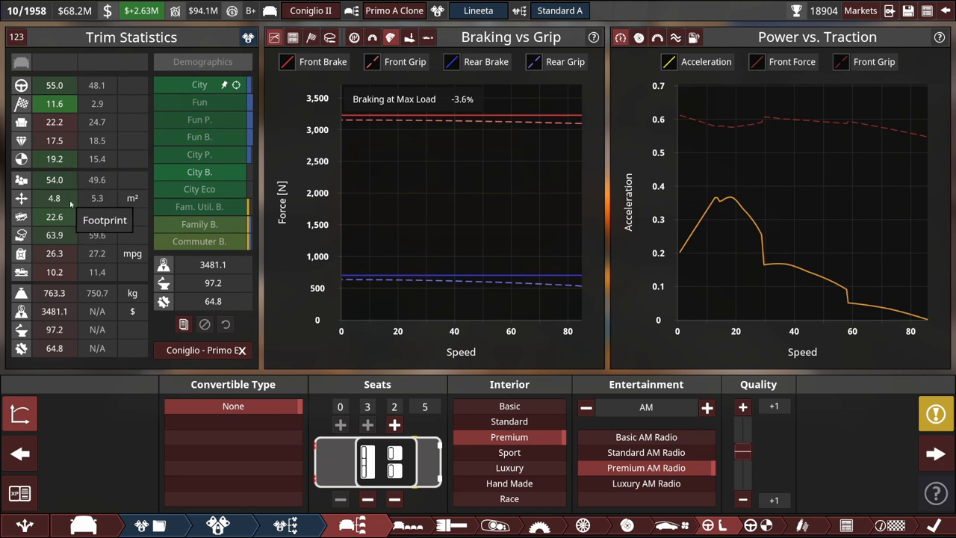
mouse_move(65, 245)
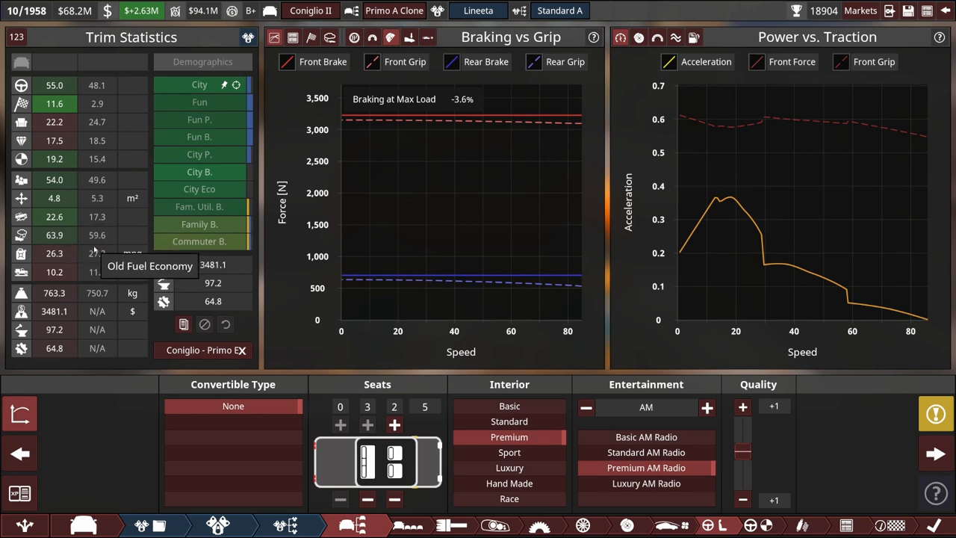
mouse_move(645, 451)
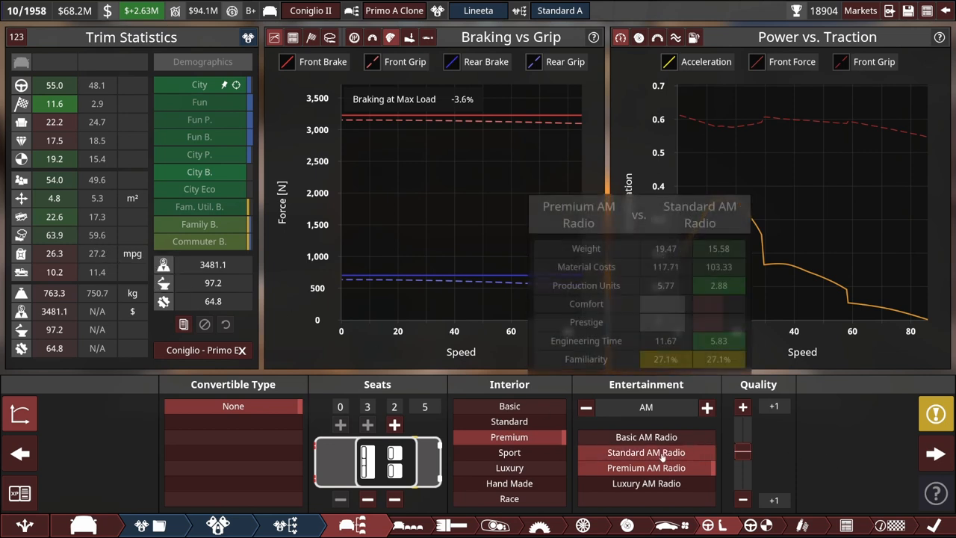
left_click(509, 422)
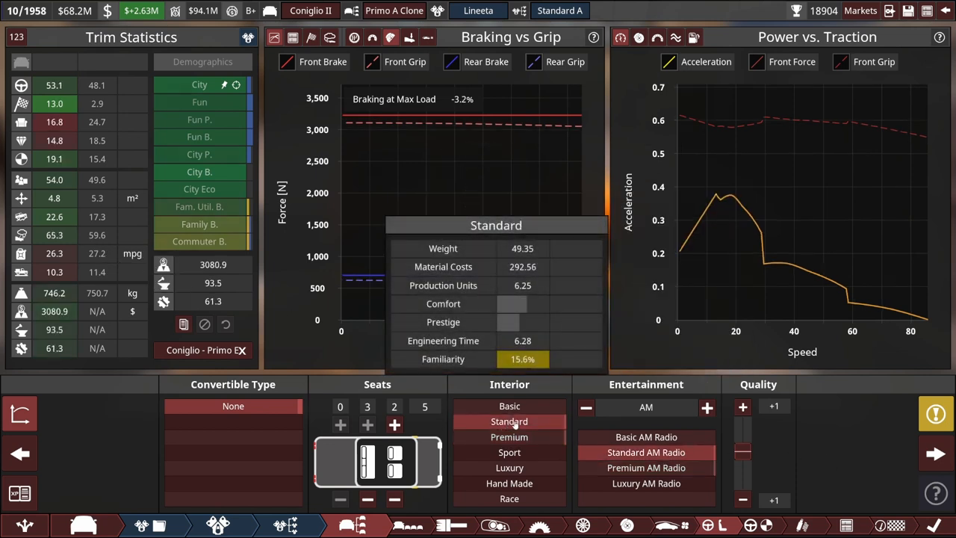
mouse_move(67, 105)
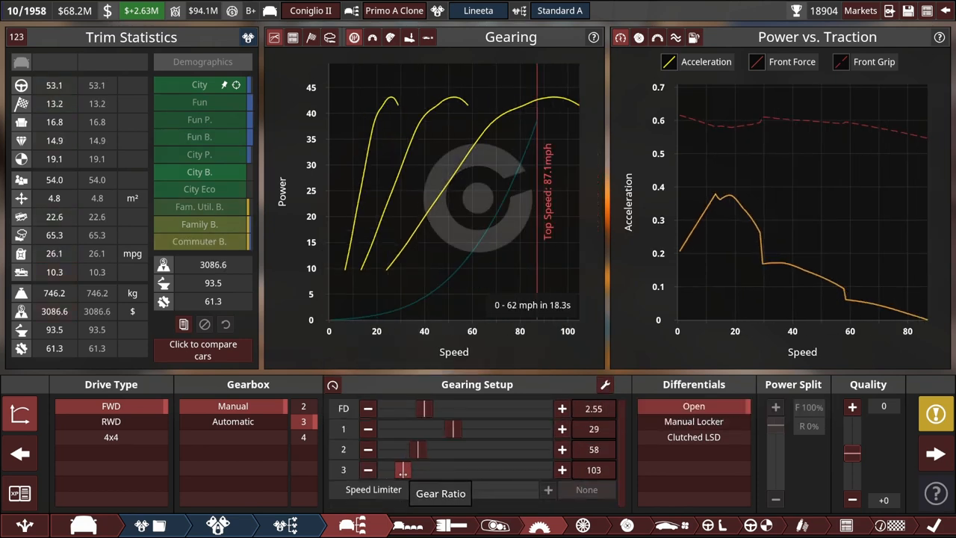
- Fine-tune the third gear ratio to 110 and move to suspension tuning
left_click_drag(393, 469, 404, 469)
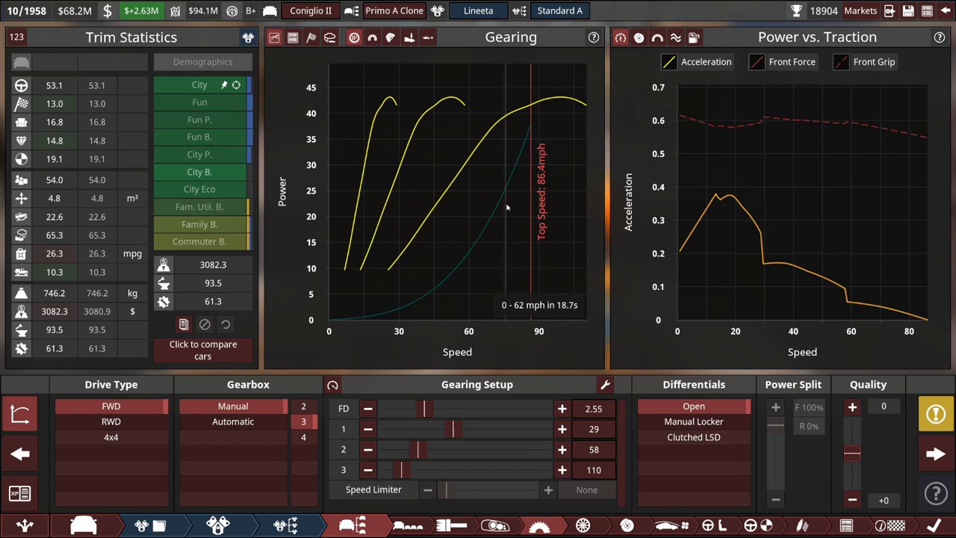
mouse_move(605, 526)
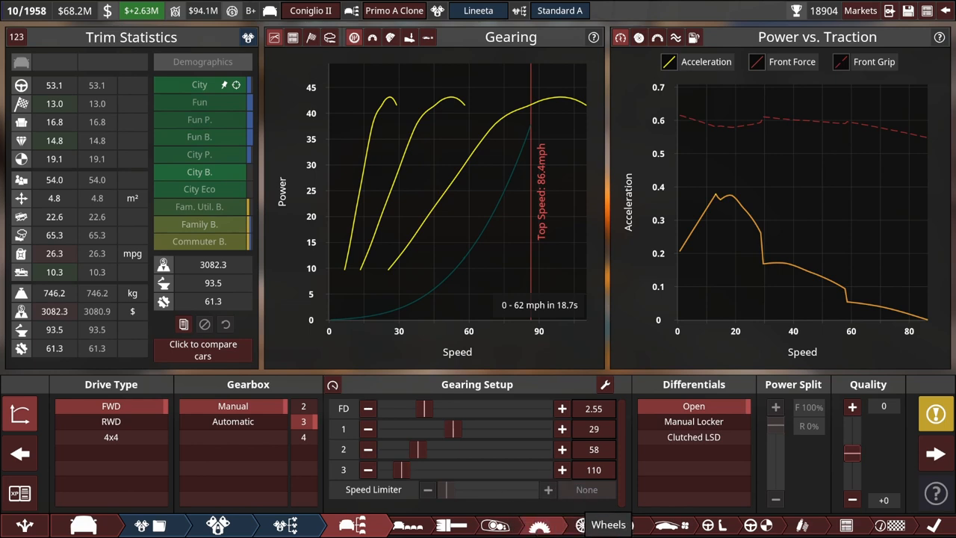
left_click(582, 526)
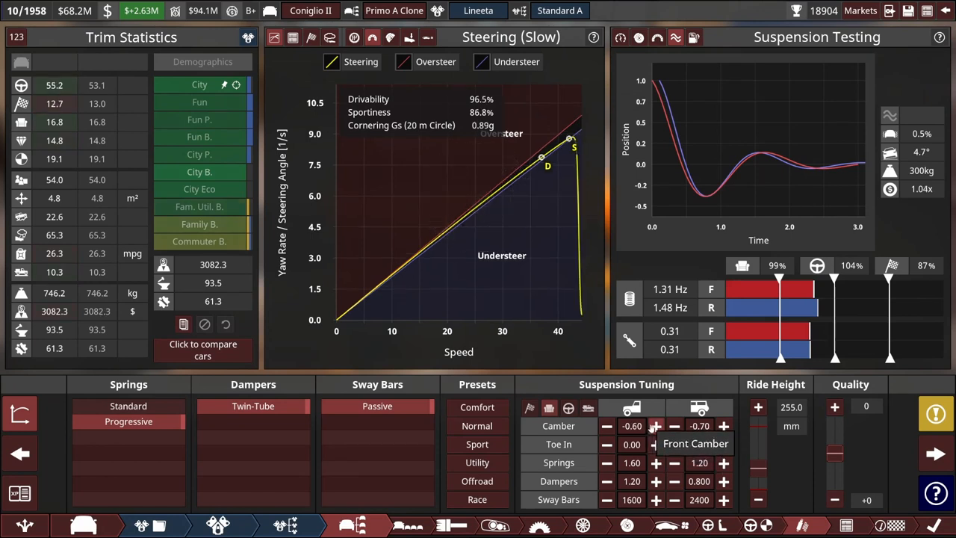
- Raise the Primo A Clone's ride height to 266 mm
left_click(759, 407)
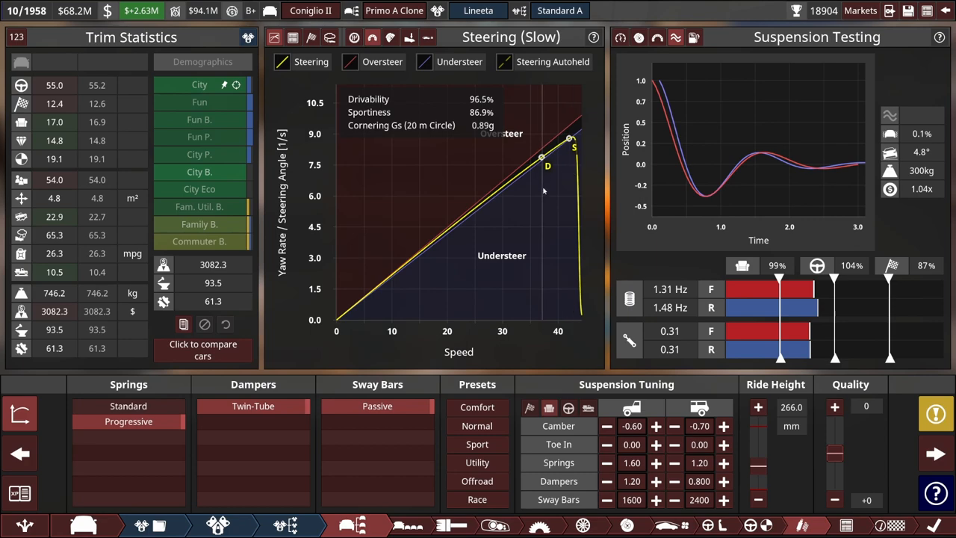
mouse_move(387, 417)
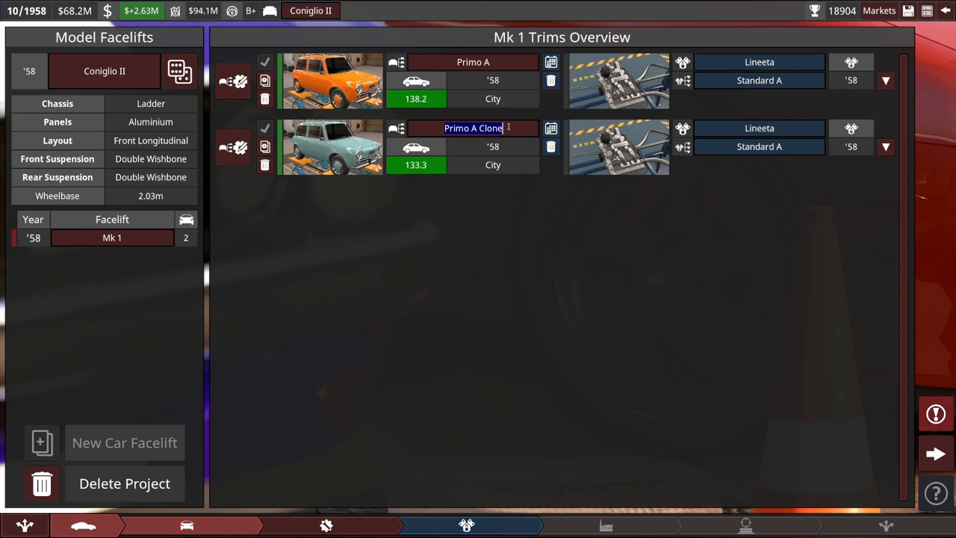
- Rename the cloned trim from Primo A Clone to 'Merde A'
type("Merde A")
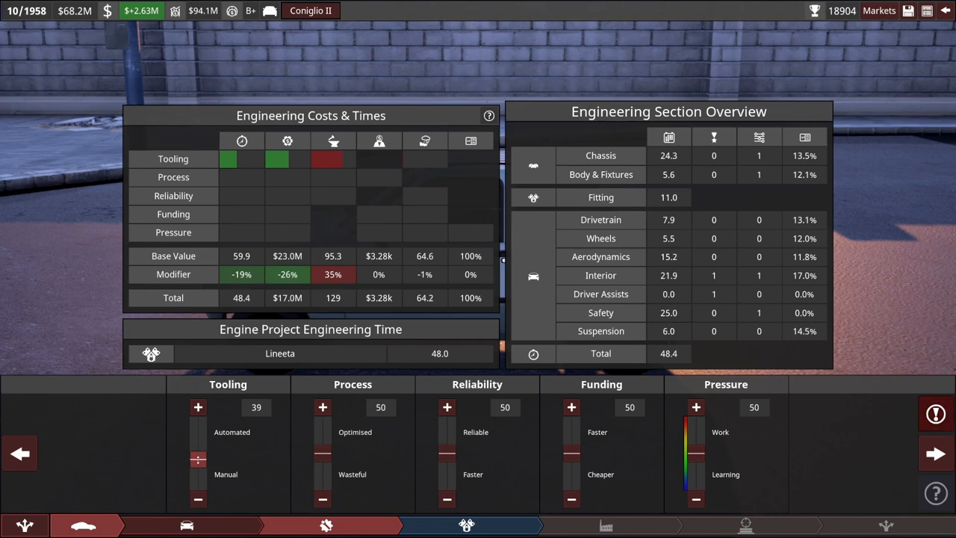
- Advance to Car Factory 1's trim production toggle listing Primo A and Merde A
left_click(198, 407)
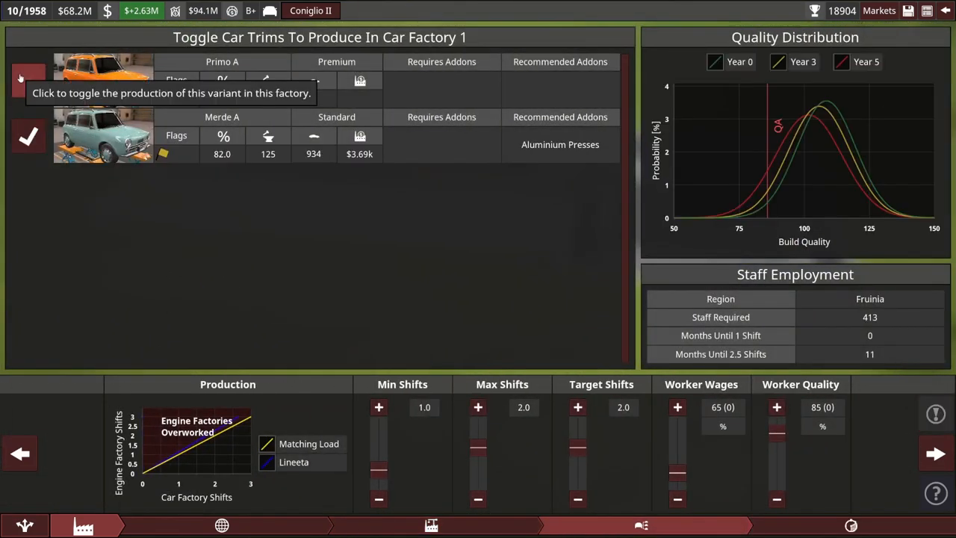
- Enable Primo A production, set factory automation to 74, and reach the sales price forecast
left_click(478, 407)
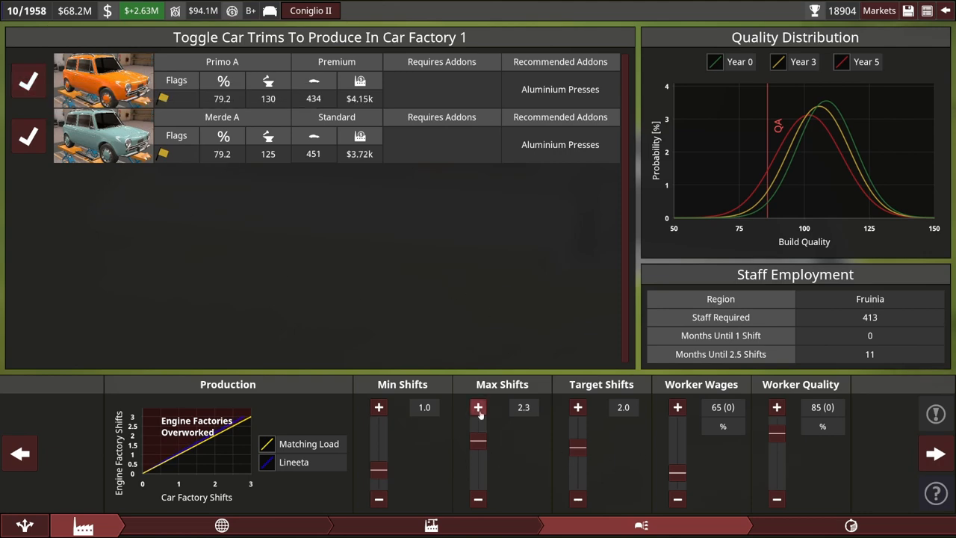
left_click(936, 454)
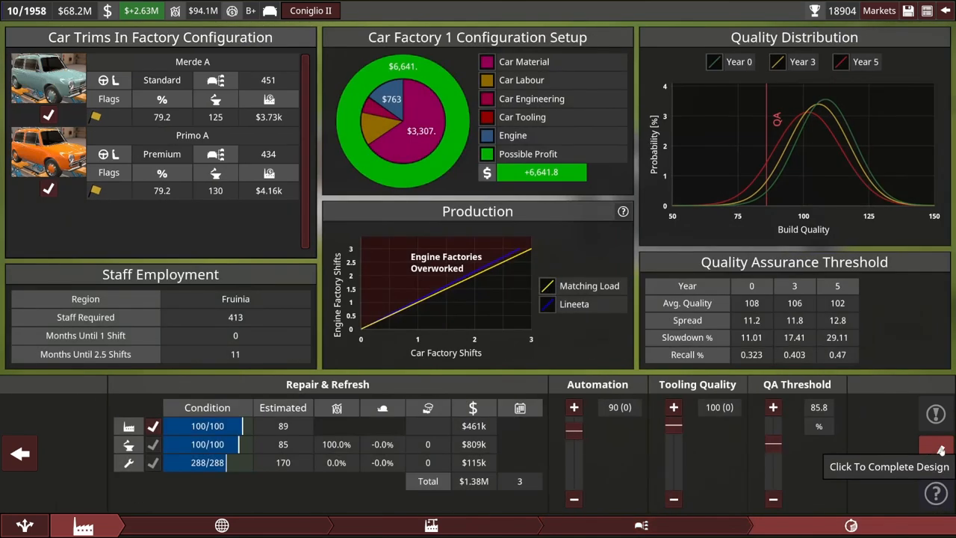
left_click(574, 500)
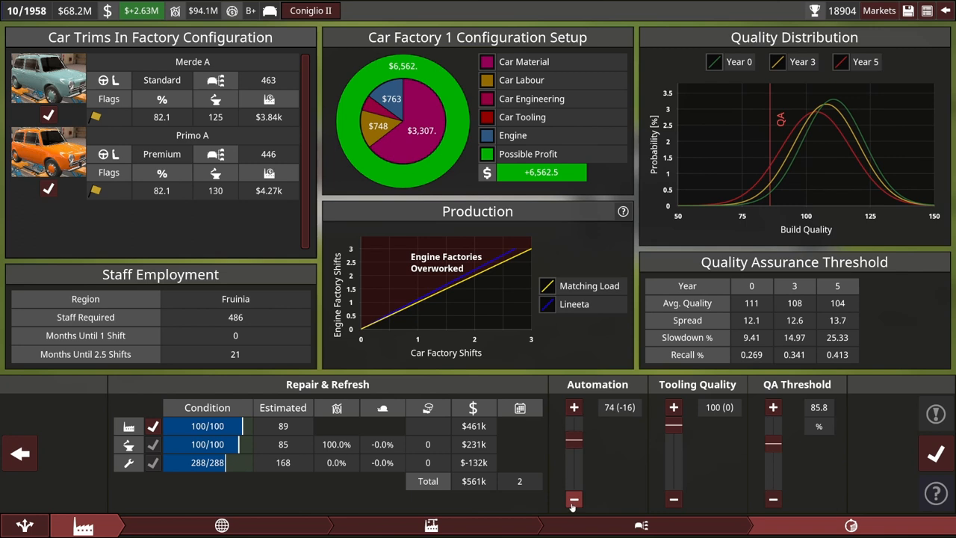
left_click(574, 499)
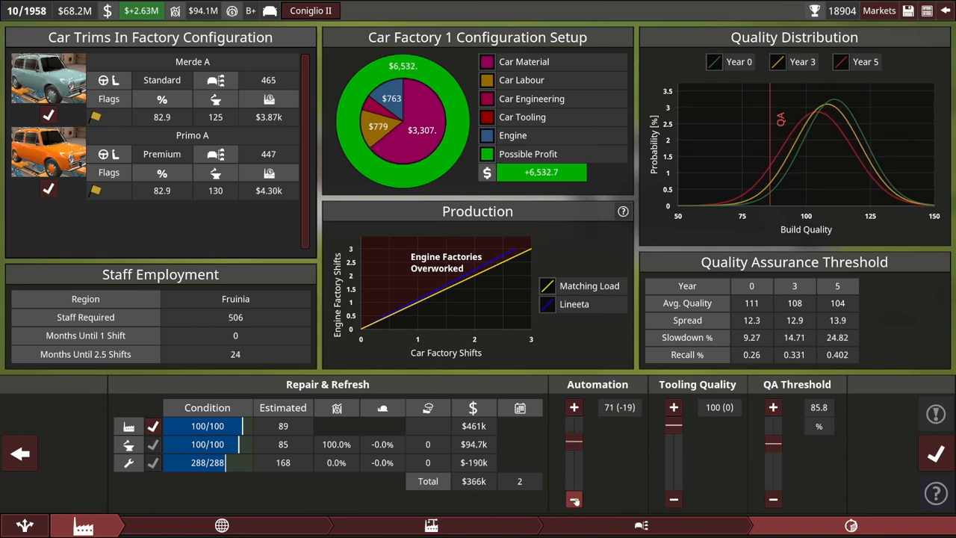
left_click(574, 407)
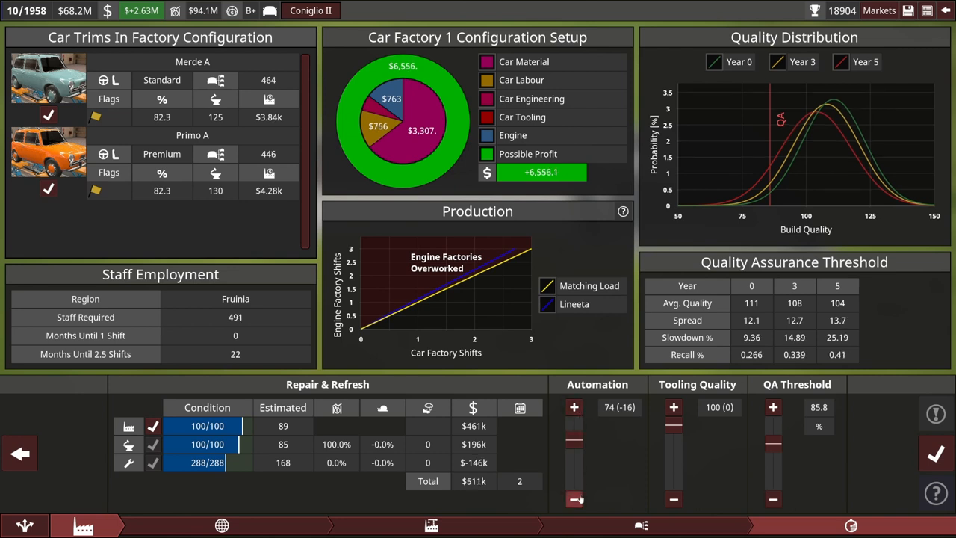
left_click(574, 499)
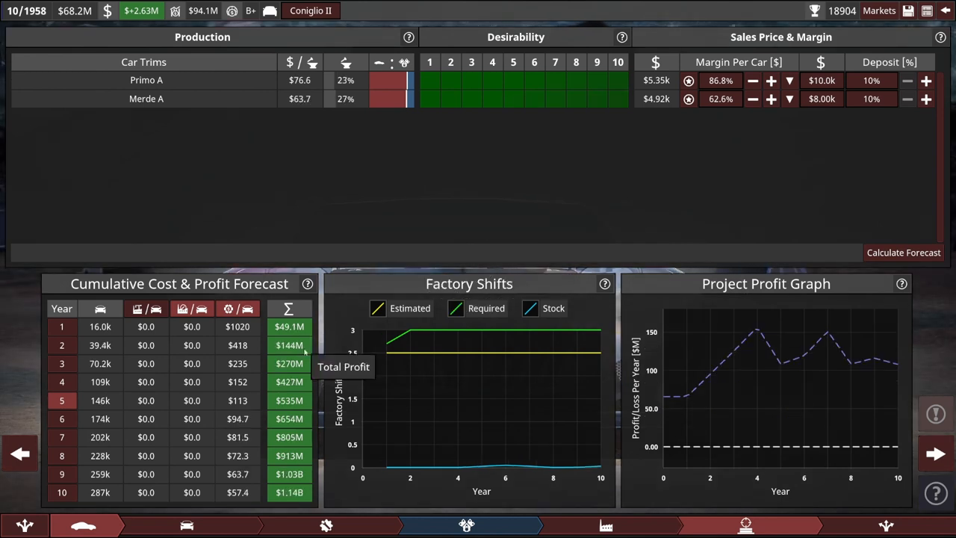
mouse_move(822, 99)
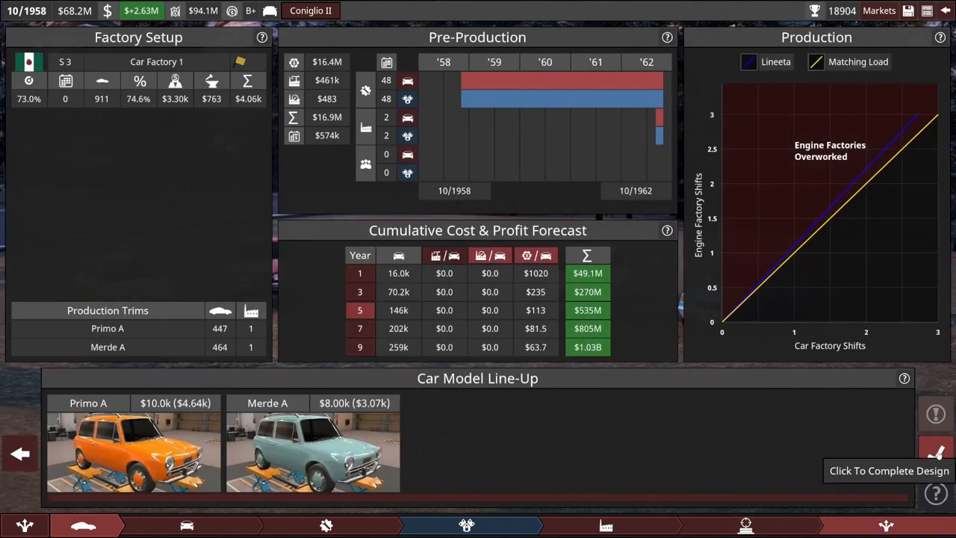
- Review Project Sign-Off with loan coverage tried at 100%, 99% and 200%, then close unsigned
left_click(889, 470)
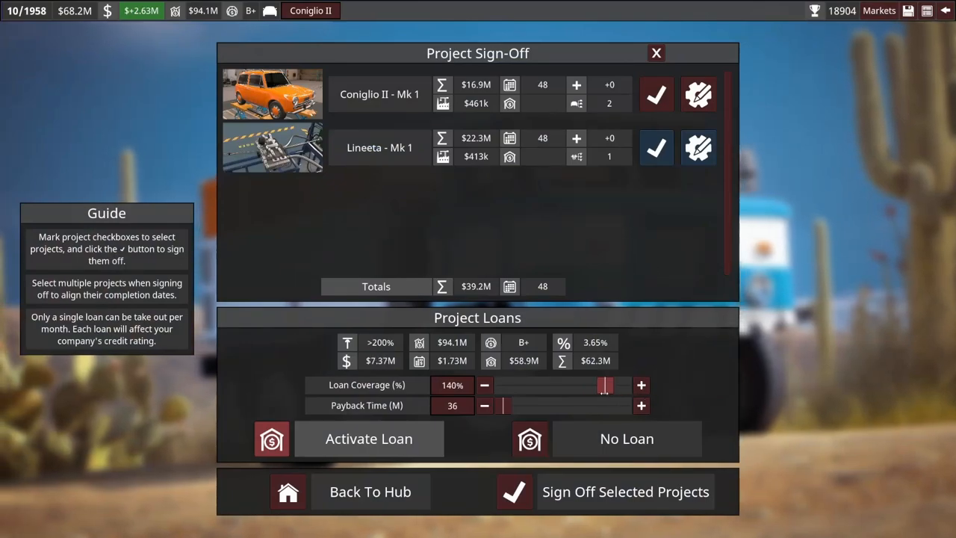
left_click_drag(605, 386, 591, 386)
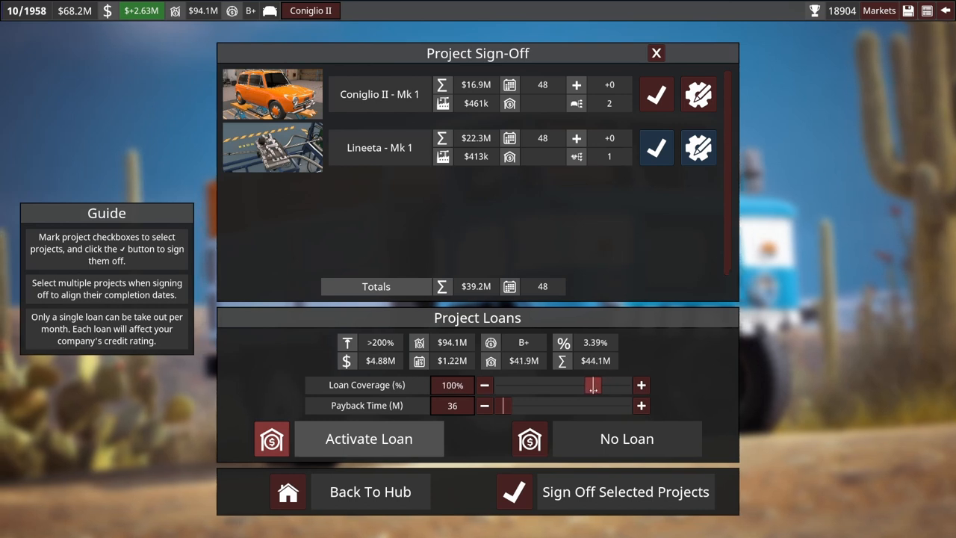
left_click(484, 385)
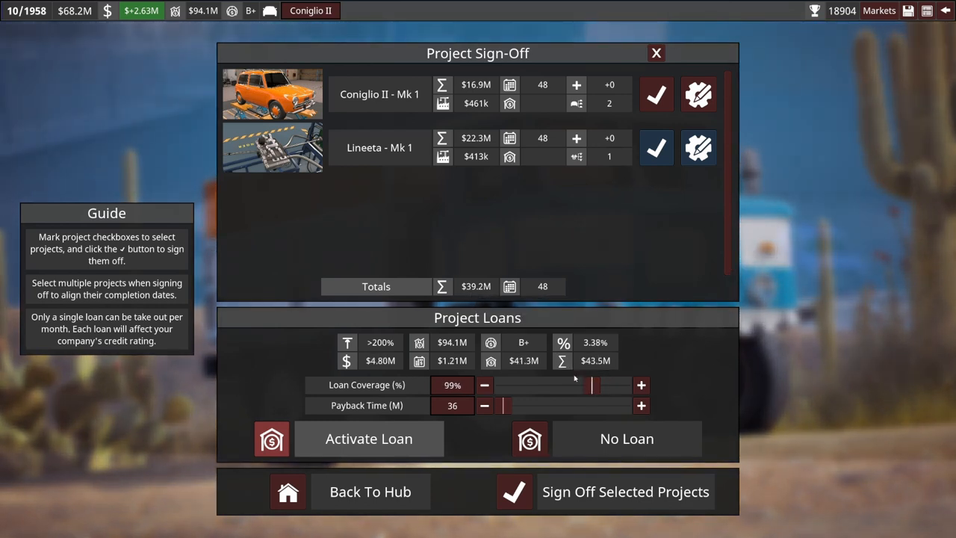
left_click_drag(595, 386, 625, 385)
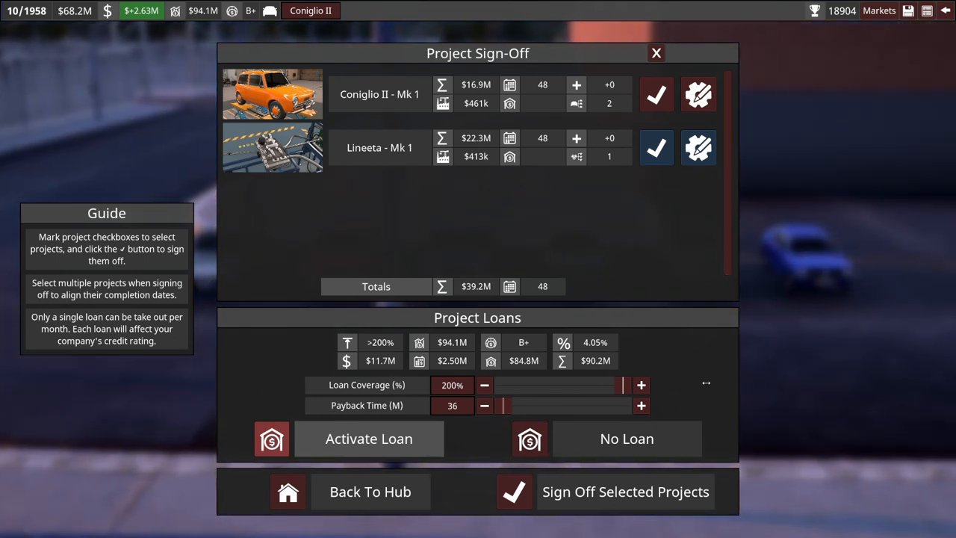
left_click_drag(622, 386, 594, 386)
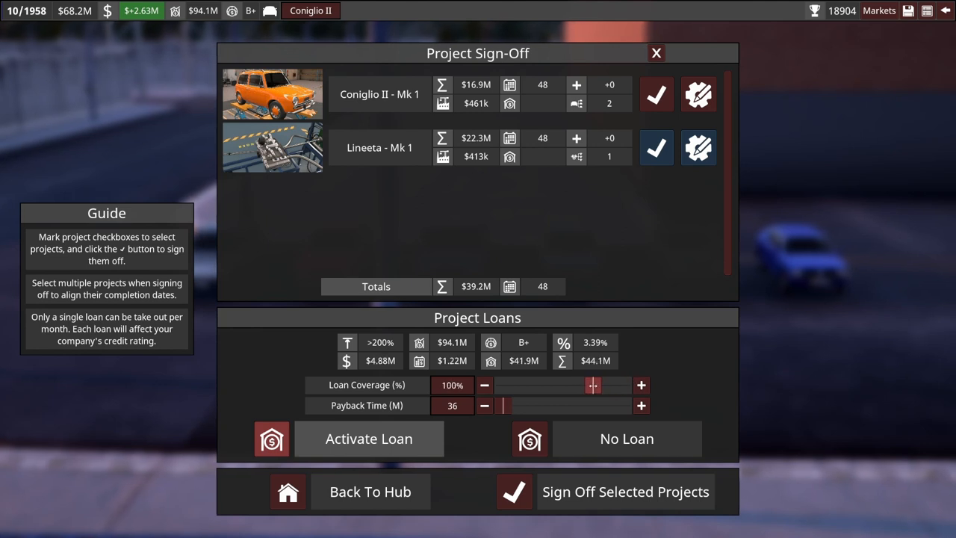
left_click(624, 492)
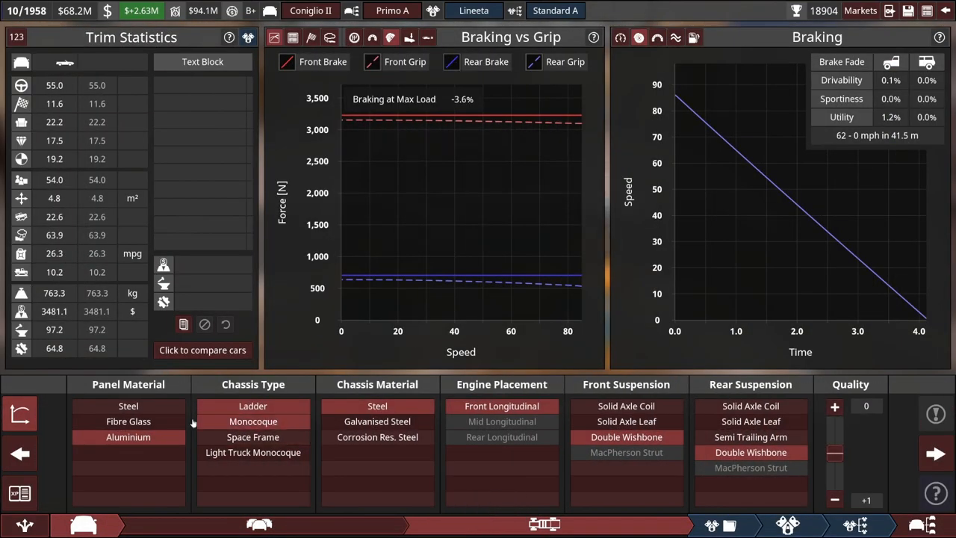
- Switch the Coniglio II chassis to Monocoque, giving 793.7 kg and $3183.6 cost
left_click(252, 422)
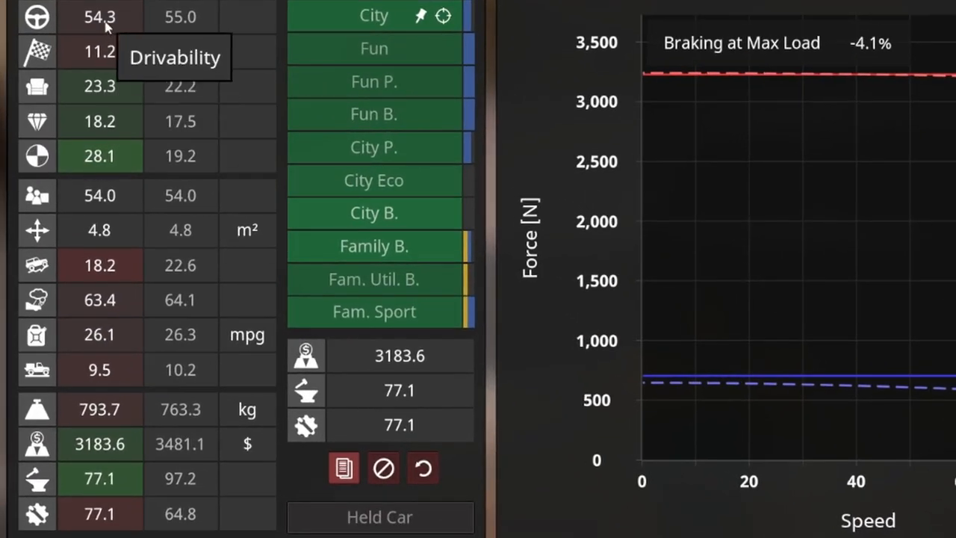
mouse_move(125, 36)
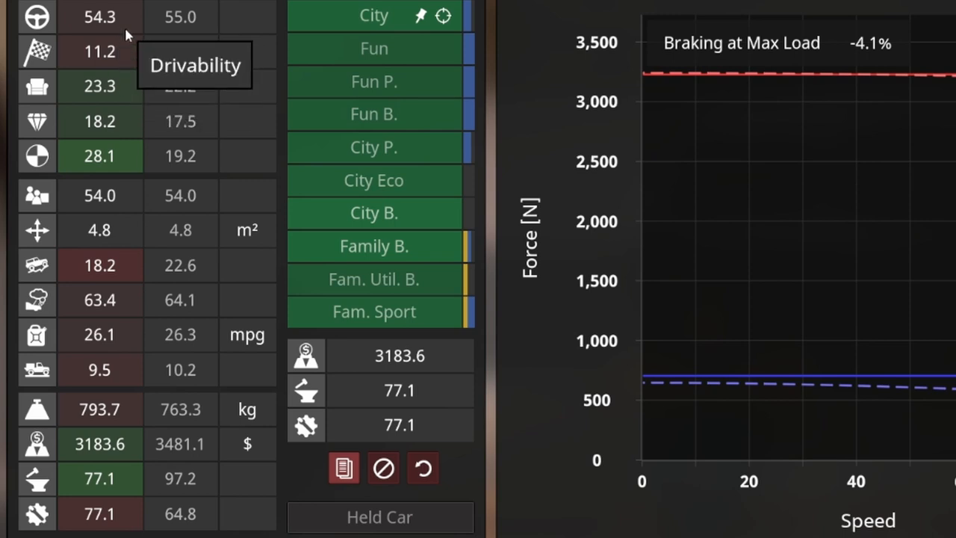
mouse_move(133, 426)
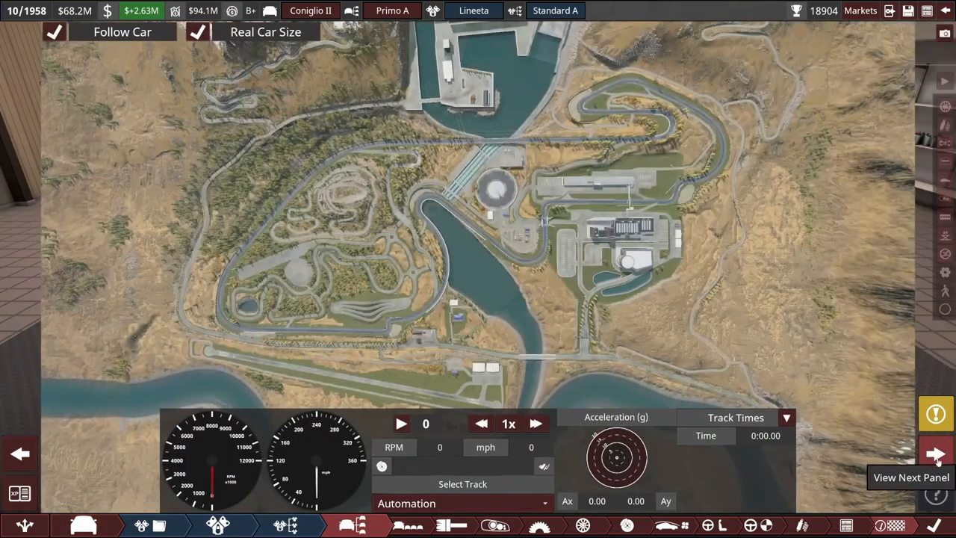
- Advance past the test track toward the Car Factory 2 setup for Coniglio II
left_click(935, 455)
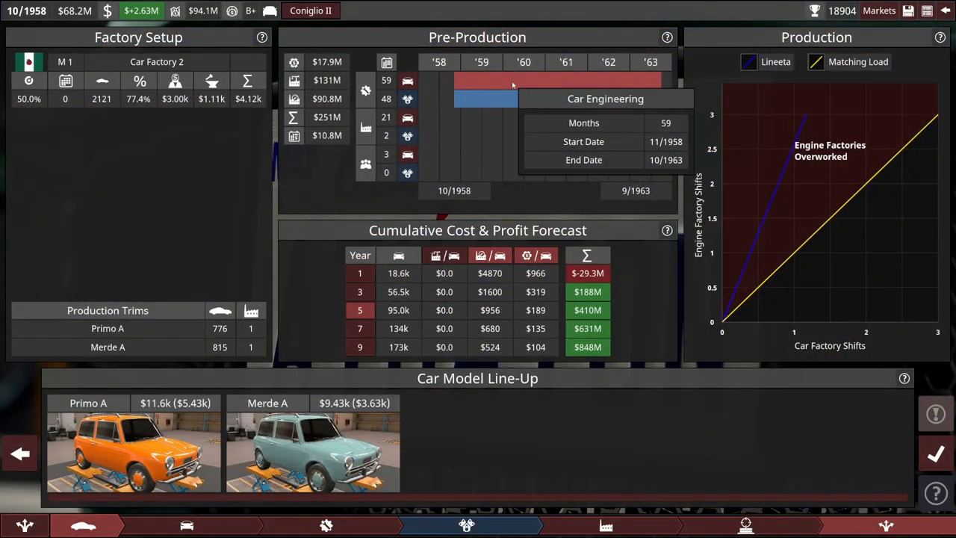
mouse_move(576, 99)
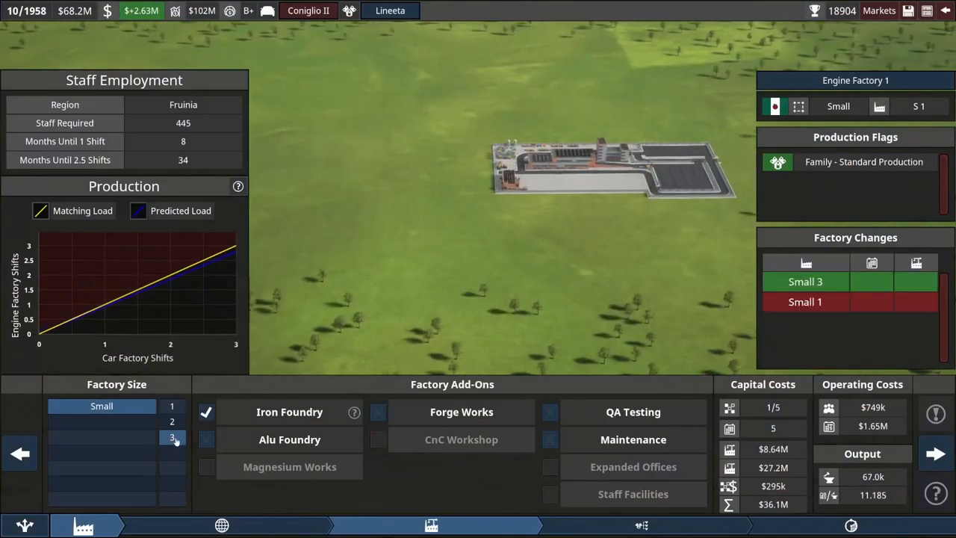
- Expand Engine Factory 1 from Small 1 to Small 3 at about $36.1M capital cost
left_click(935, 454)
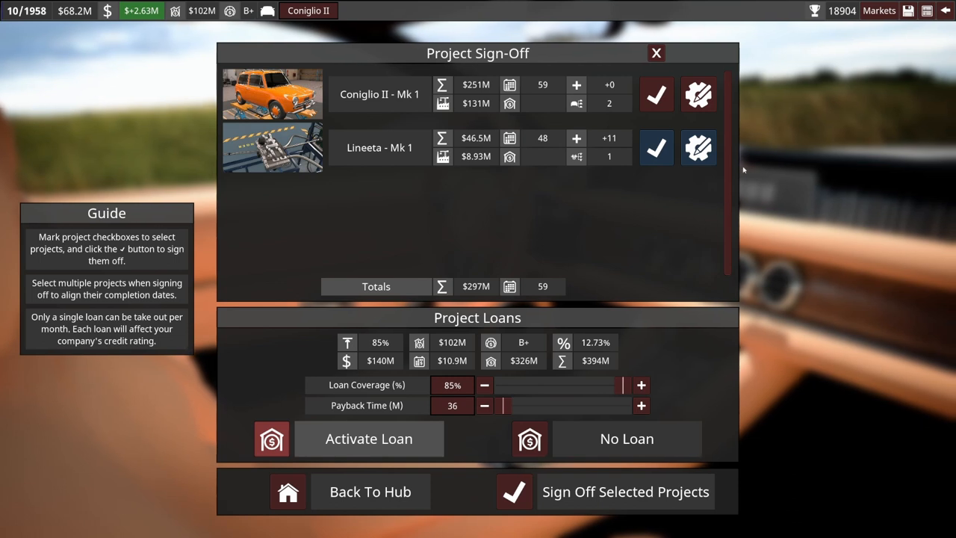
mouse_move(699, 94)
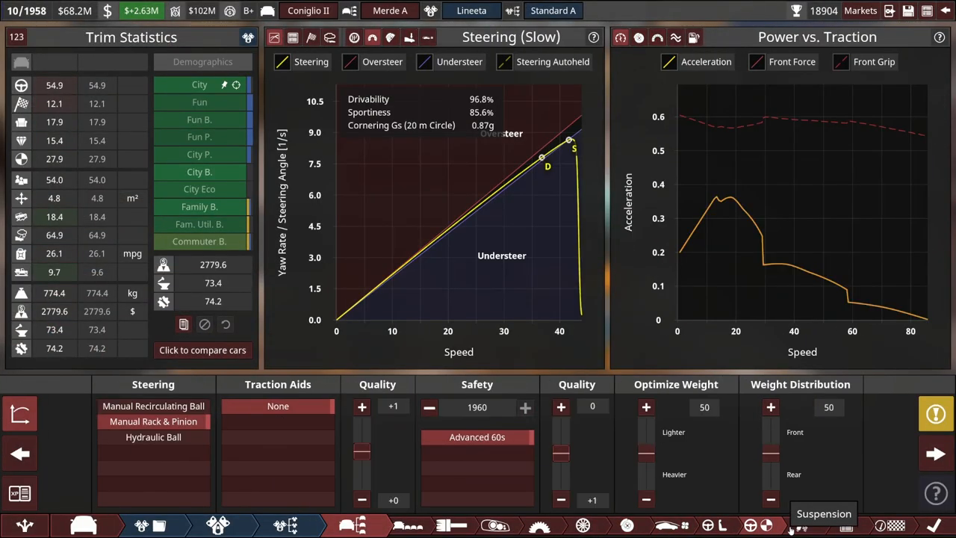
- Return to the Coniglio II Mk 1 trims overview to retarget Merde A's demographic
left_click(824, 526)
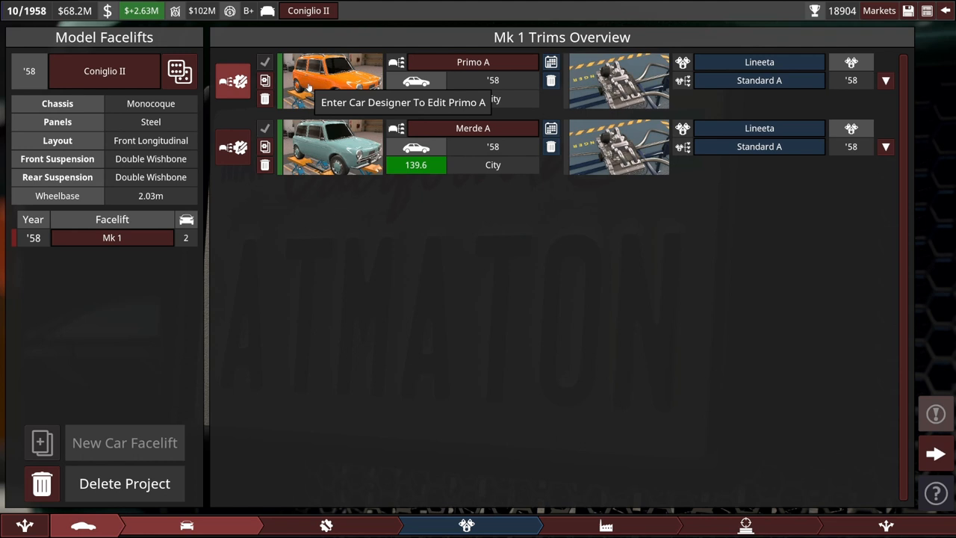
mouse_move(331, 147)
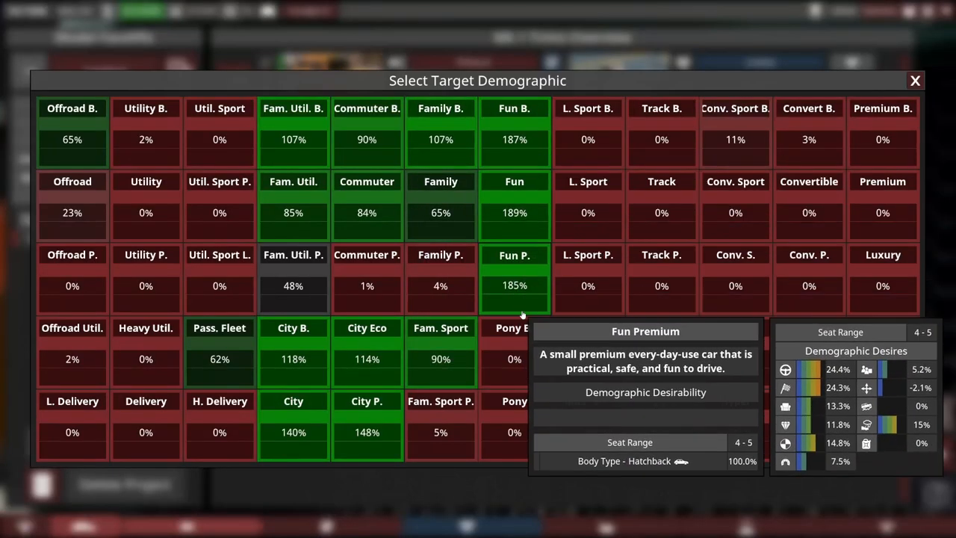
mouse_move(367, 359)
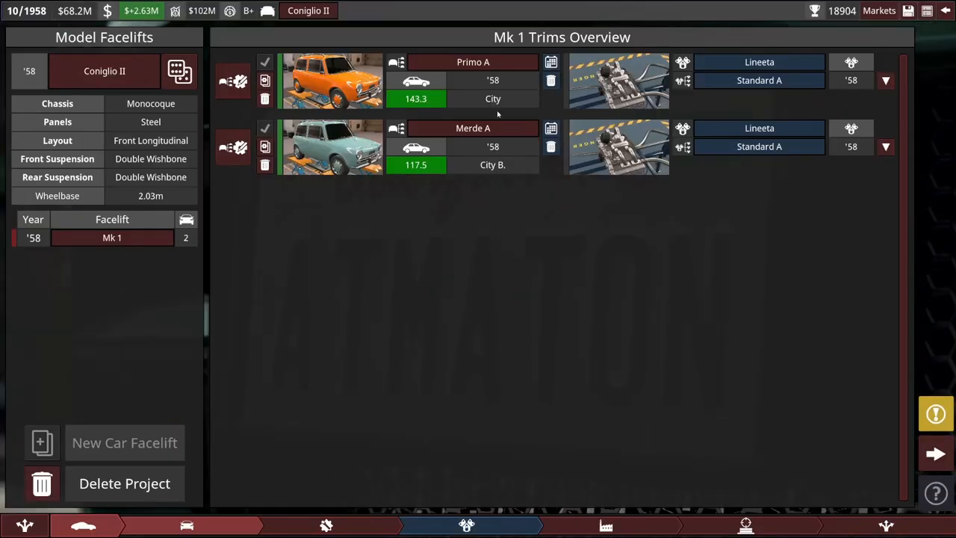
mouse_move(541, 112)
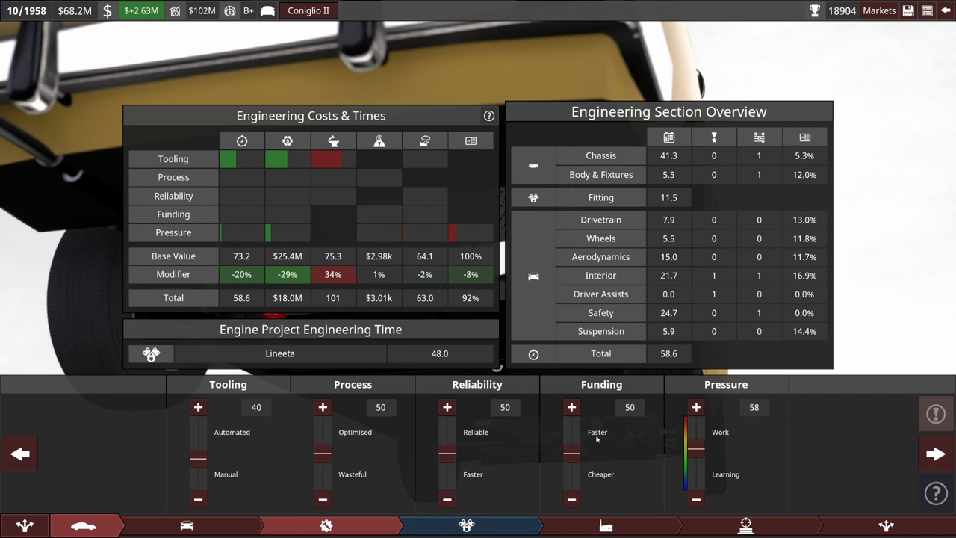
mouse_move(460, 451)
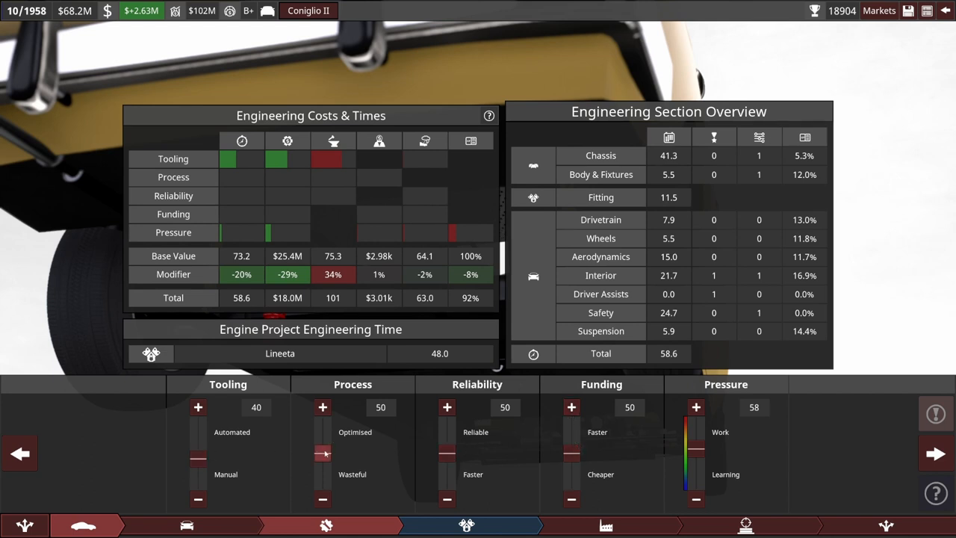
- Set engineering Process 30, Reliability 39 and Pressure 63, then continue to production planning
left_click(323, 499)
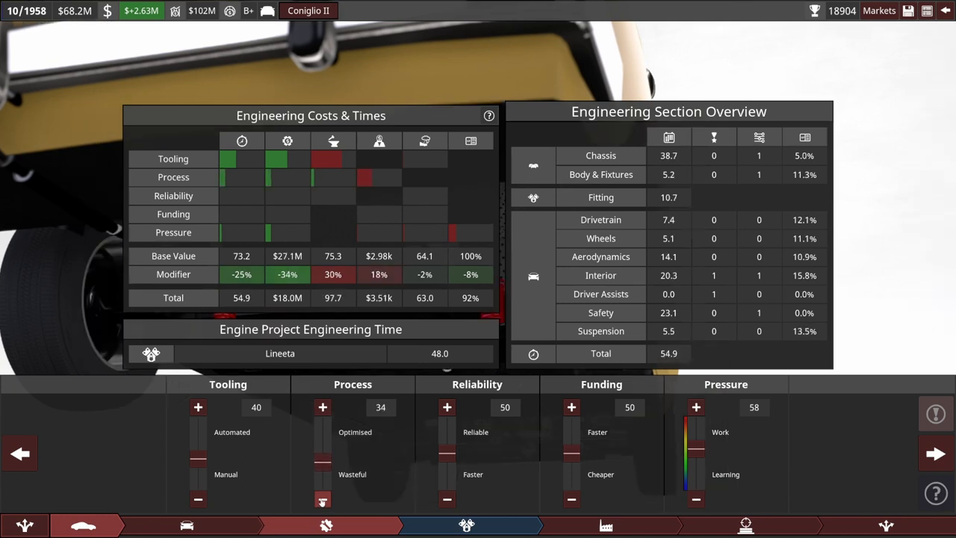
left_click(323, 499)
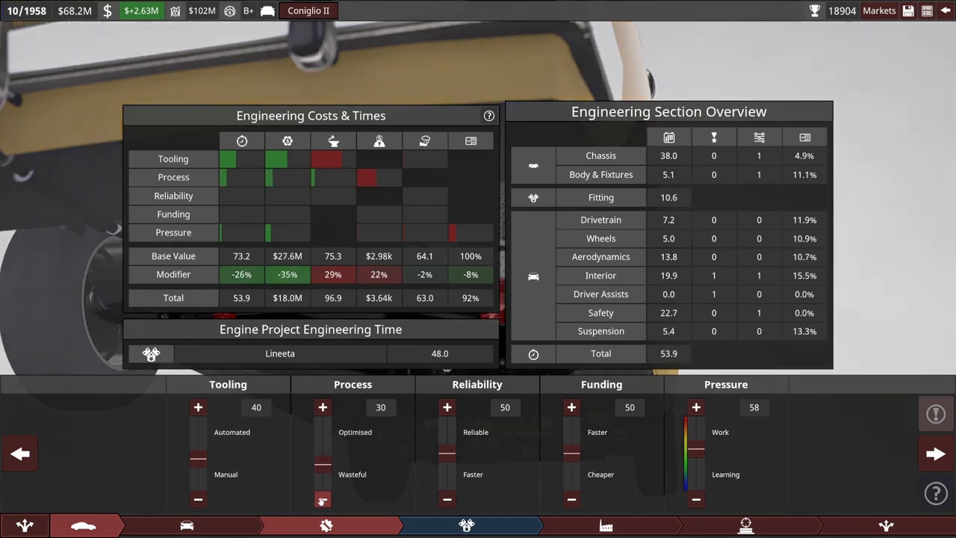
left_click(447, 499)
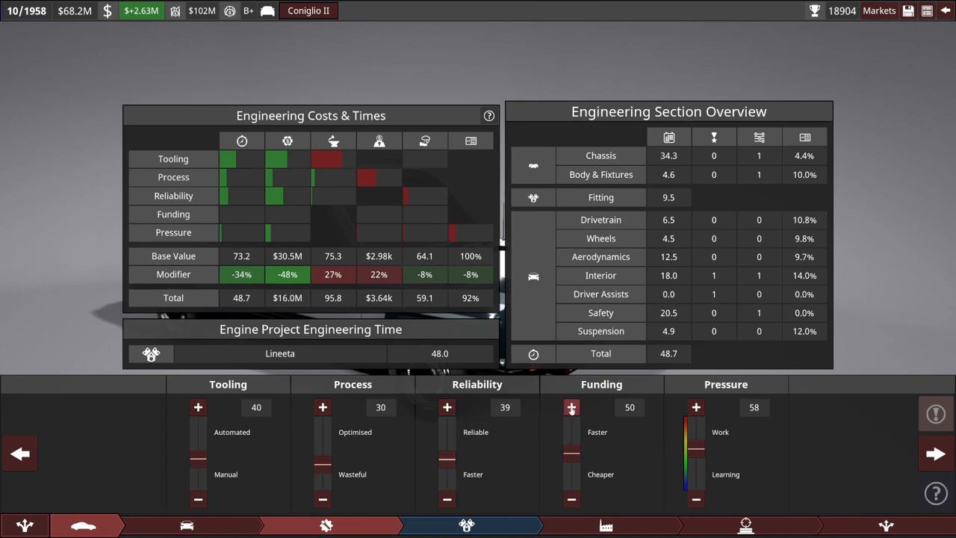
left_click(696, 406)
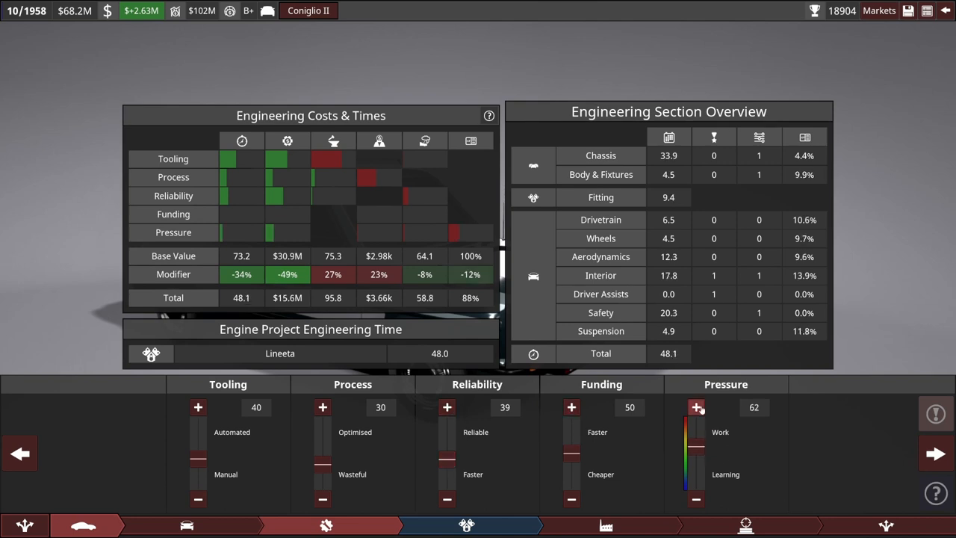
left_click(696, 406)
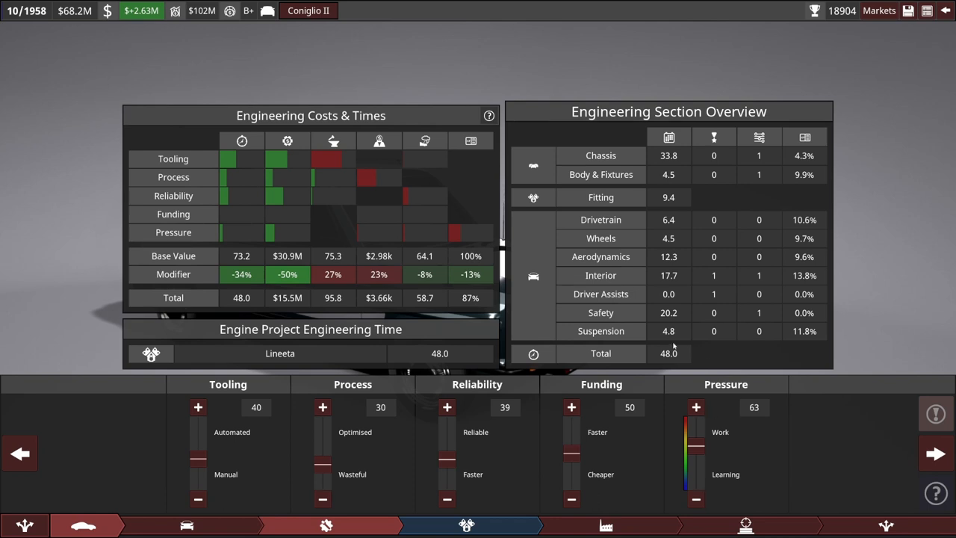
mouse_move(666, 353)
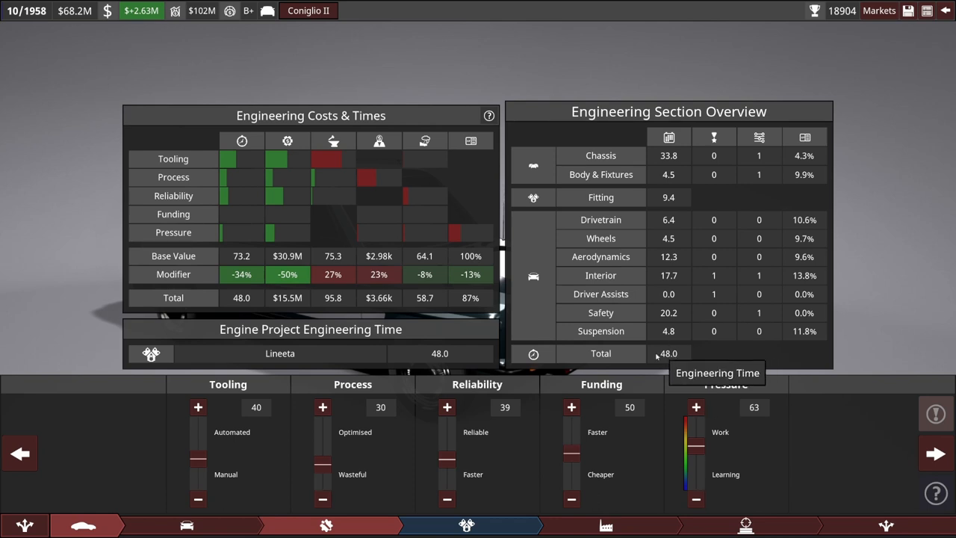
mouse_move(514, 416)
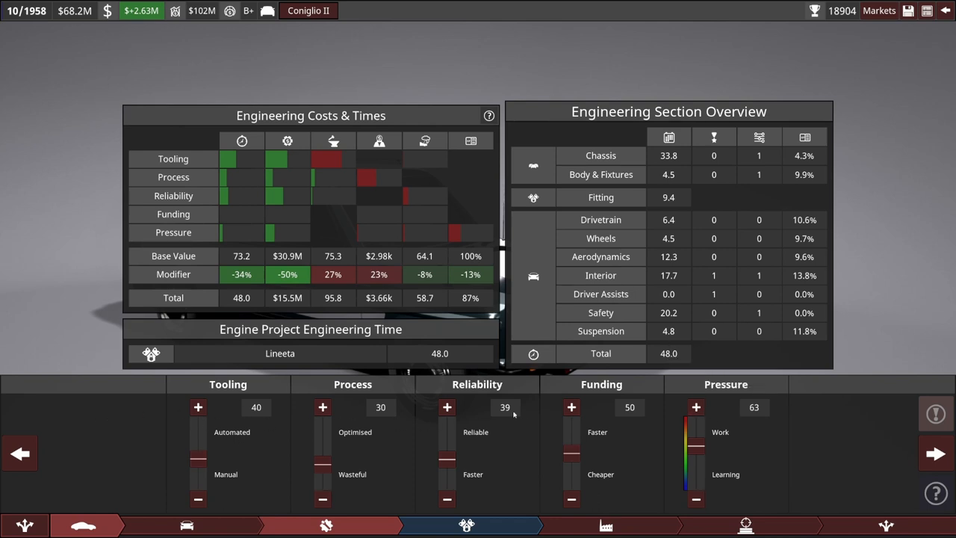
left_click(605, 526)
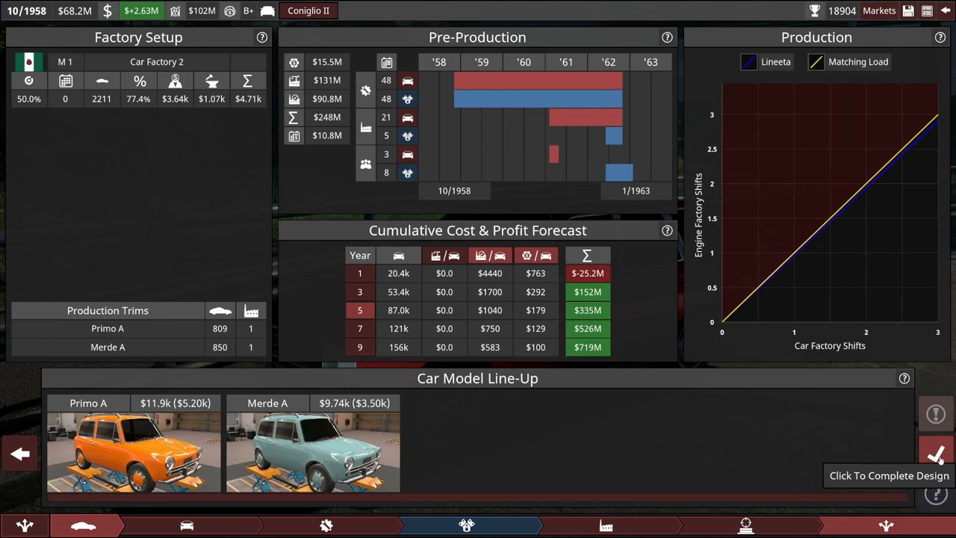
- Complete the Coniglio II design and sign off both projects at $295M with 86% loan
left_click(936, 456)
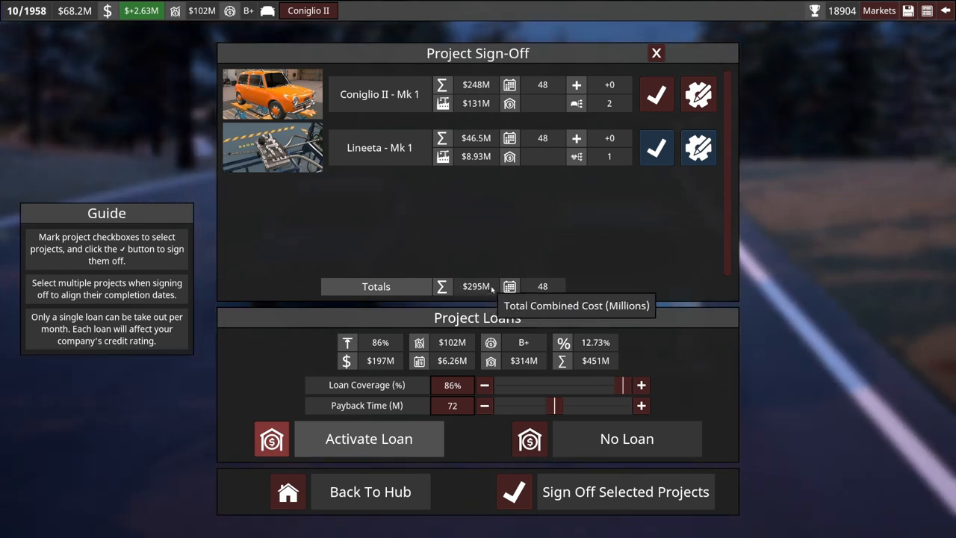
mouse_move(511, 370)
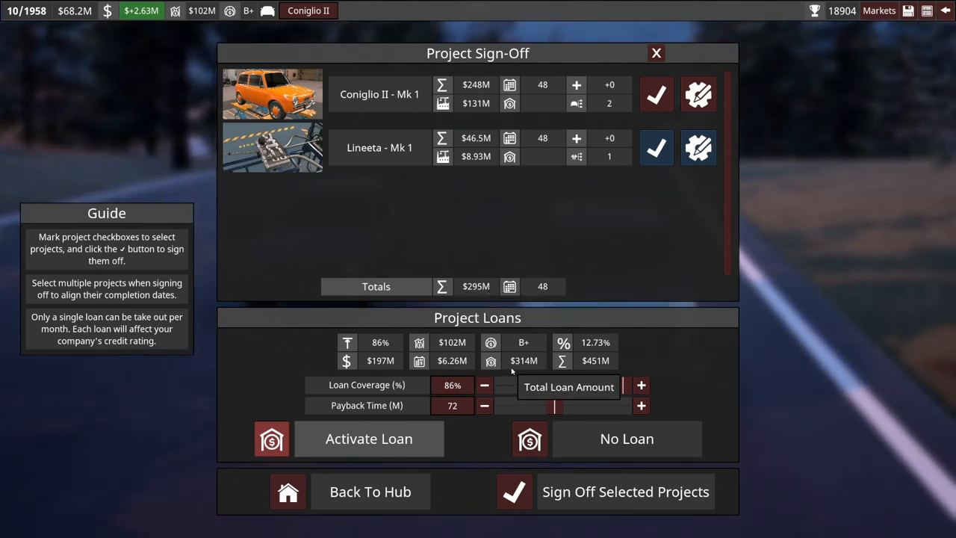
mouse_move(581, 360)
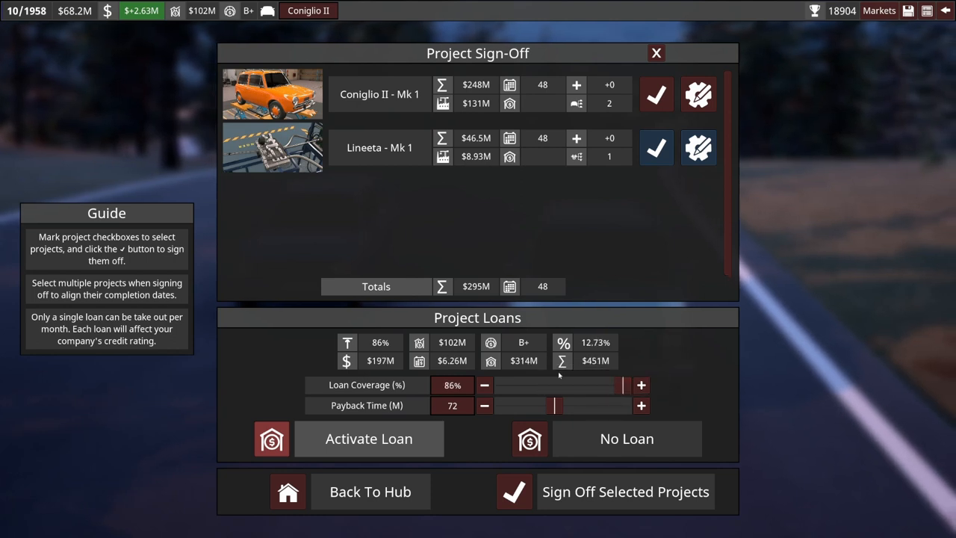
mouse_move(535, 366)
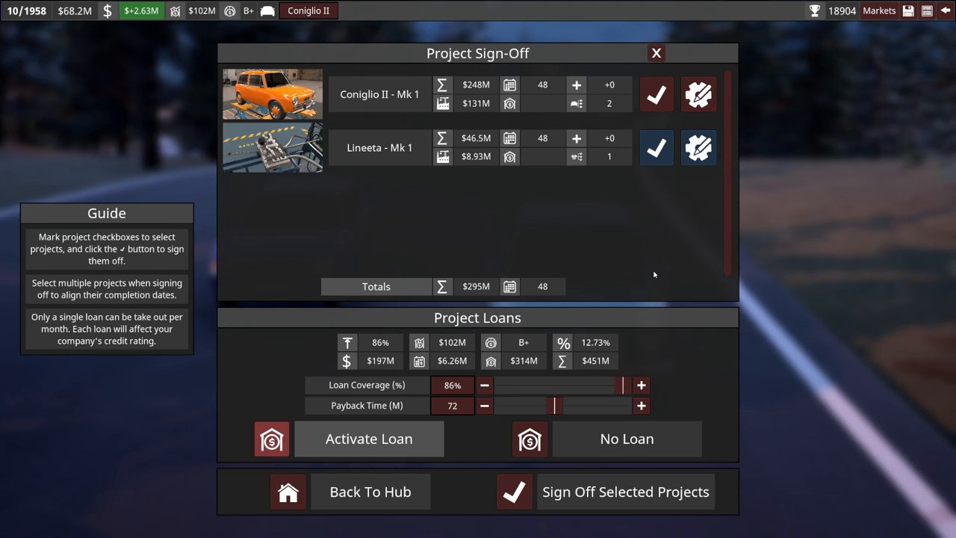
mouse_move(140, 11)
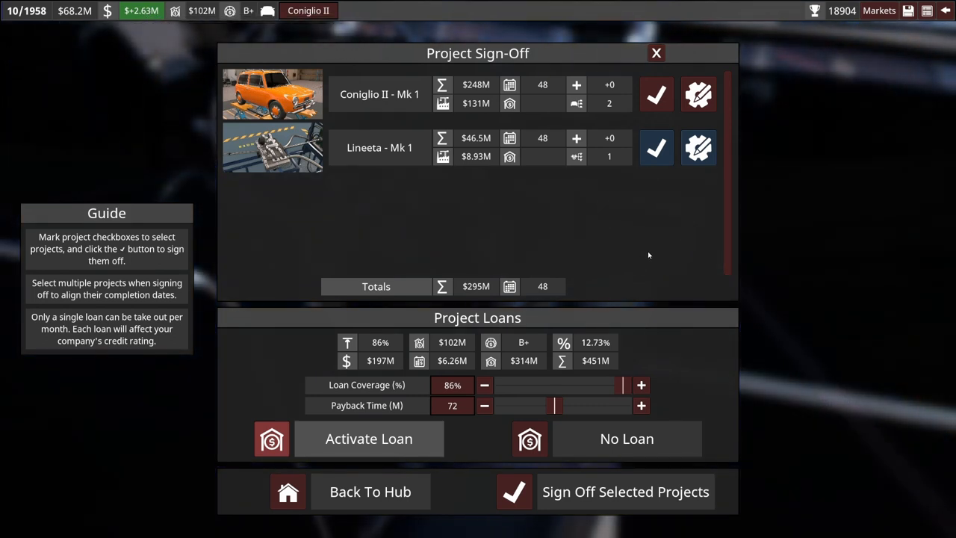
mouse_move(682, 224)
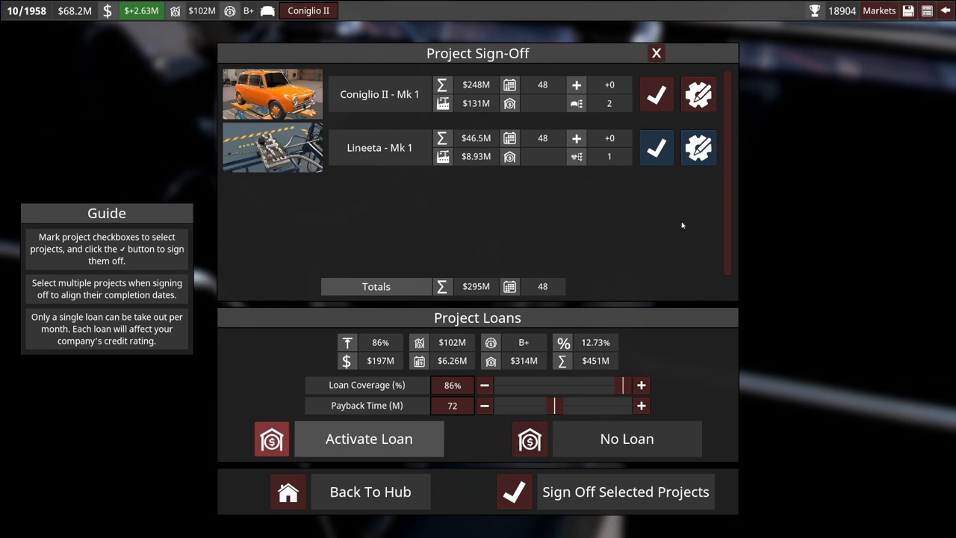
mouse_move(625, 492)
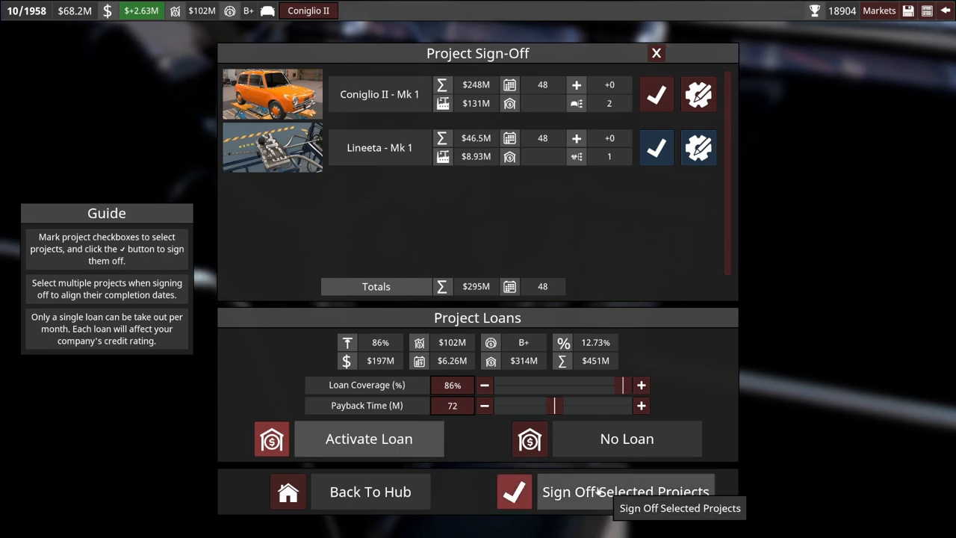
left_click(625, 491)
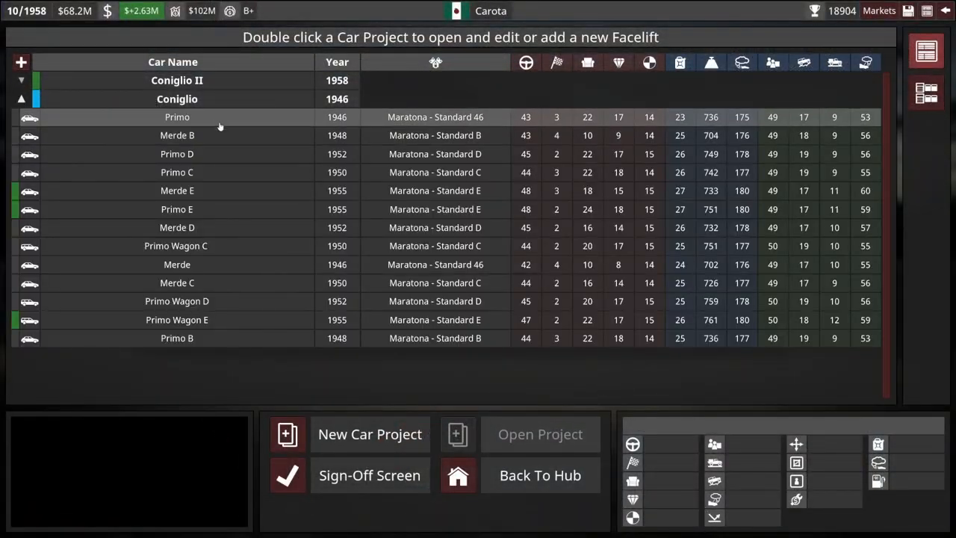
mouse_move(176, 191)
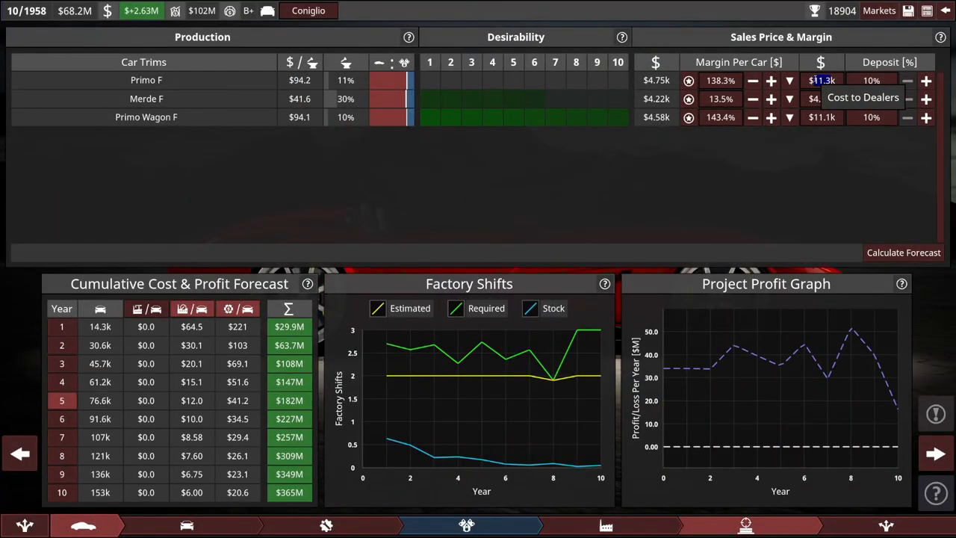
mouse_move(798, 178)
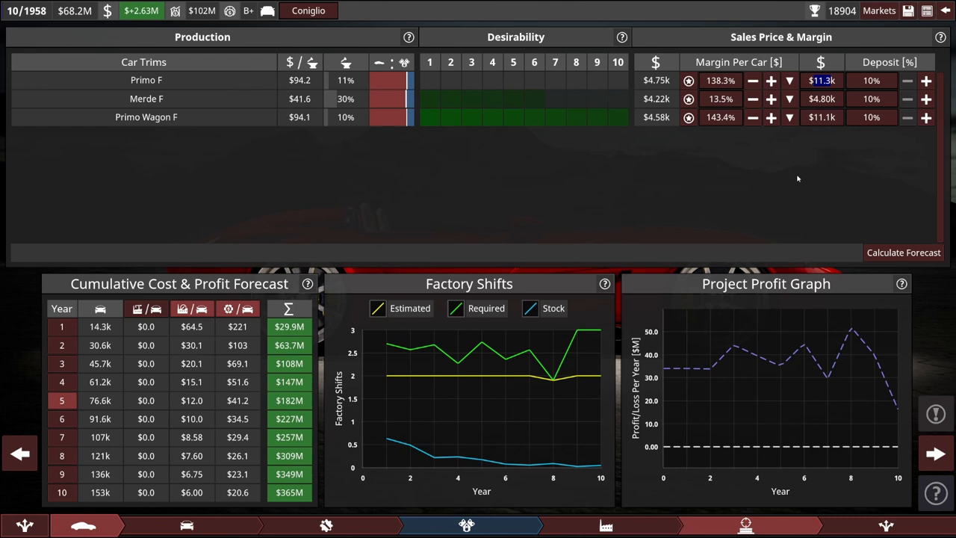
mouse_move(191, 308)
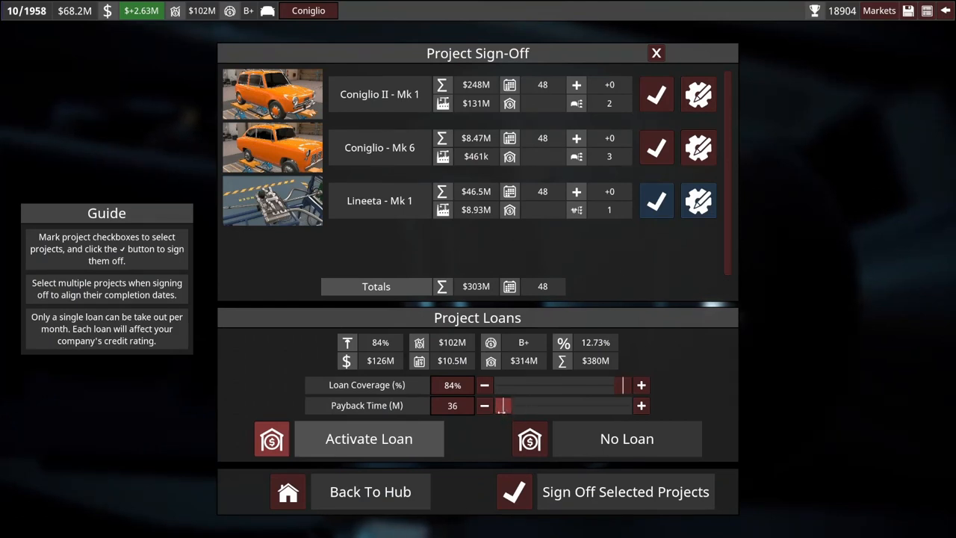
- Lengthen the loan payback to 80 months and sign off all three selected projects
left_click_drag(501, 407, 553, 406)
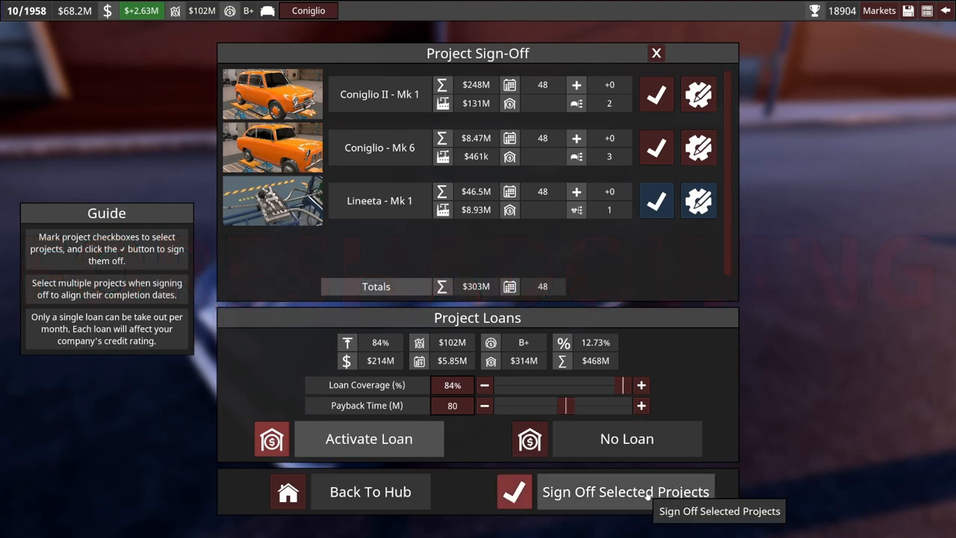
left_click(624, 492)
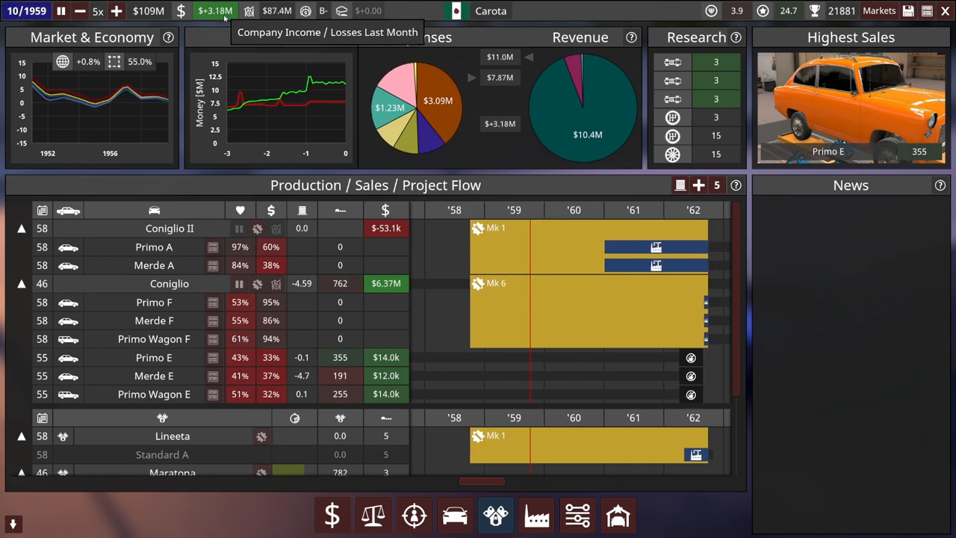
mouse_move(650, 246)
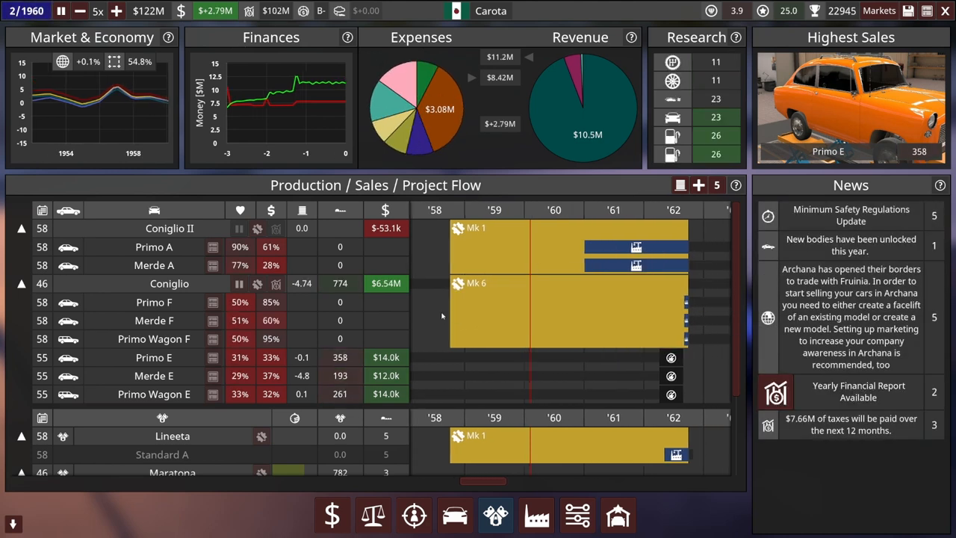
- Dismiss the yearly financial report news and bring up the current market grid
left_click(62, 10)
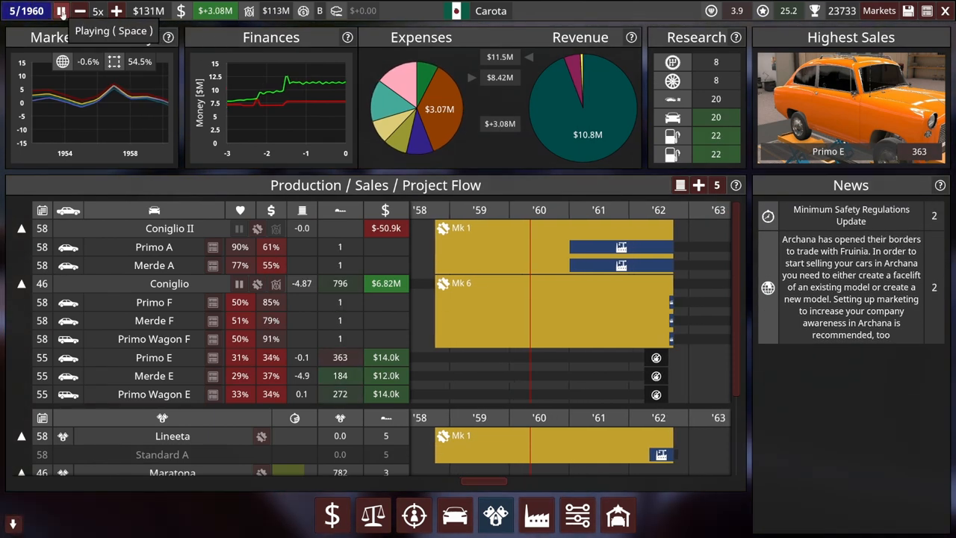
left_click(61, 10)
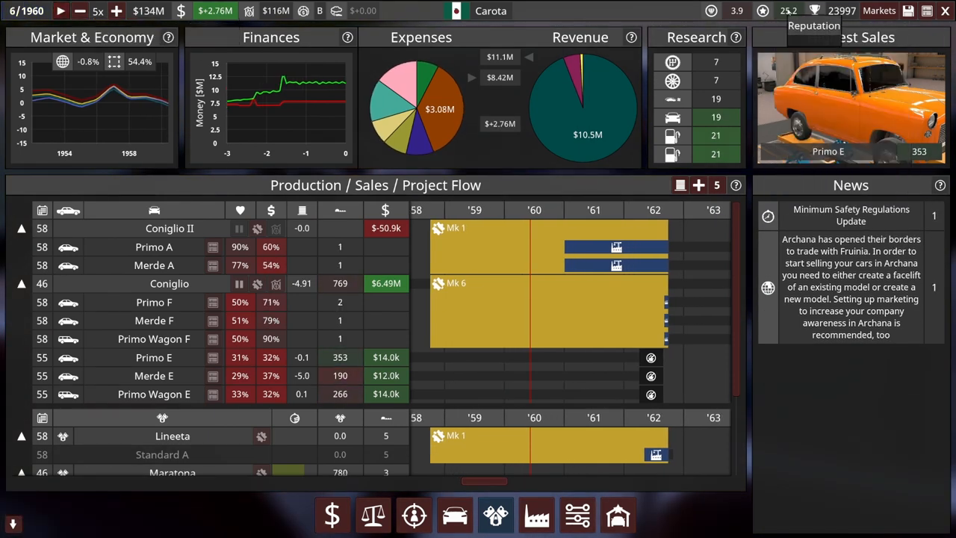
left_click(879, 11)
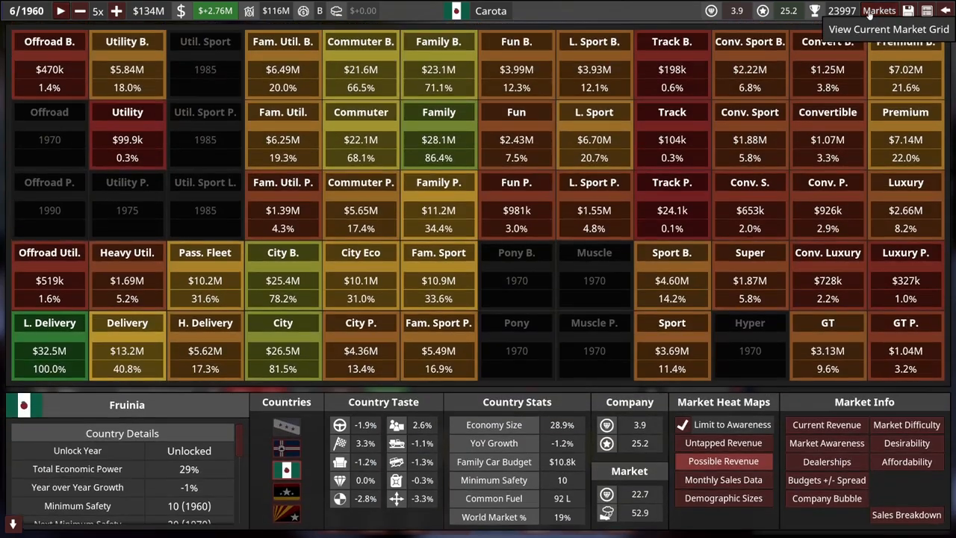
- View the Family sales breakdown, comparing monthly sales for Archana and Dalluha
left_click(906, 515)
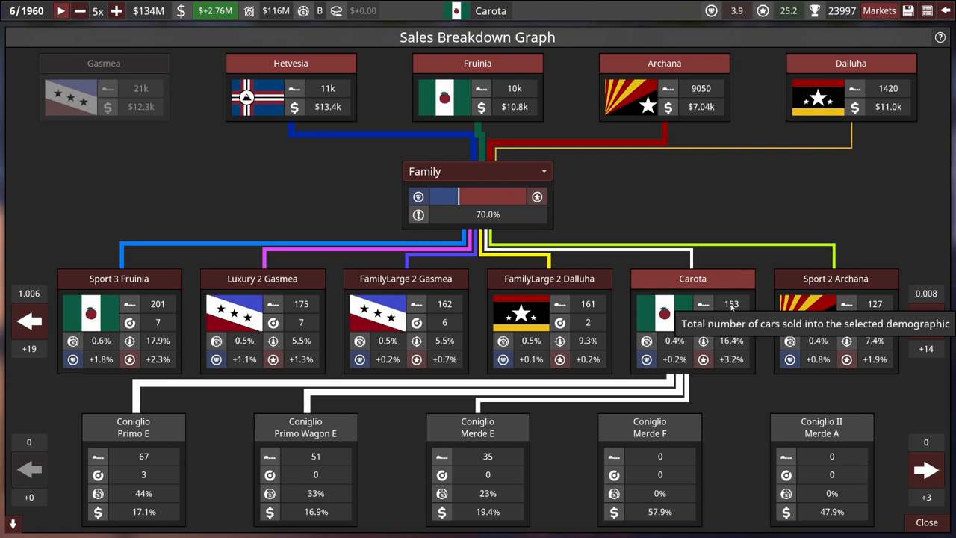
mouse_move(732, 305)
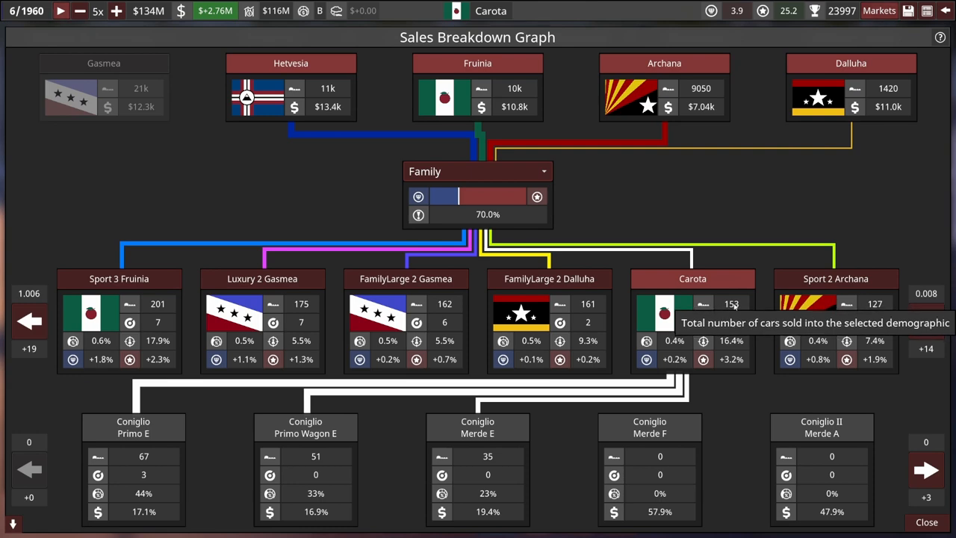
mouse_move(879, 10)
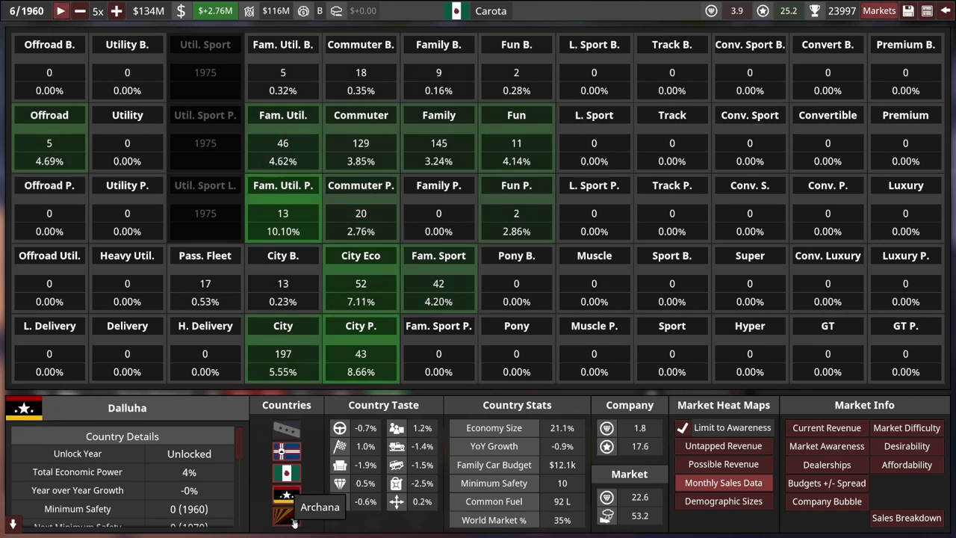
left_click(287, 507)
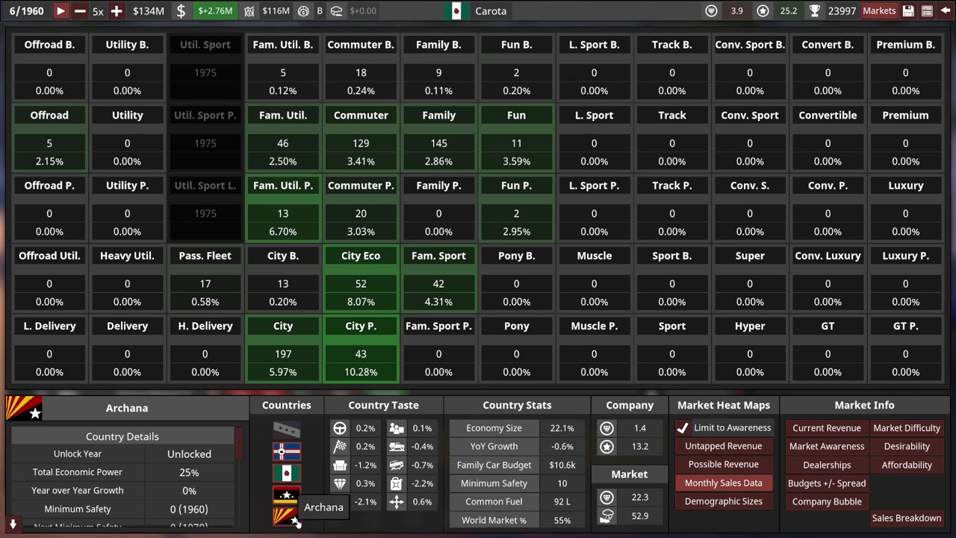
left_click(287, 494)
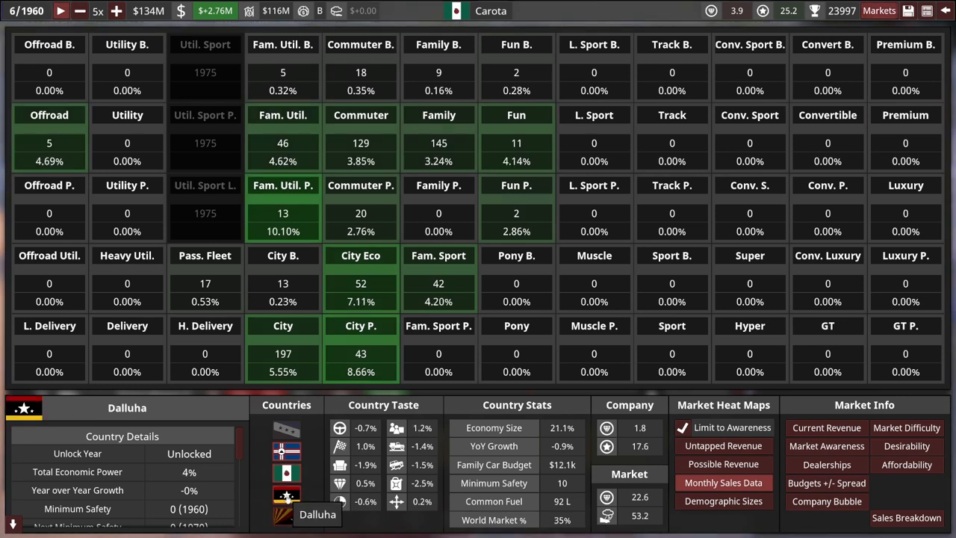
left_click(287, 472)
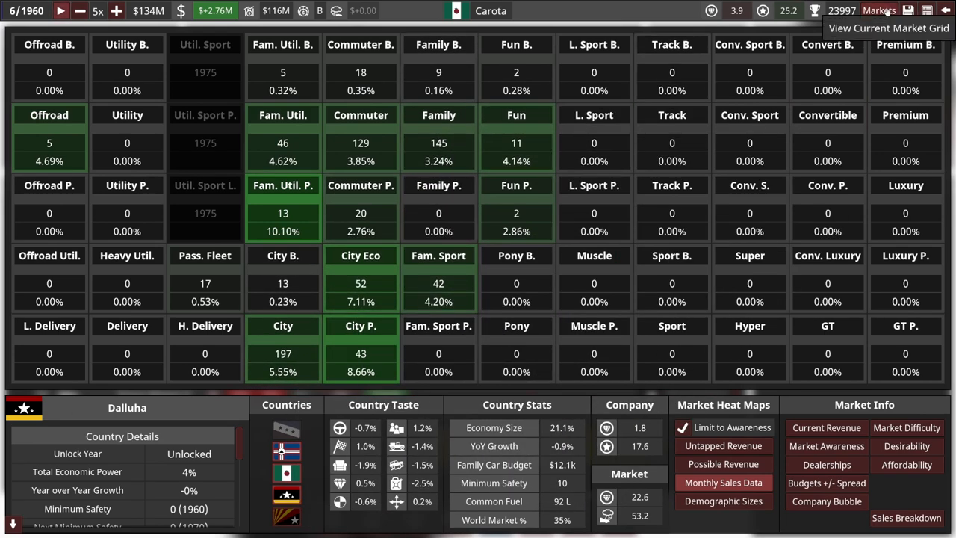
left_click(905, 517)
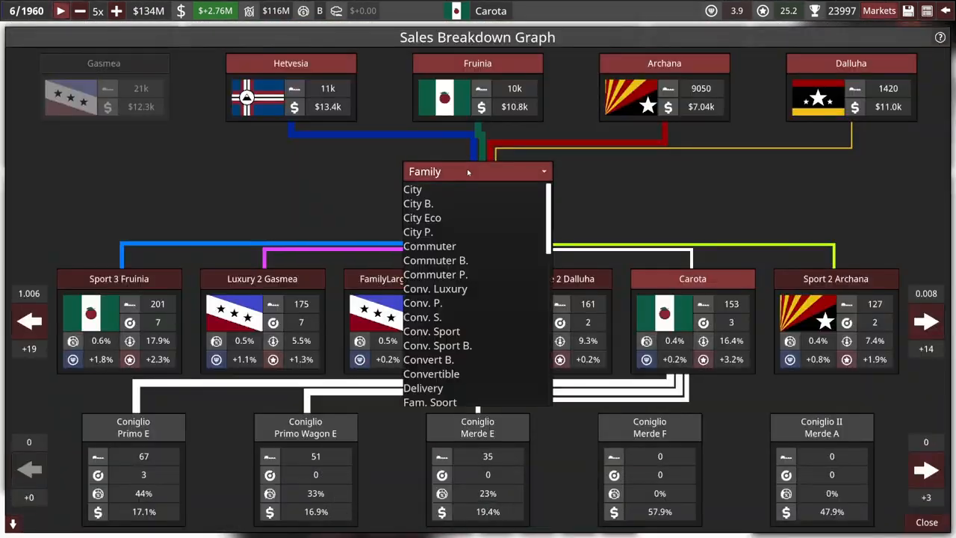
- Switch the breakdown to the City market and list its top sellers
left_click(412, 188)
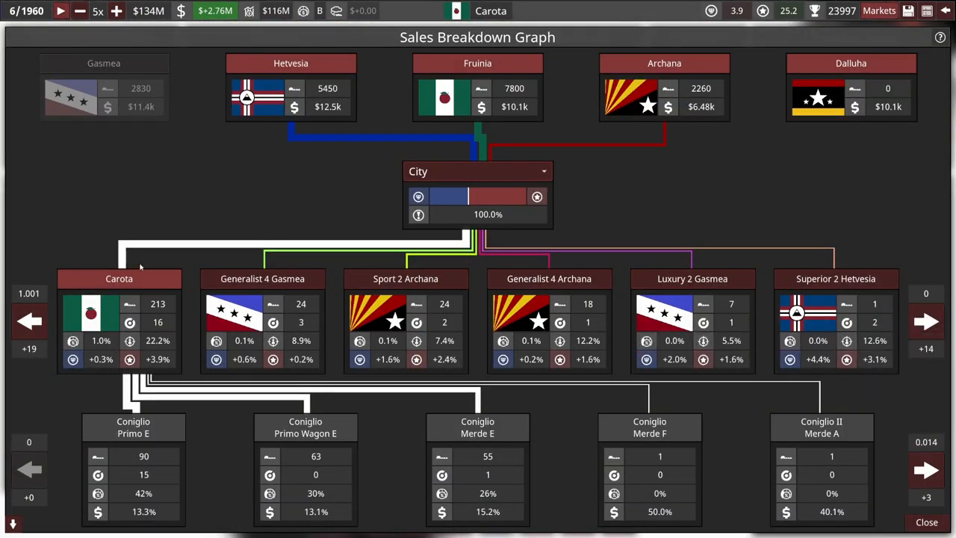
left_click(30, 322)
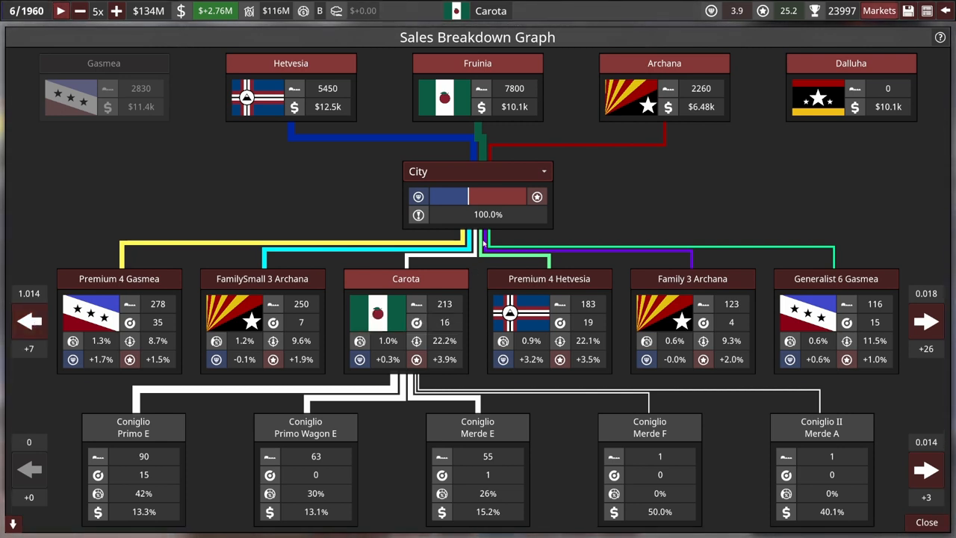
mouse_move(478, 263)
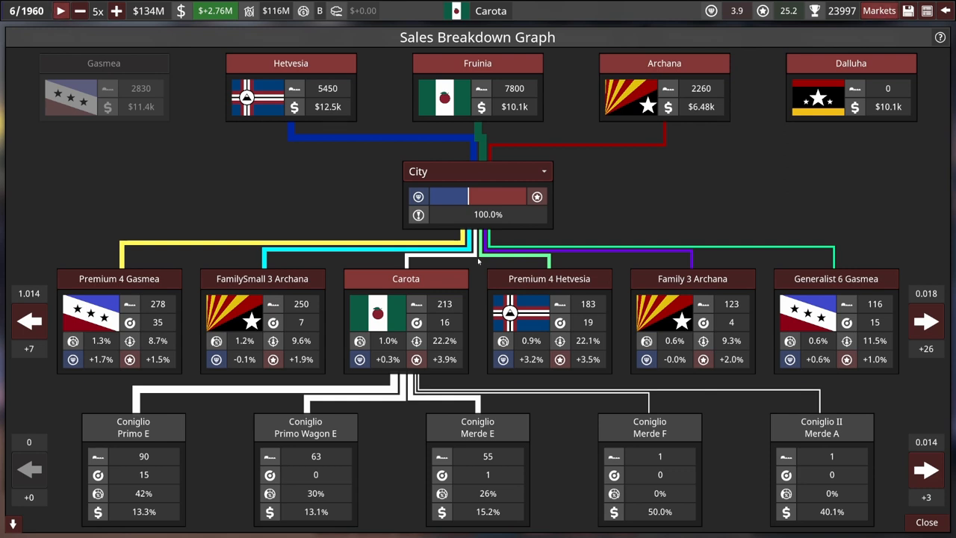
mouse_move(137, 257)
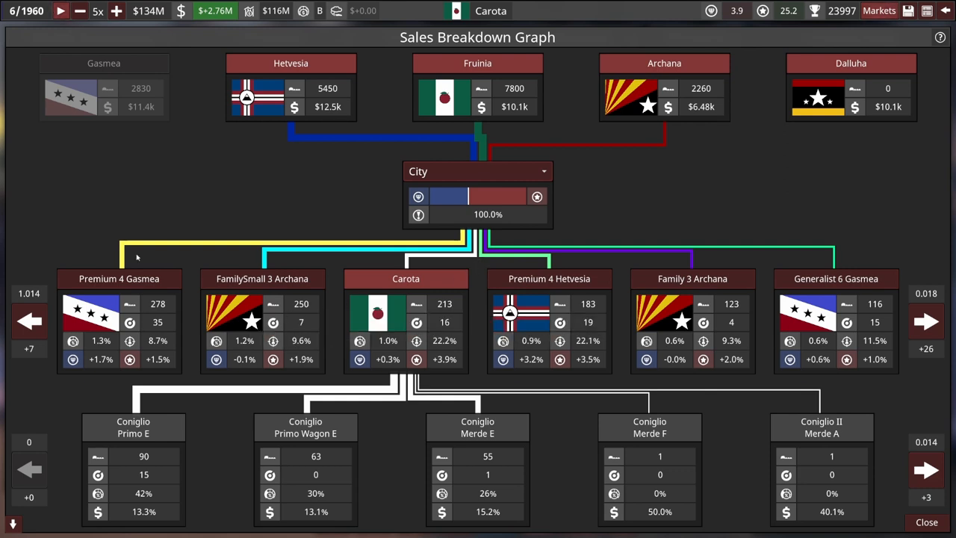
mouse_move(305, 260)
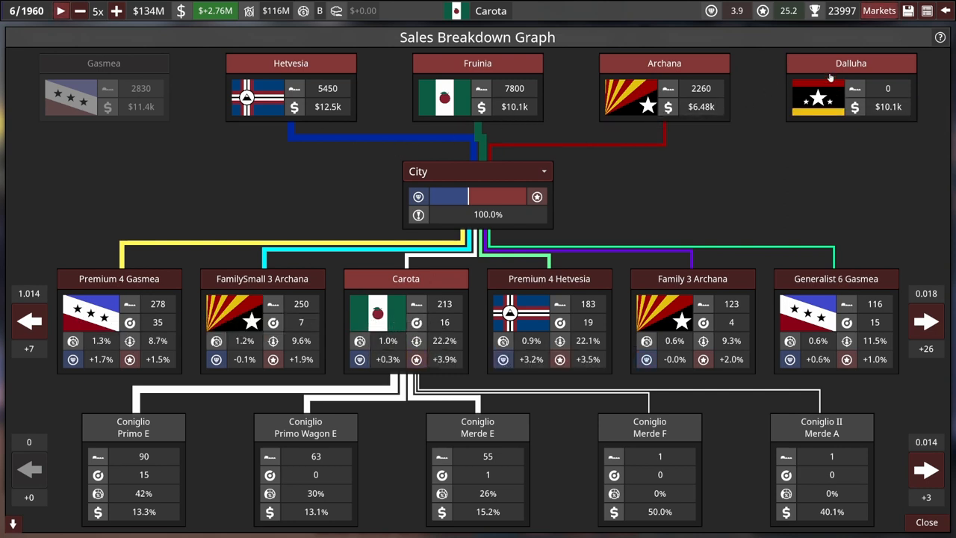
mouse_move(716, 202)
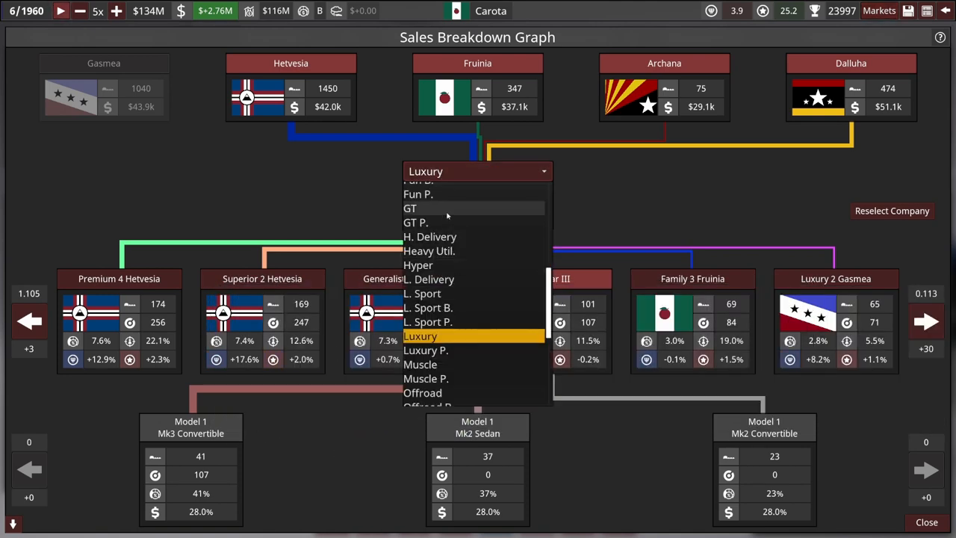
- Pick a market category to inspect before returning to the hub
left_click(416, 221)
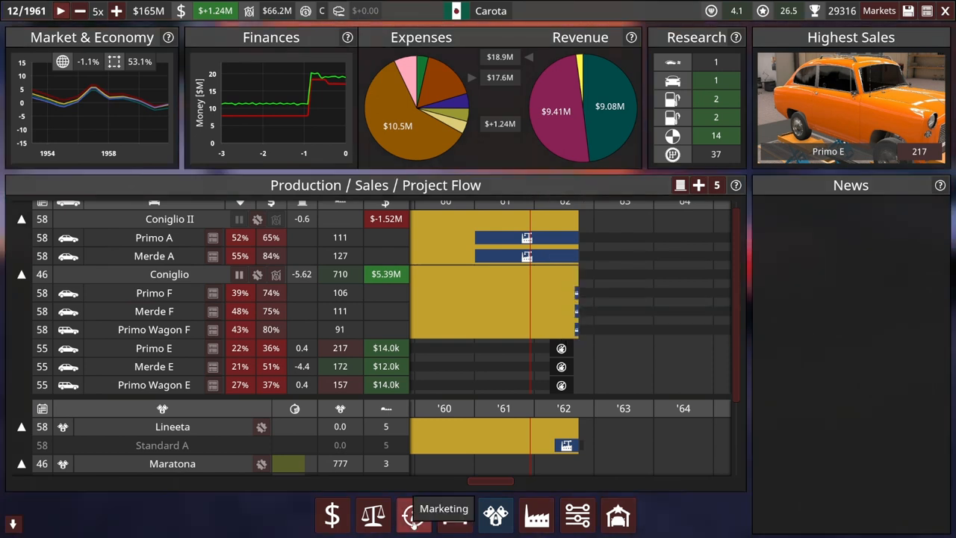
- Advertise the Footprint (-) stat in Archana's marketing plan, raising marketing to $100k monthly
left_click(412, 514)
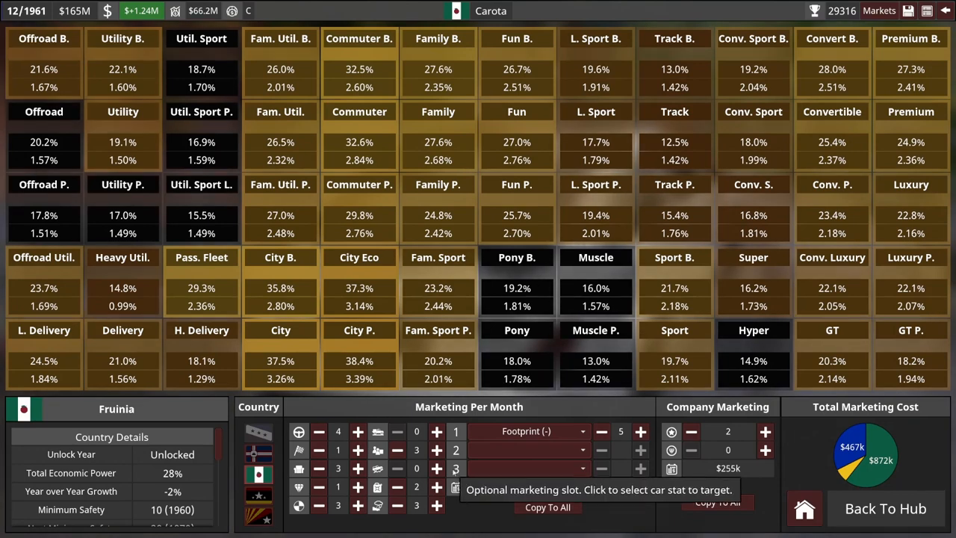
left_click(260, 451)
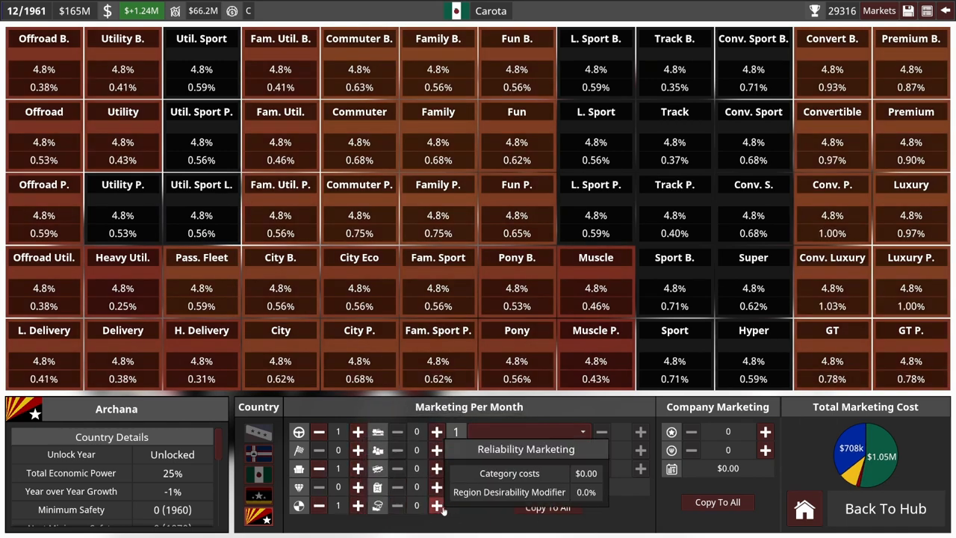
left_click(436, 450)
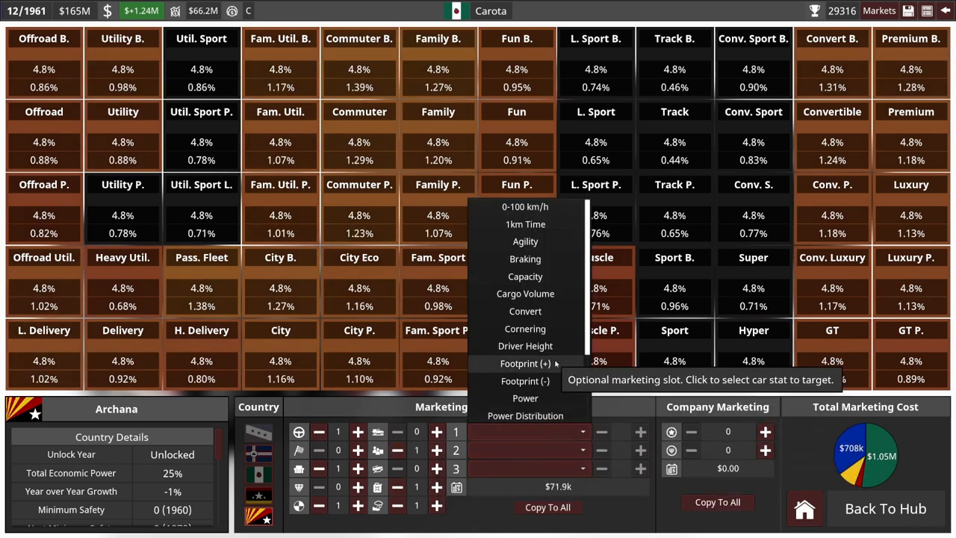
left_click(526, 381)
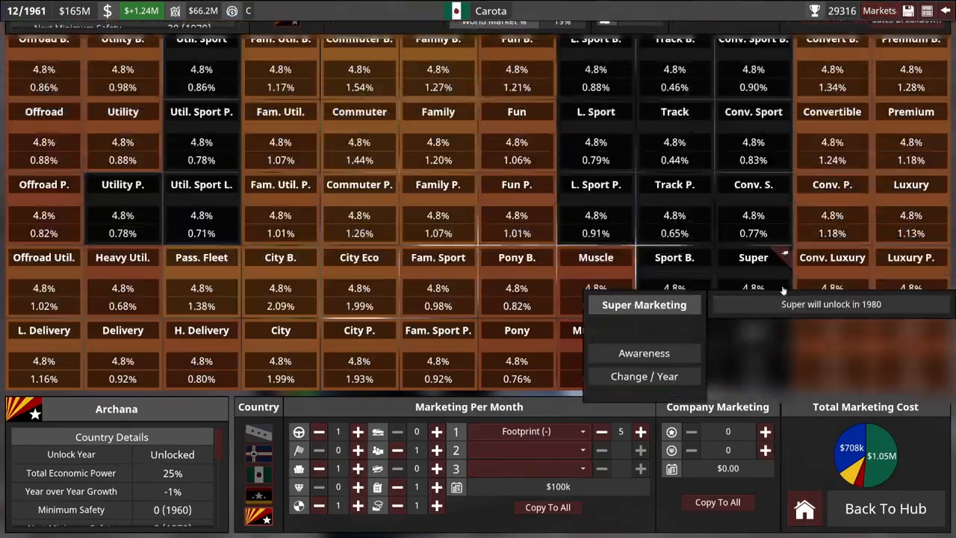
left_click(885, 508)
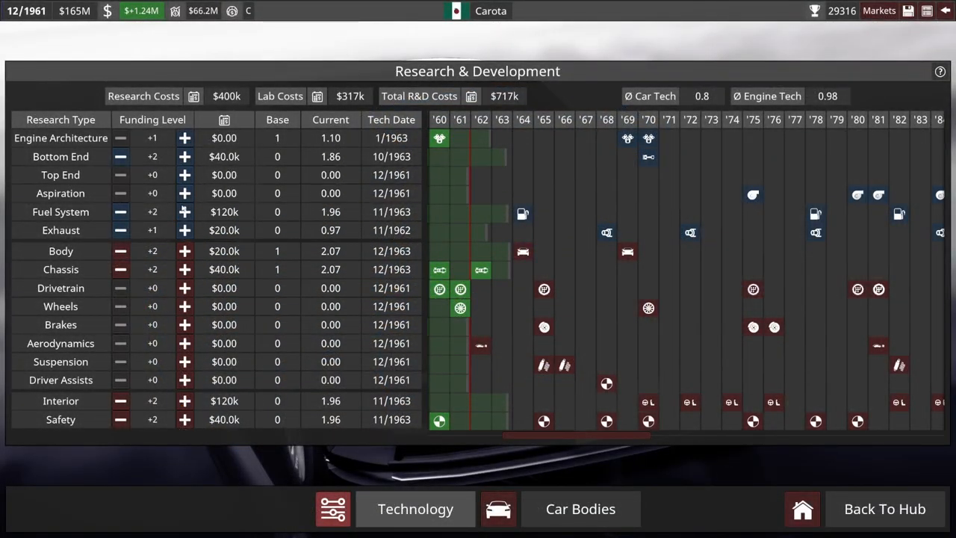
- Try Top End funding, return it to zero, and raise Interior research funding to +3
left_click(185, 175)
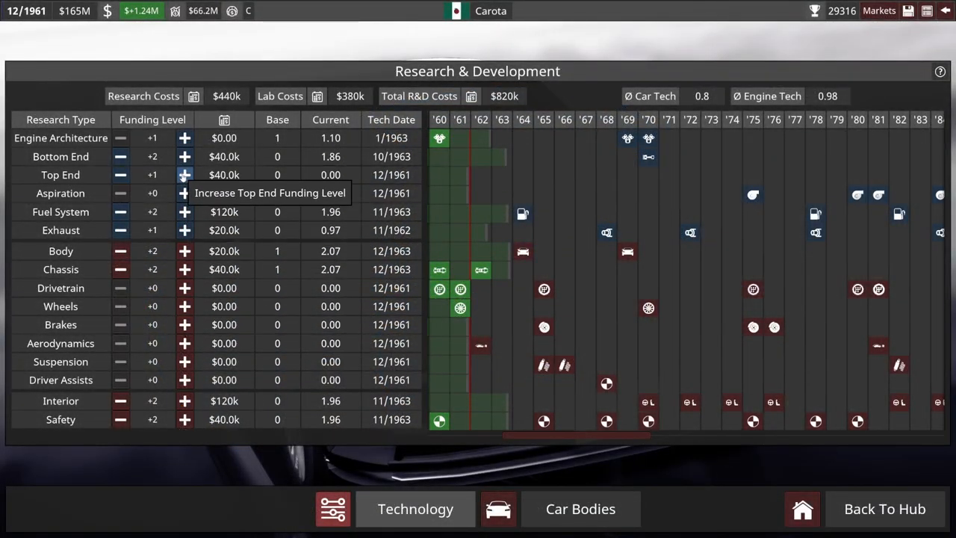
mouse_move(120, 175)
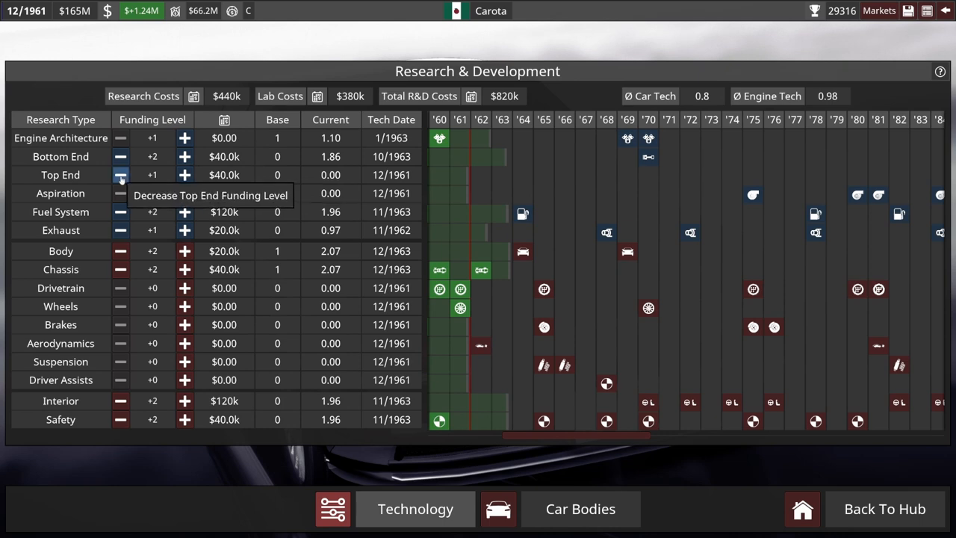
left_click(120, 175)
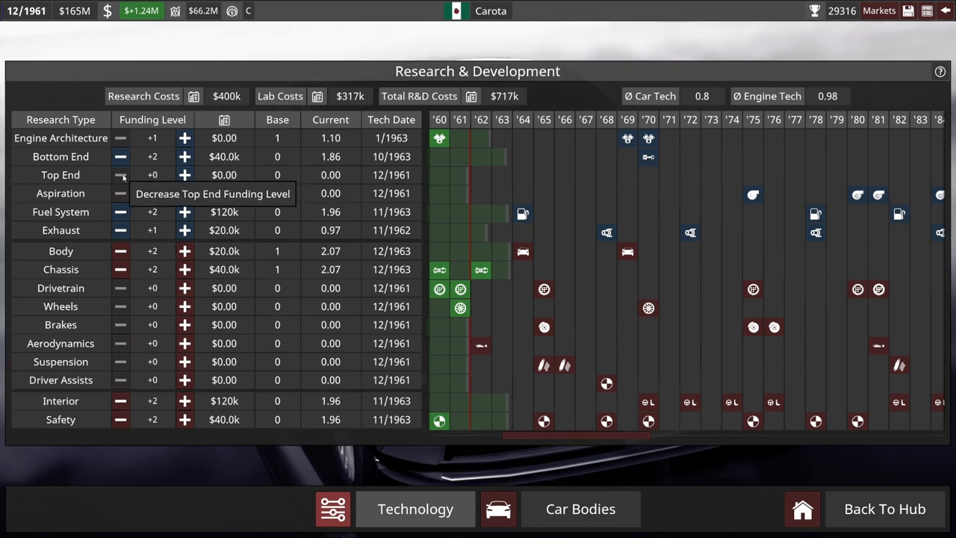
left_click(185, 400)
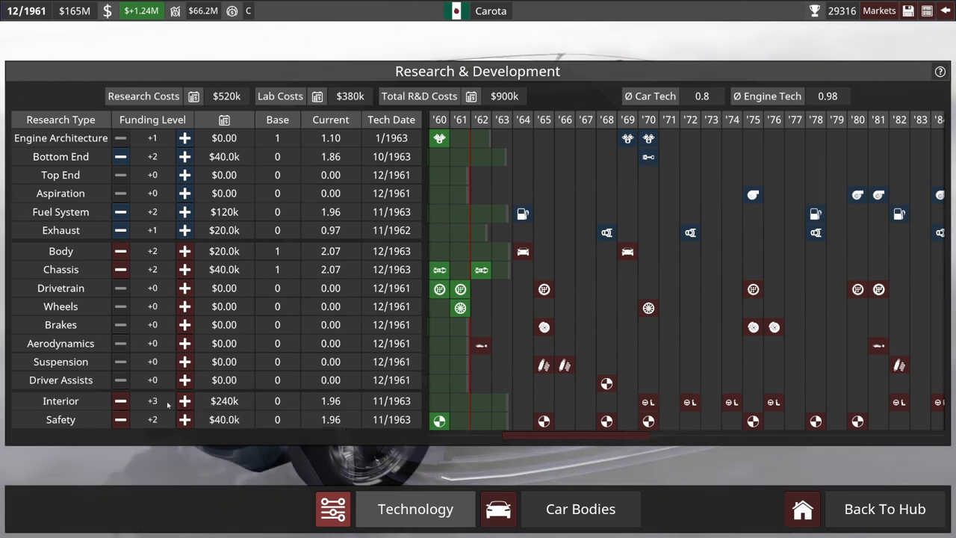
mouse_move(186, 401)
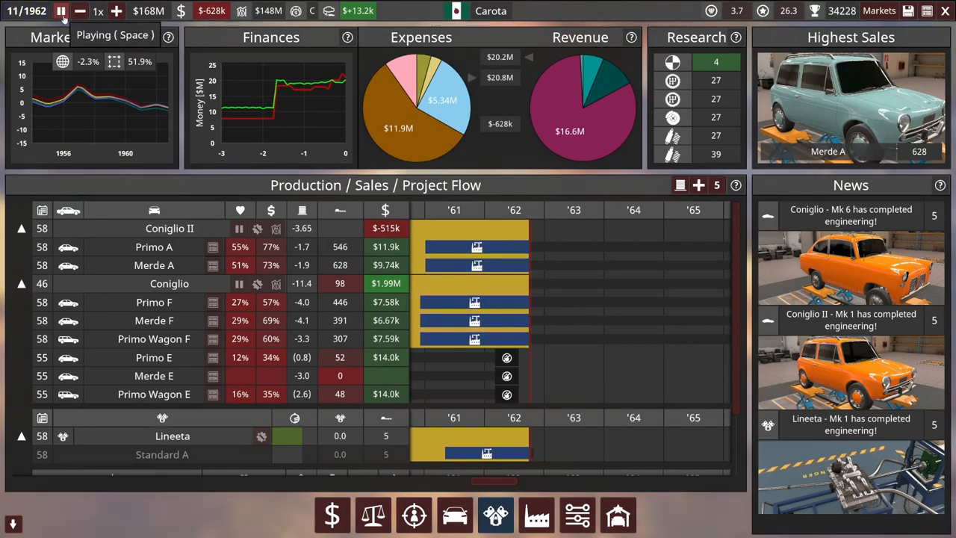
- Pause the game in November 1962 at the hub overview
left_click(61, 10)
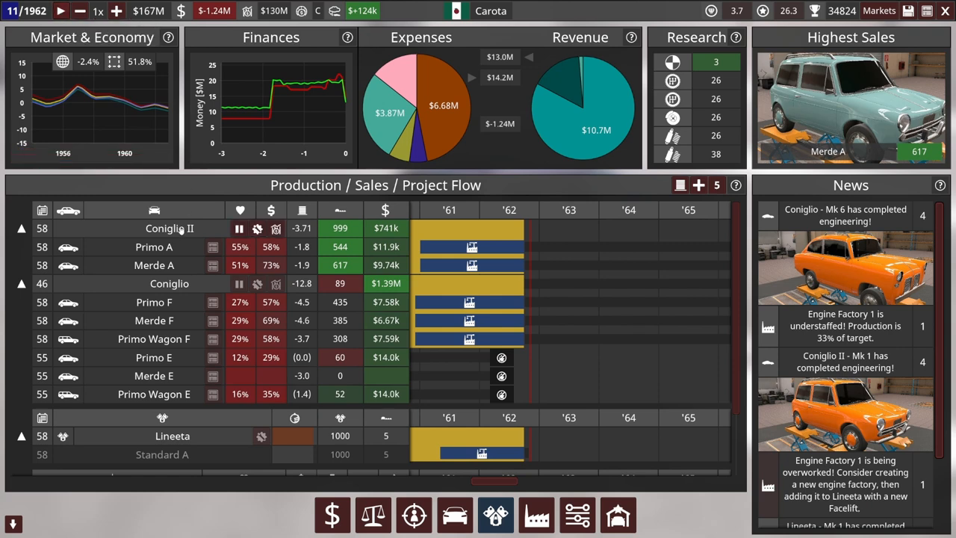
mouse_move(173, 291)
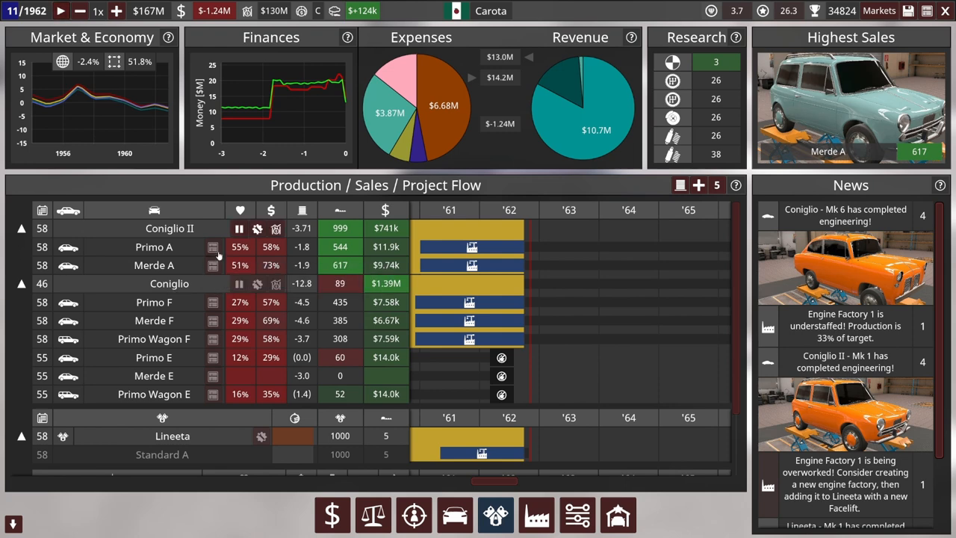
mouse_move(326, 308)
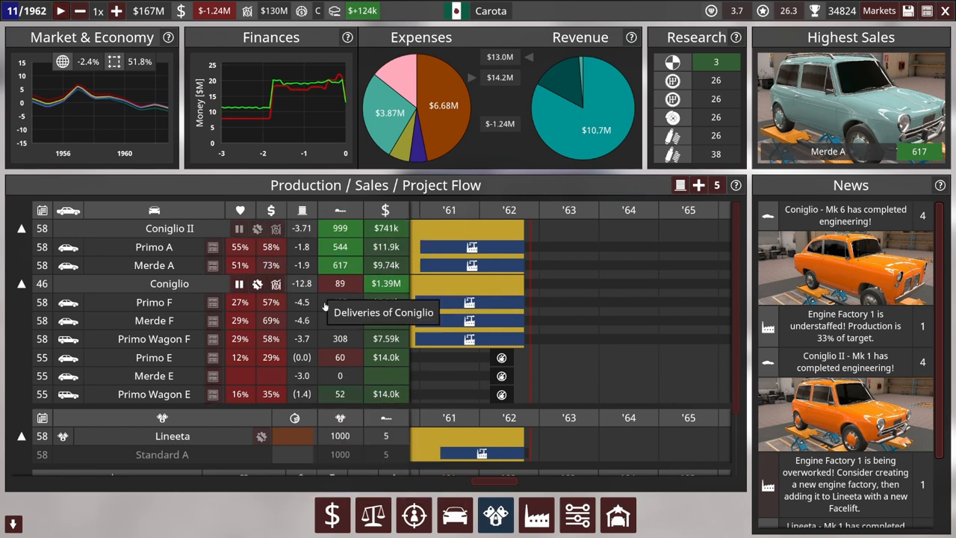
mouse_move(396, 112)
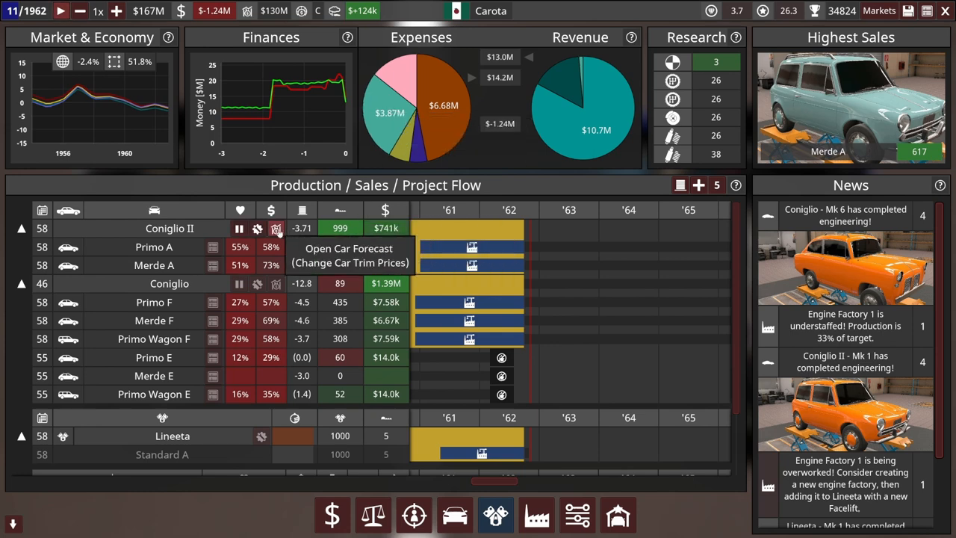
- Accept the Coniglio trim prices: Primo A $12.0k, Merde A $10.0k, Merde F $9.00k
left_click(277, 227)
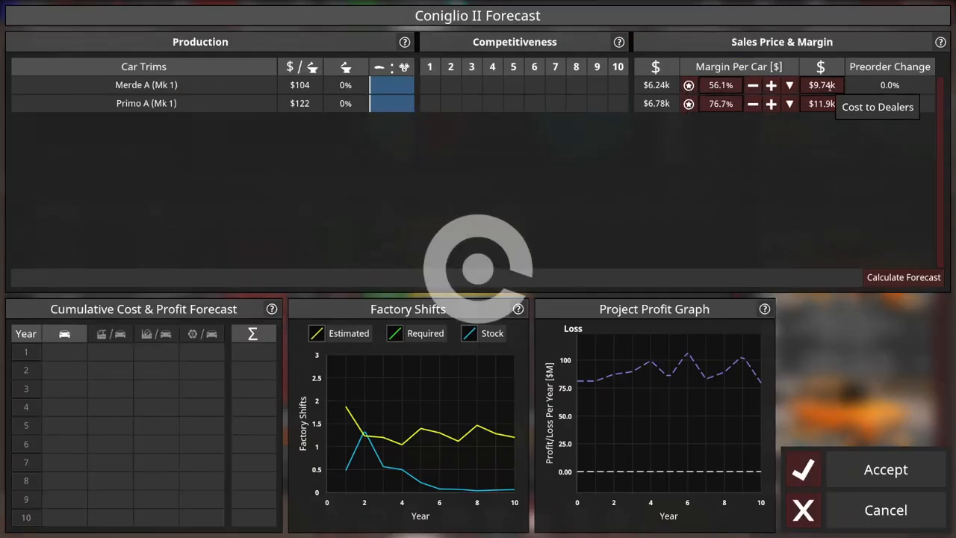
left_click(904, 276)
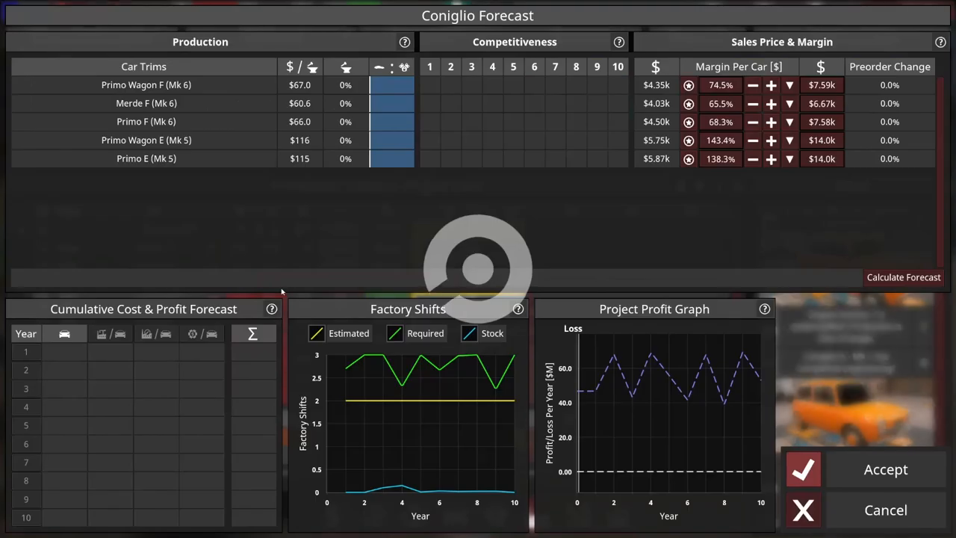
mouse_move(821, 159)
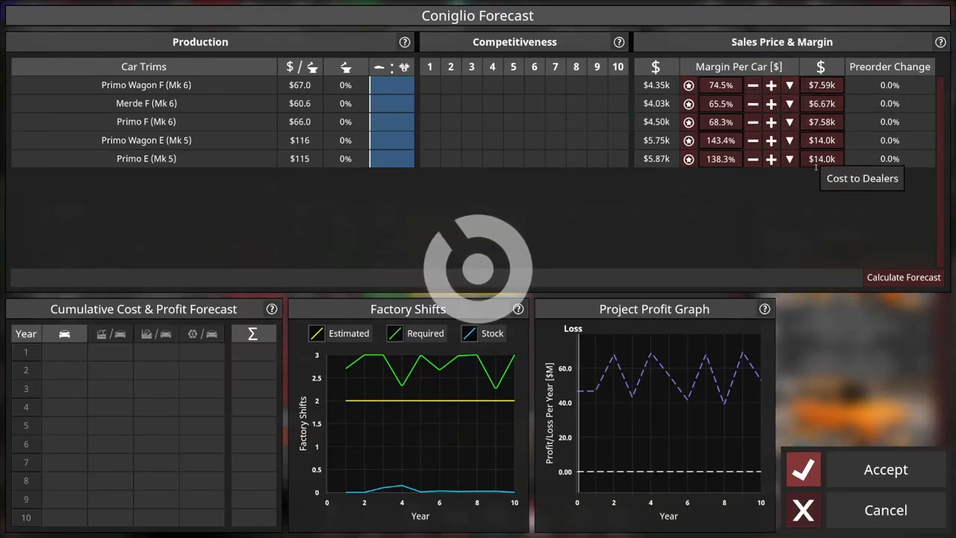
left_click(903, 277)
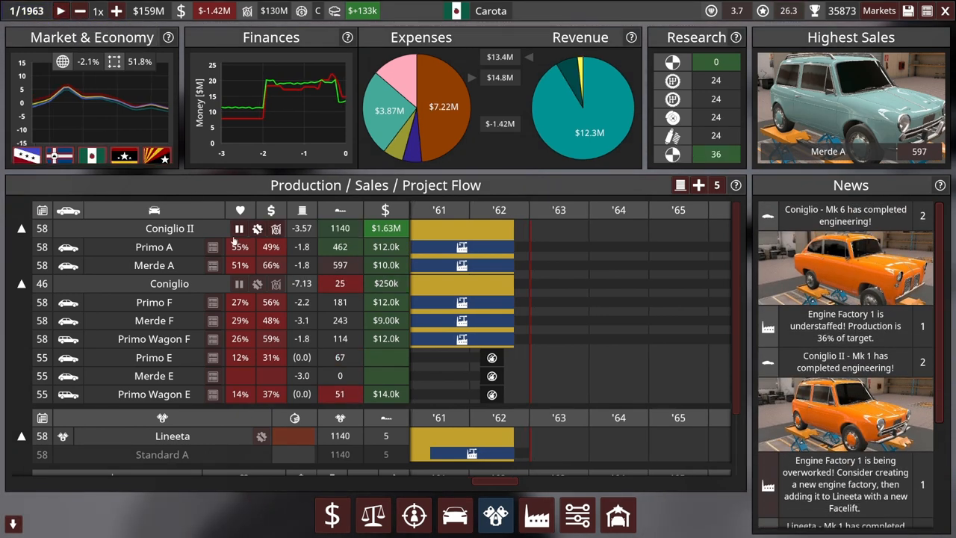
mouse_move(241, 246)
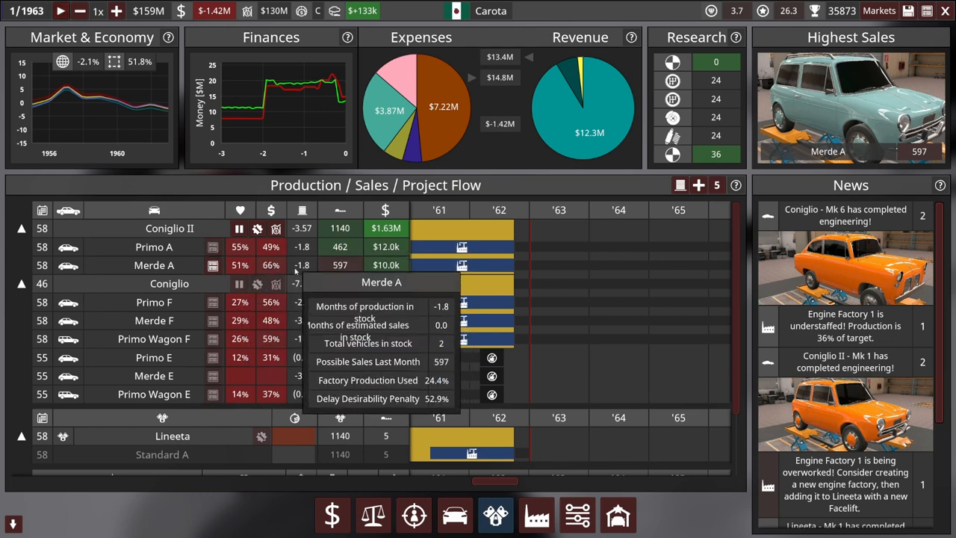
mouse_move(239, 247)
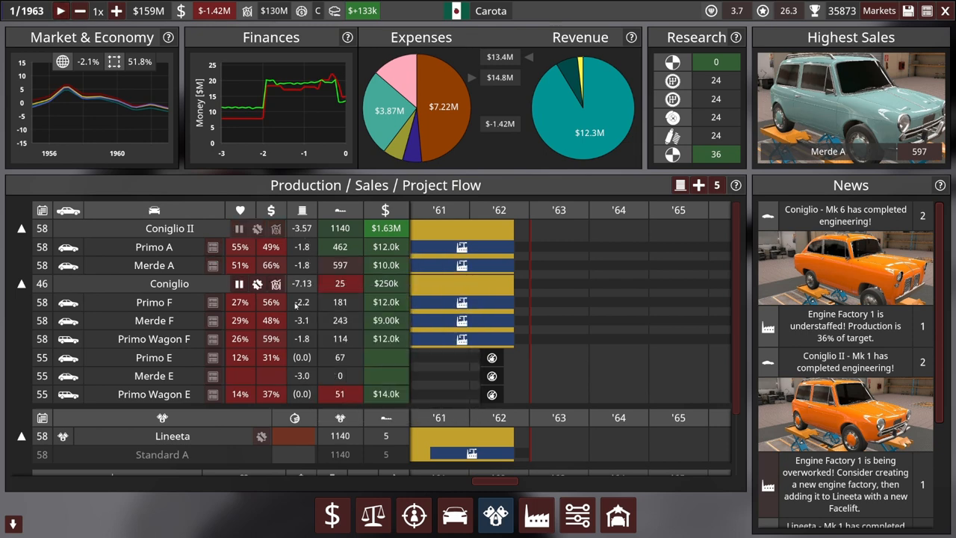
mouse_move(240, 302)
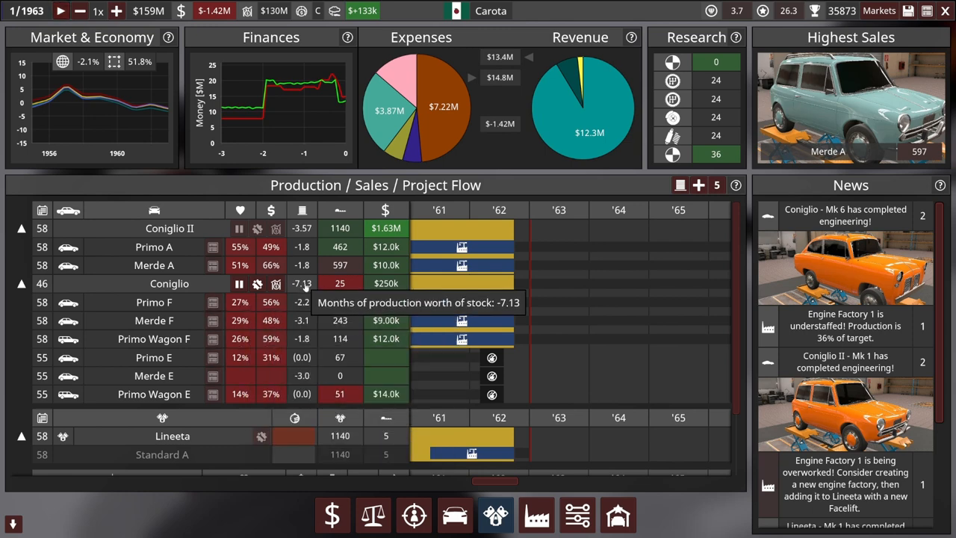
mouse_move(302, 282)
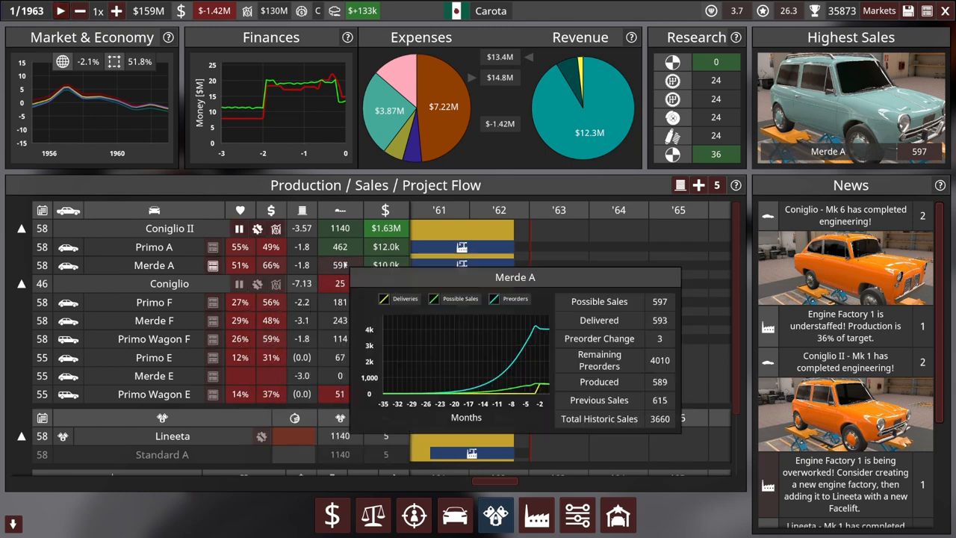
left_click(60, 10)
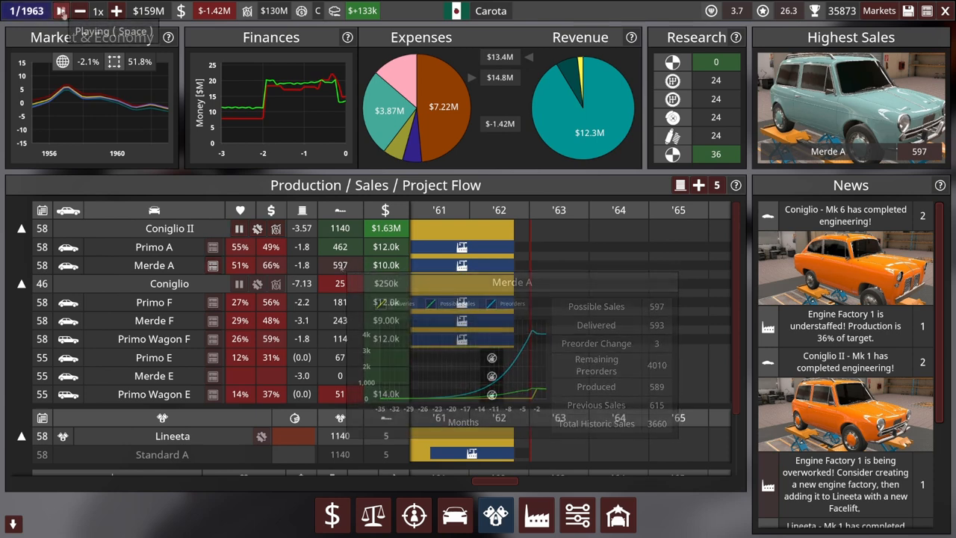
left_click(60, 10)
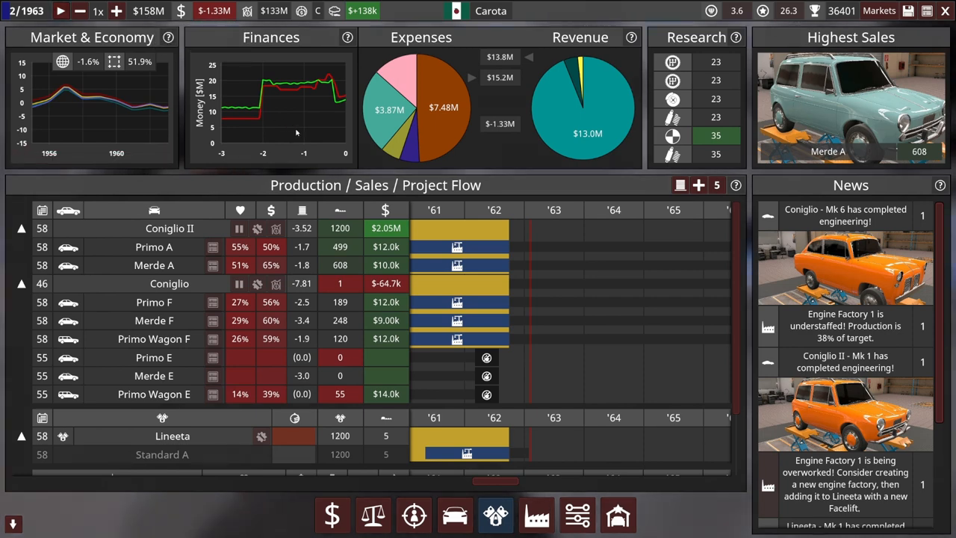
mouse_move(631, 37)
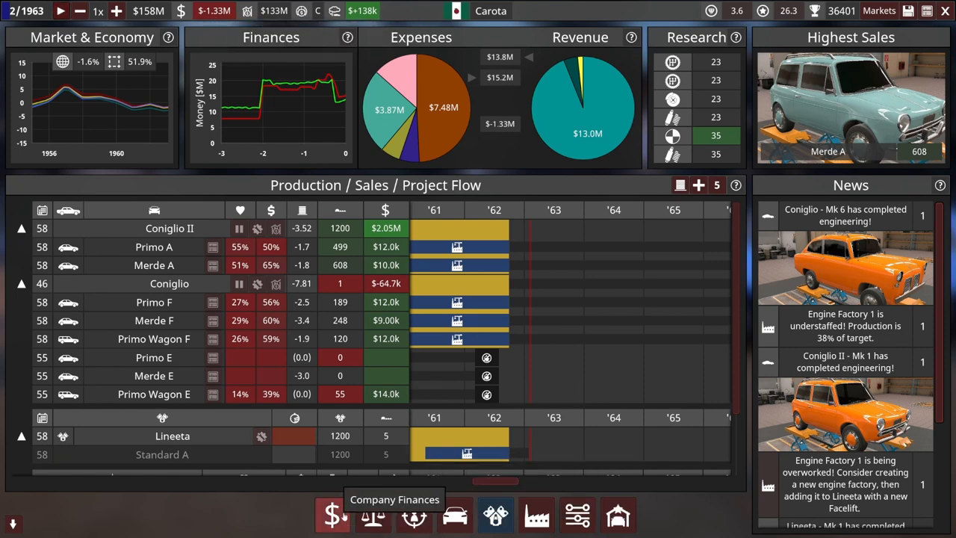
left_click(332, 514)
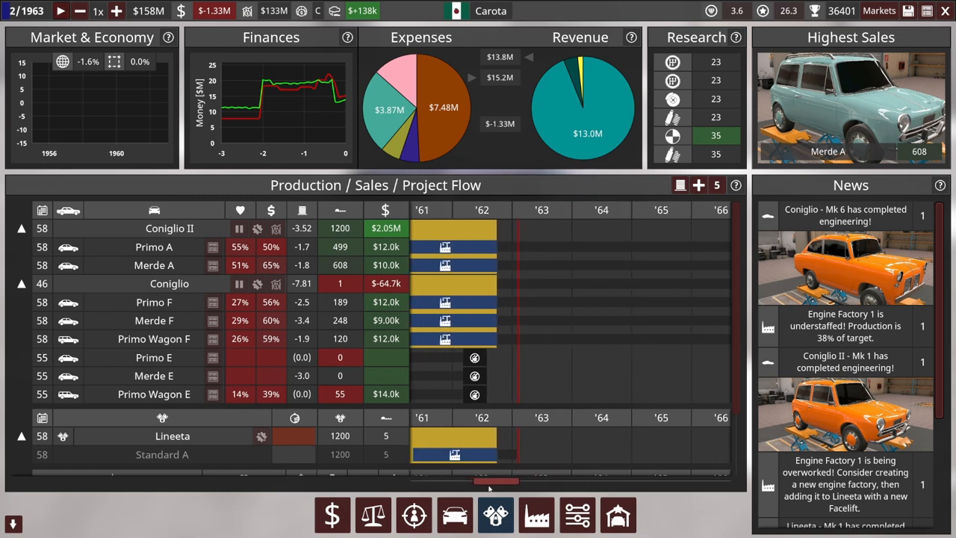
left_click_drag(496, 481, 523, 481)
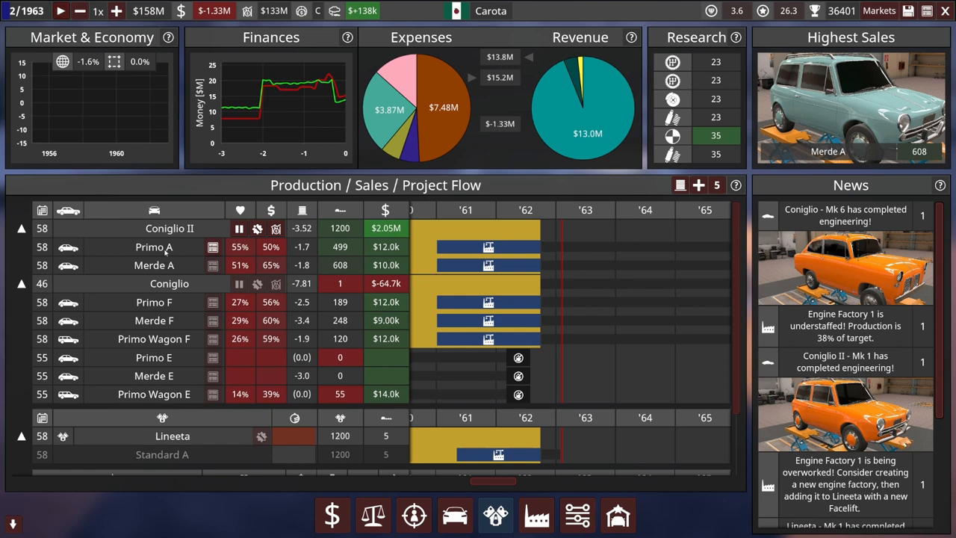
mouse_move(182, 248)
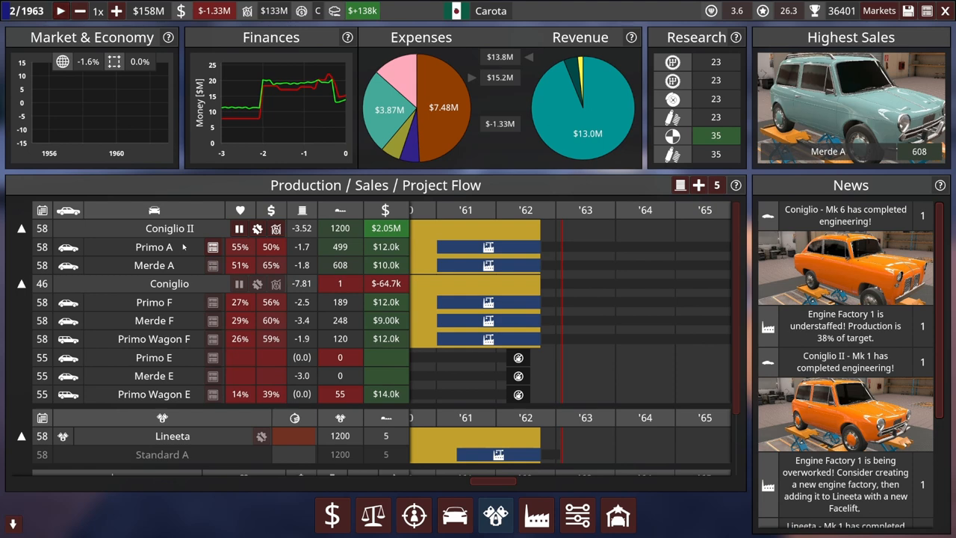
mouse_move(272, 246)
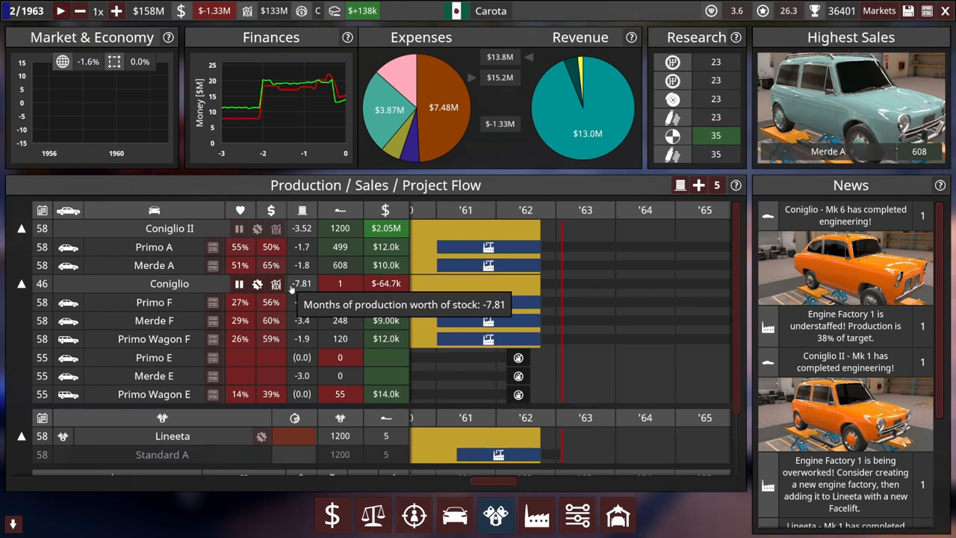
mouse_move(878, 11)
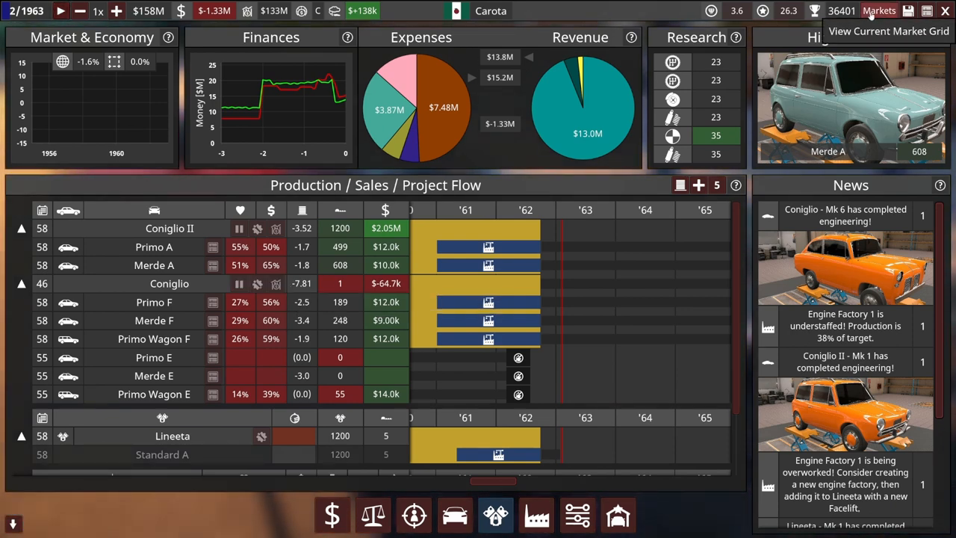
left_click(879, 10)
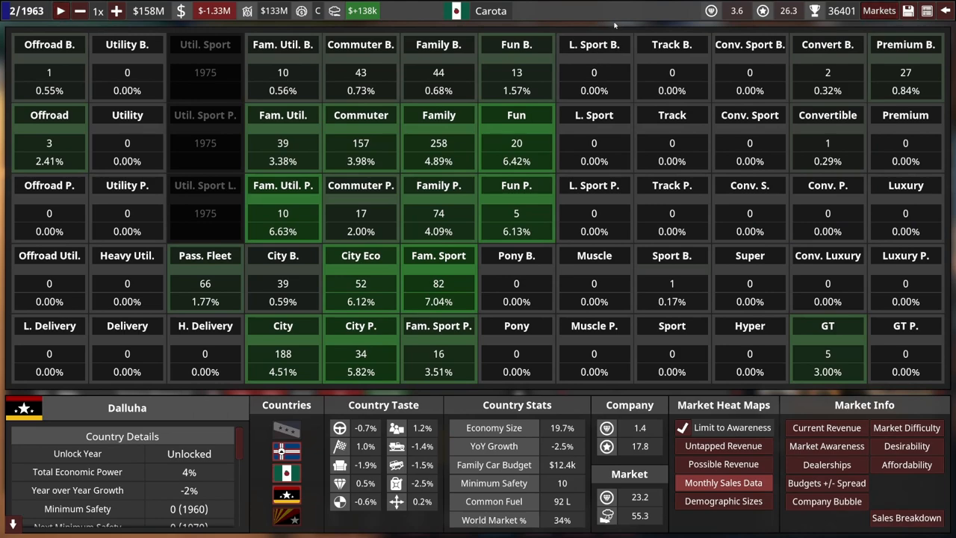
mouse_move(880, 10)
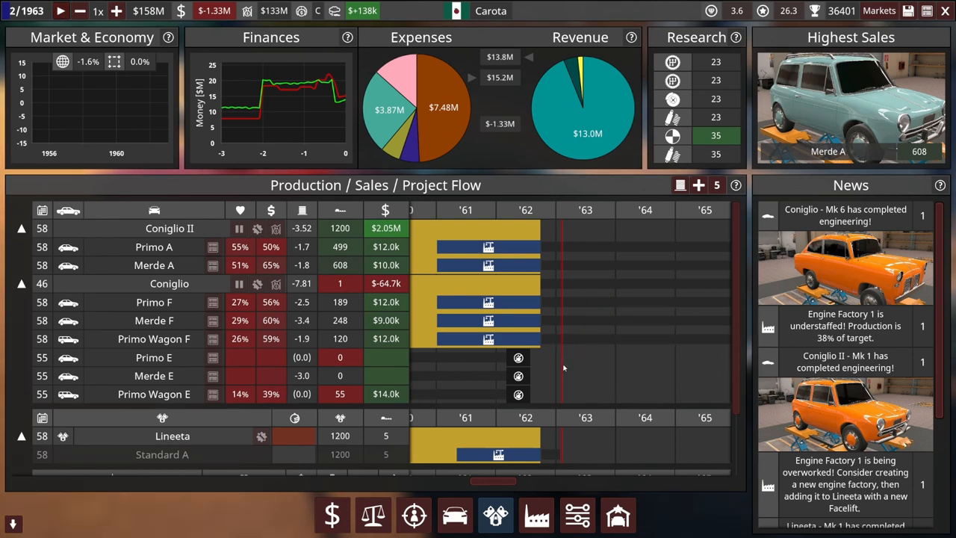
mouse_move(496, 514)
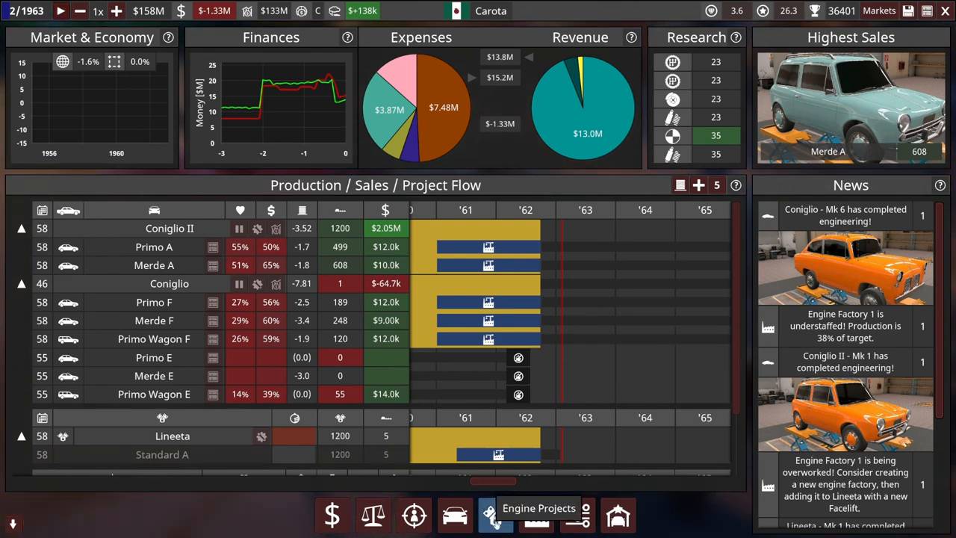
mouse_move(725, 302)
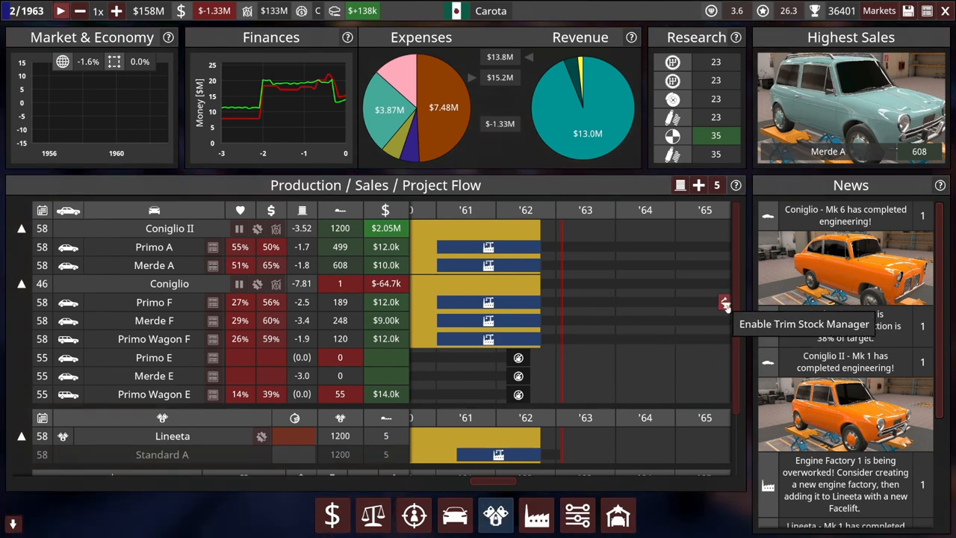
mouse_move(740, 285)
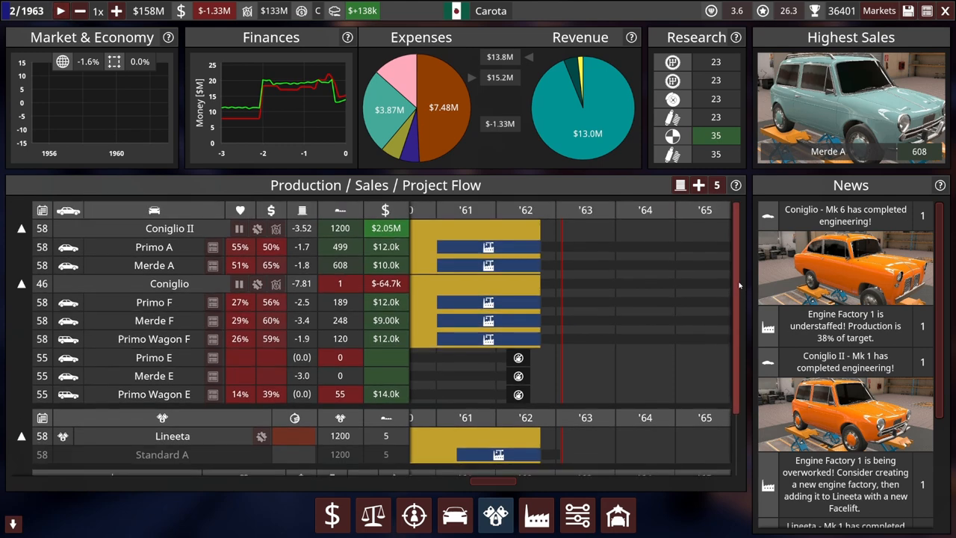
mouse_move(659, 323)
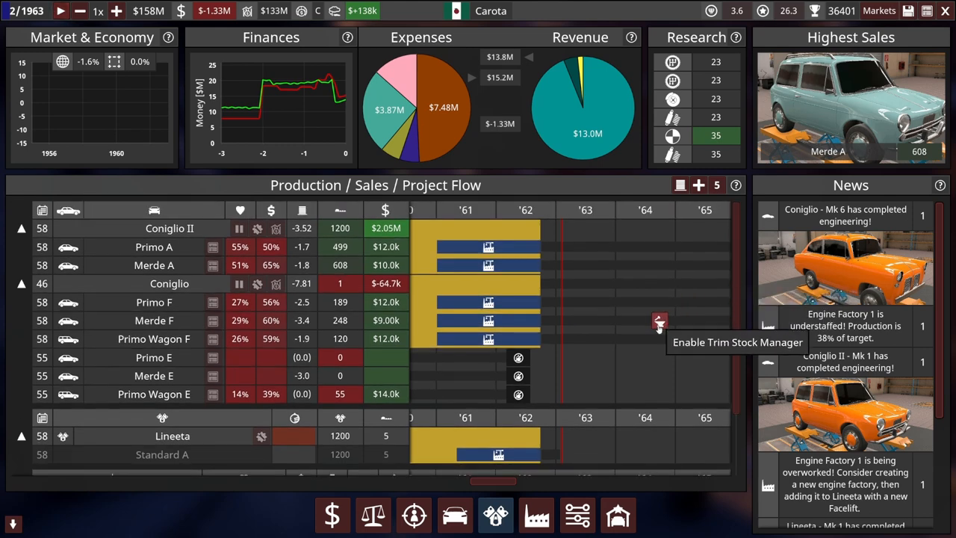
mouse_move(568, 356)
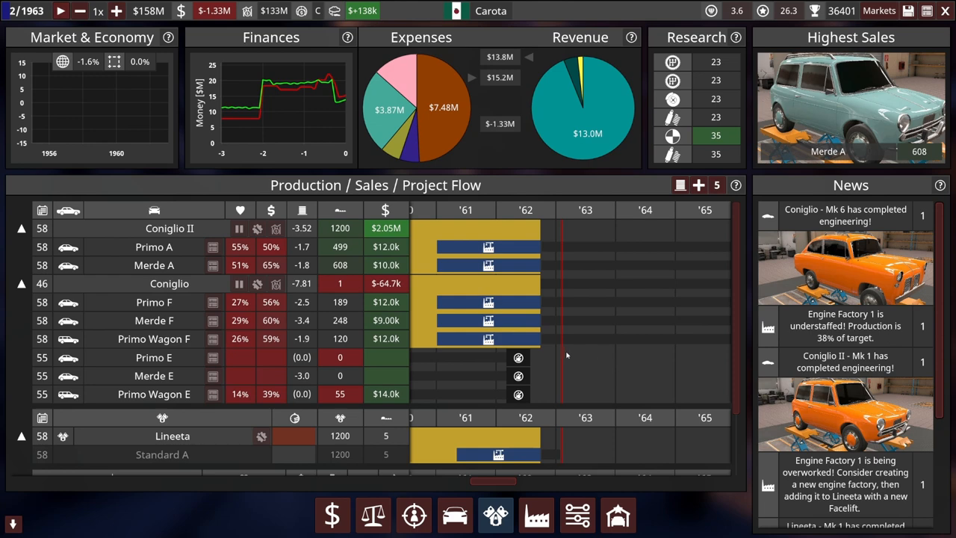
mouse_move(571, 359)
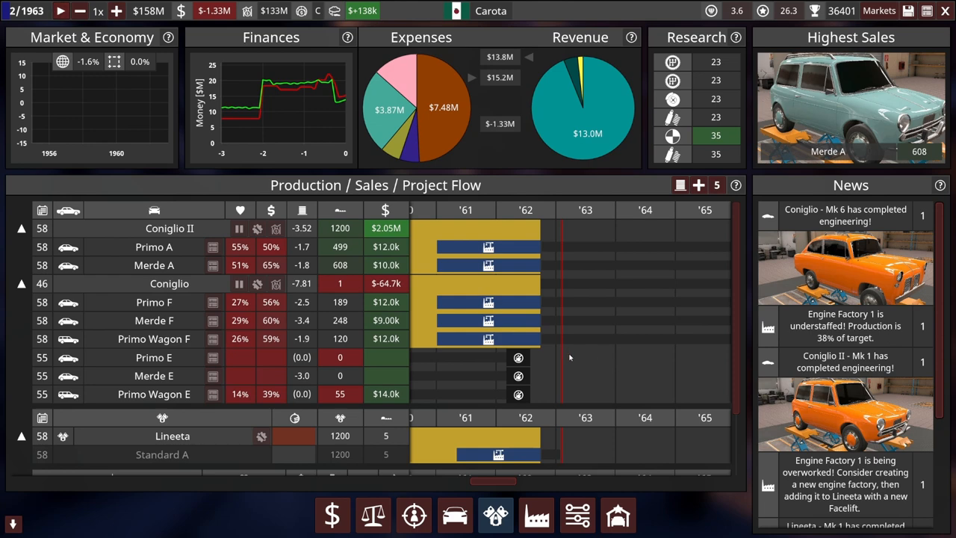
mouse_move(575, 374)
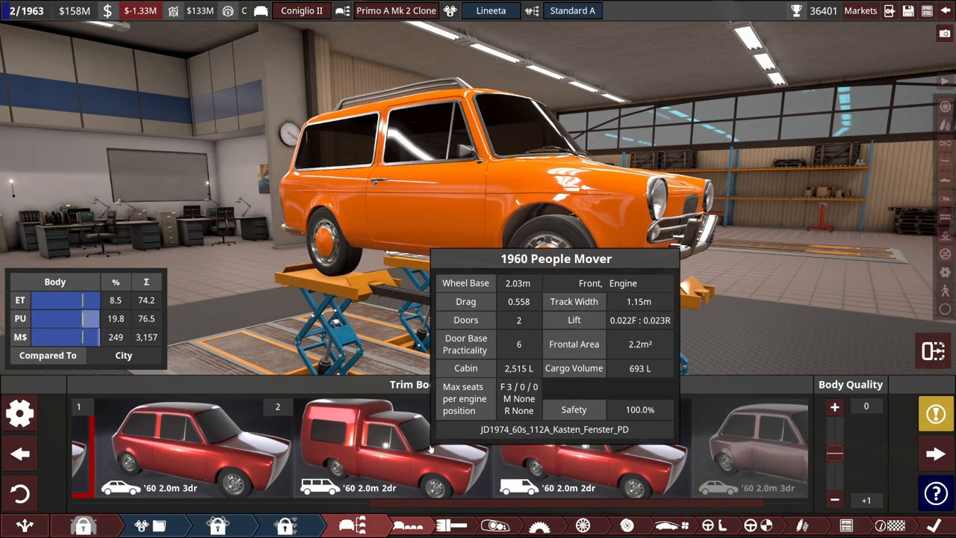
mouse_move(433, 448)
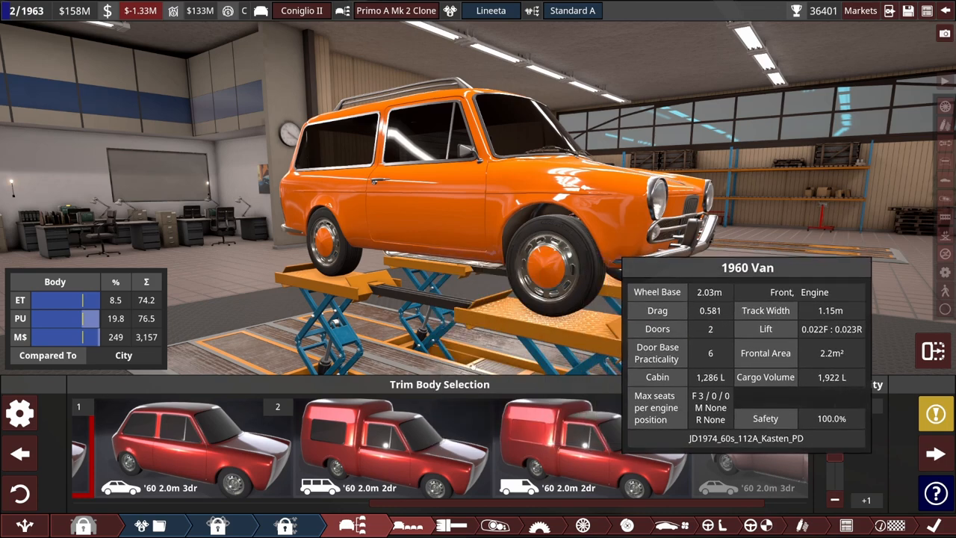
- Browse Lineeta Standard A body options and reach the new Light Sport project prompt
left_click(592, 448)
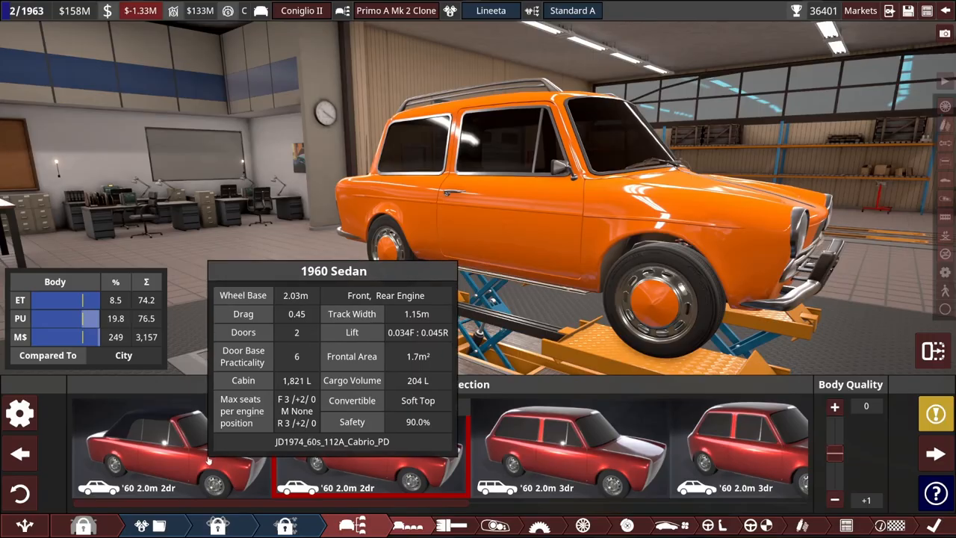
left_click(157, 445)
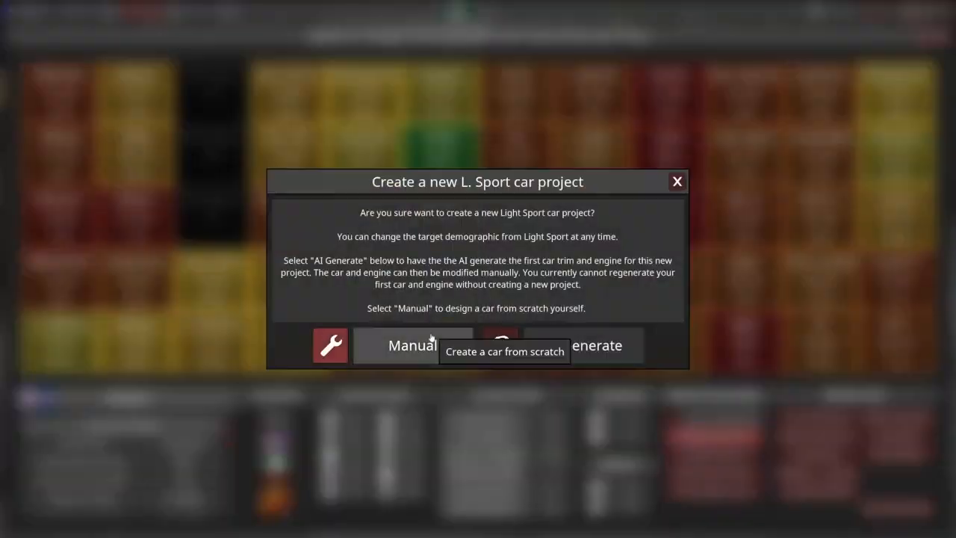
- Create the new Light Sport project to be designed manually from scratch
left_click(412, 345)
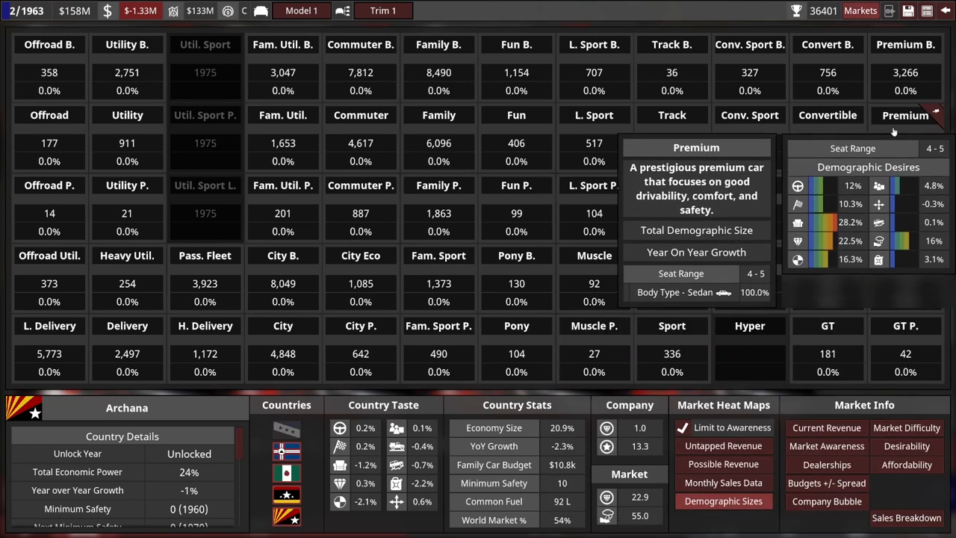
mouse_move(828, 115)
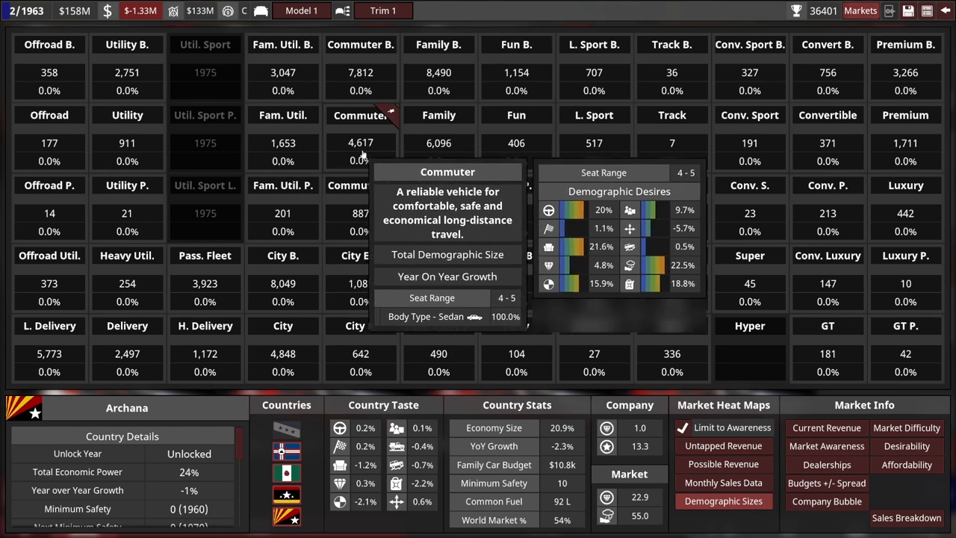
mouse_move(205, 254)
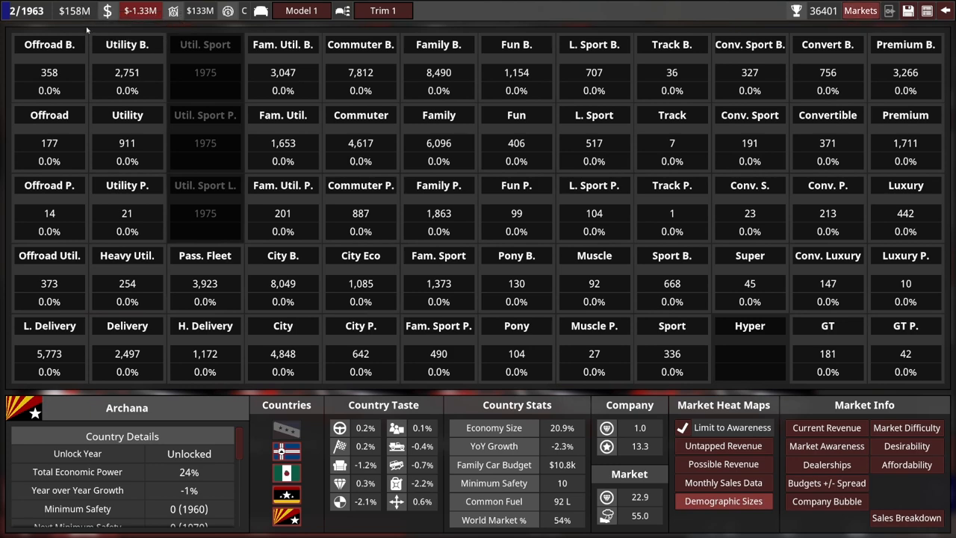
mouse_move(108, 10)
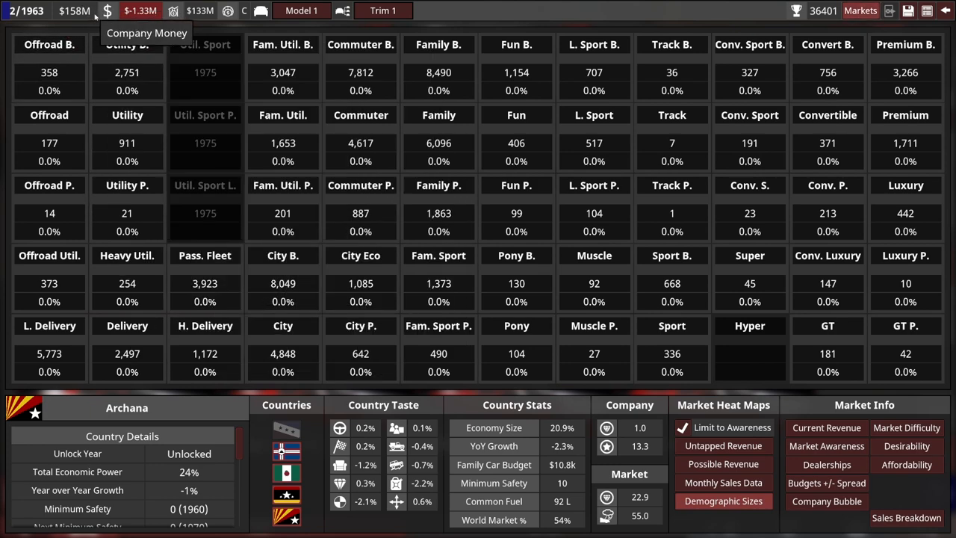
mouse_move(141, 11)
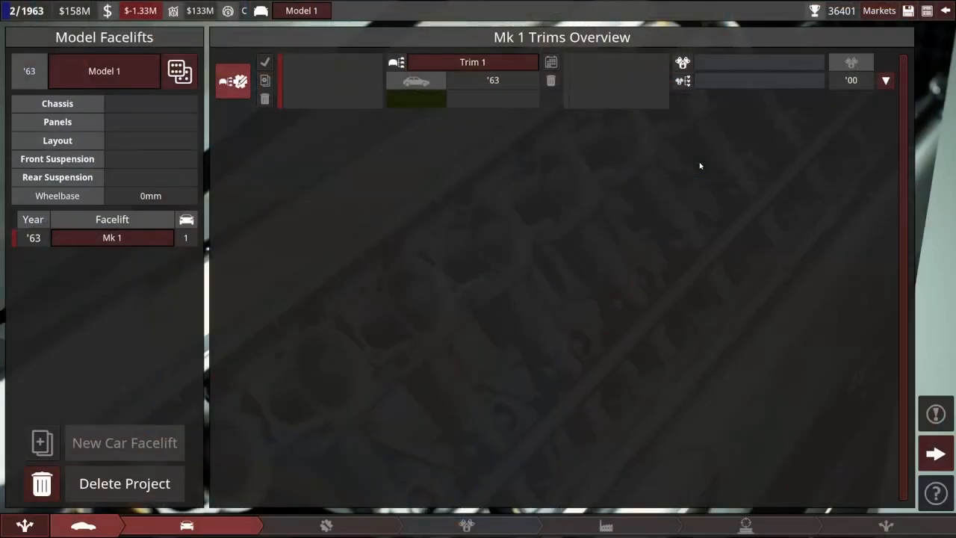
- Proceed from Model 1's Trims Overview into the car designer
left_click(935, 455)
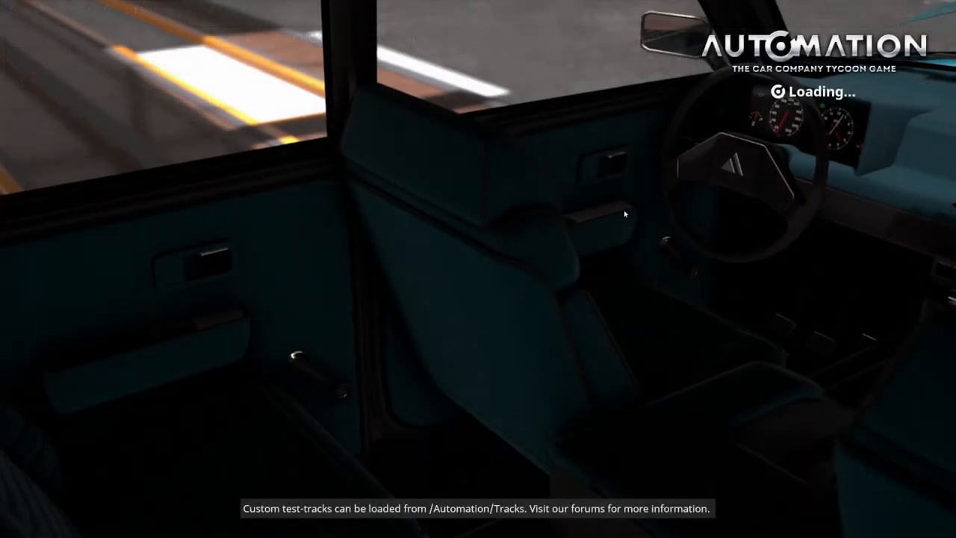